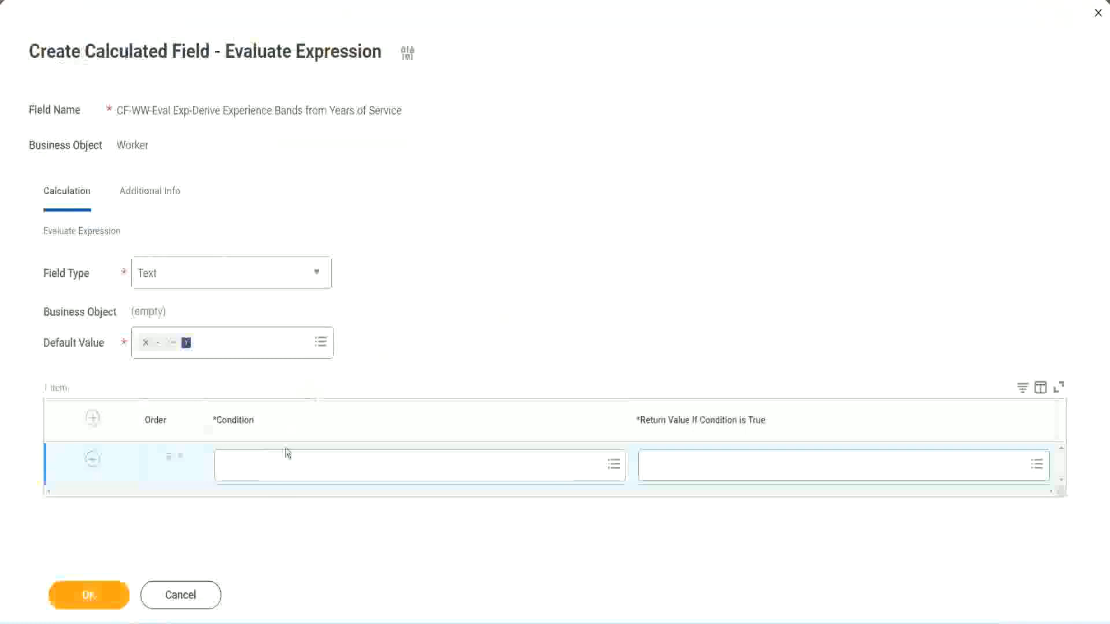
# Step: Set row 1's condition to CF-WW-TF-Length of Service between 0 and 7 years
pyautogui.click(417, 465)
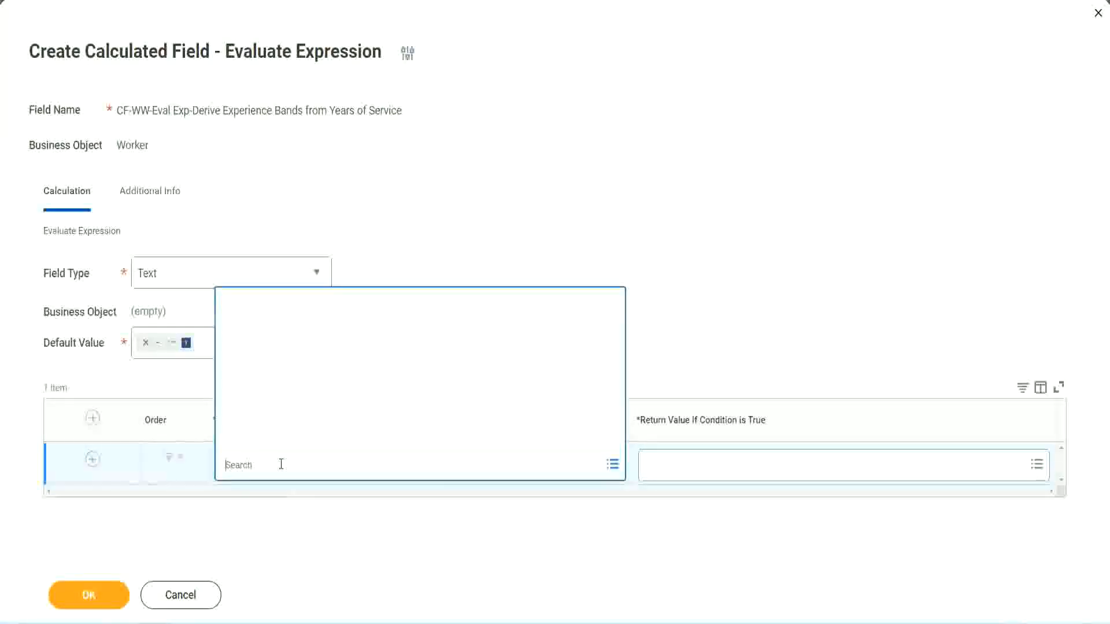
pyautogui.write('CF-WW-TF-Length of Service between 0 and 7 years')
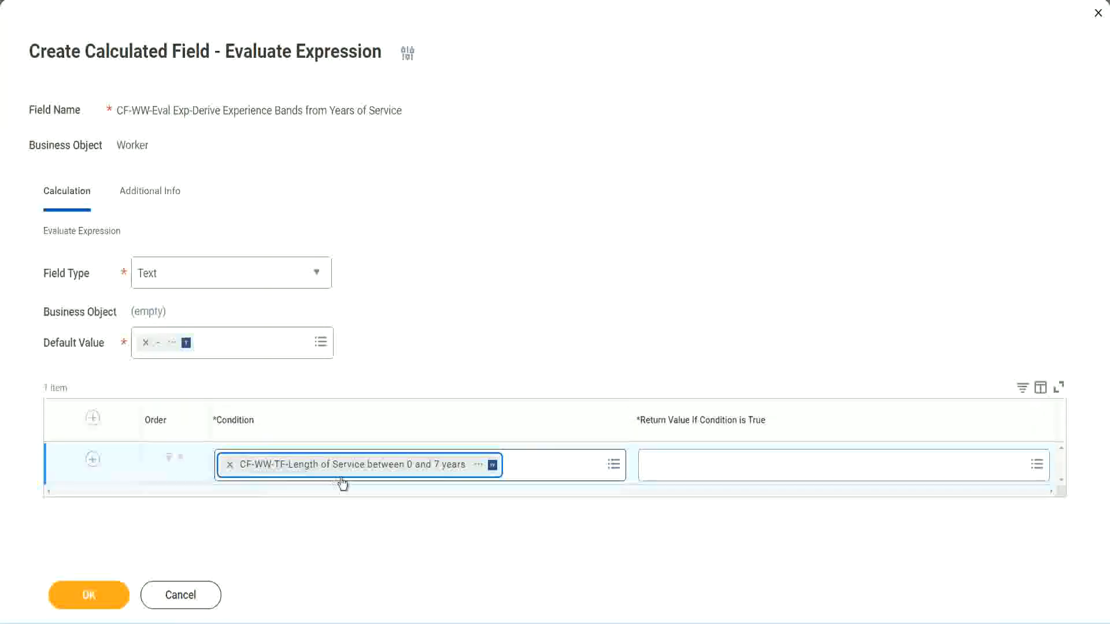
pyautogui.moveTo(515, 326)
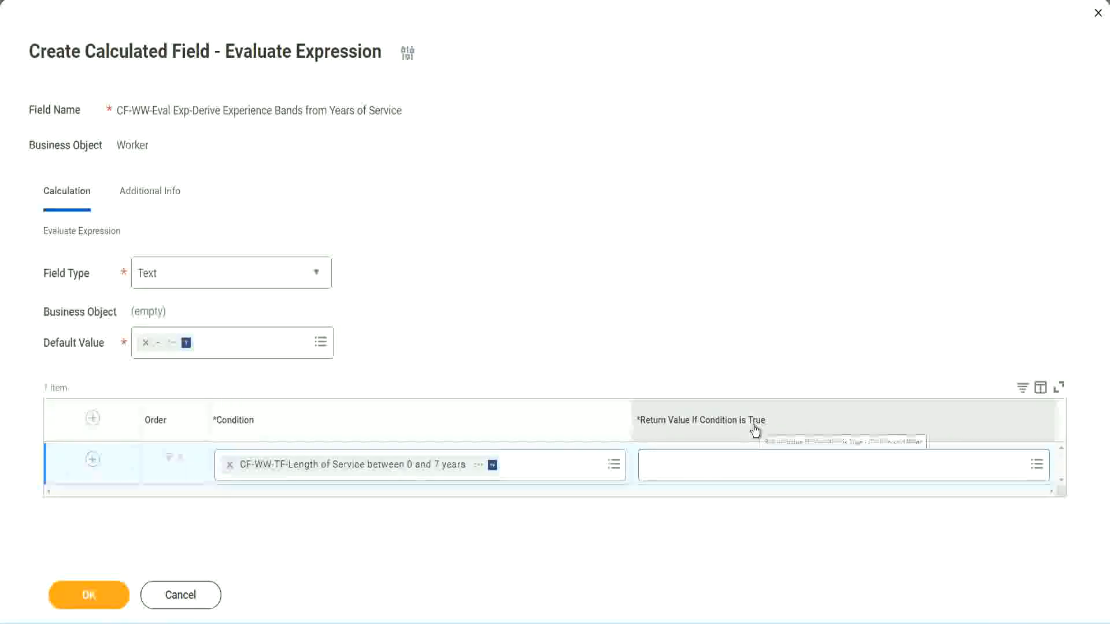
pyautogui.moveTo(755, 431)
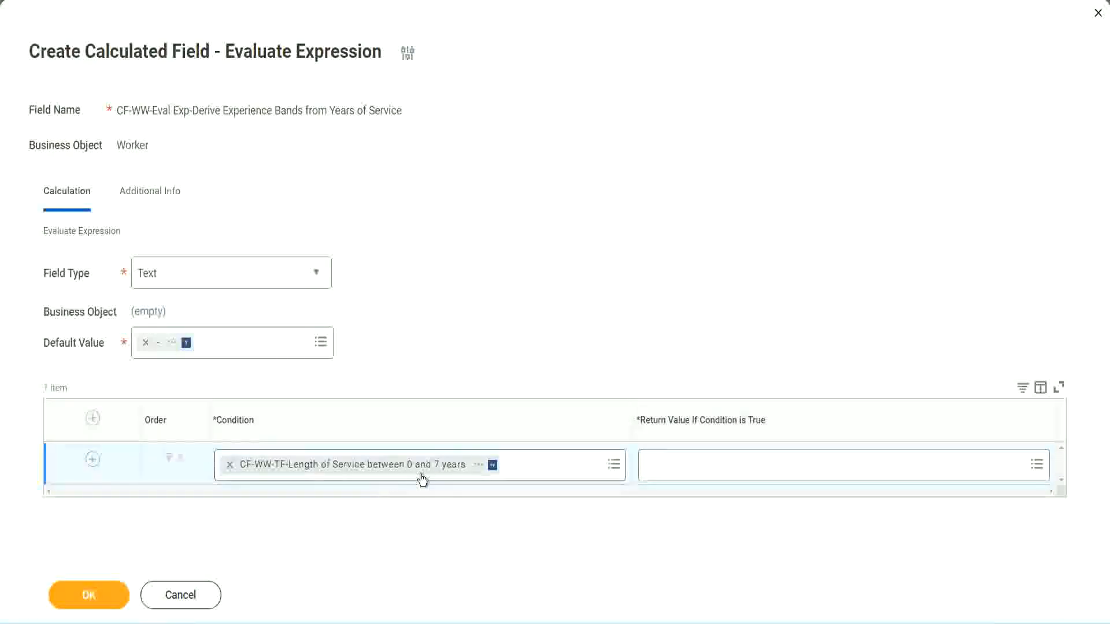
pyautogui.moveTo(422, 478)
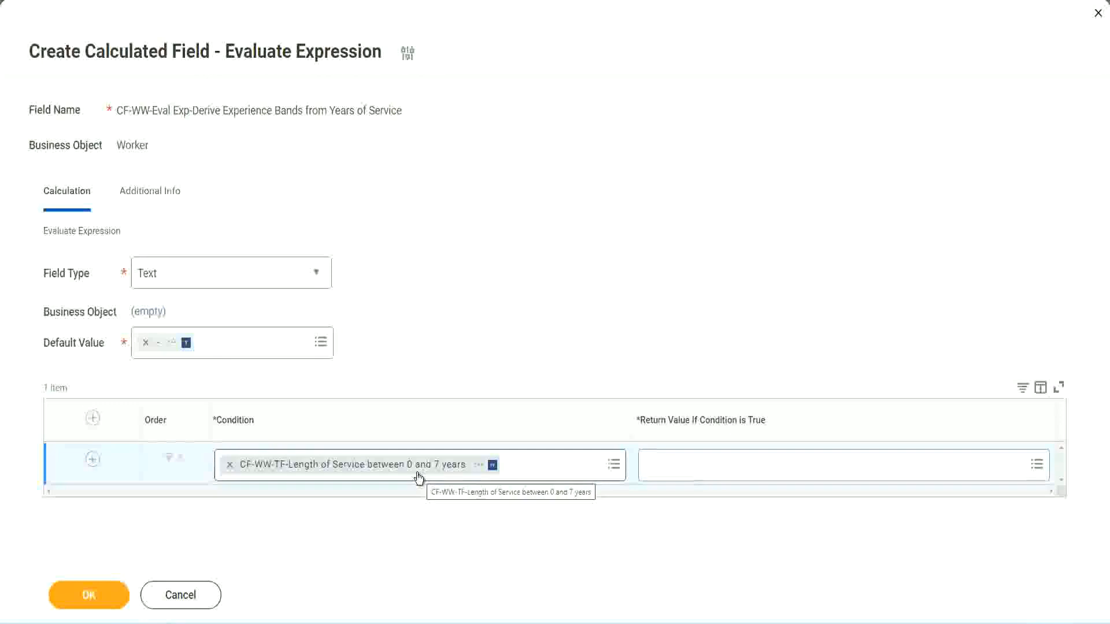
pyautogui.click(842, 465)
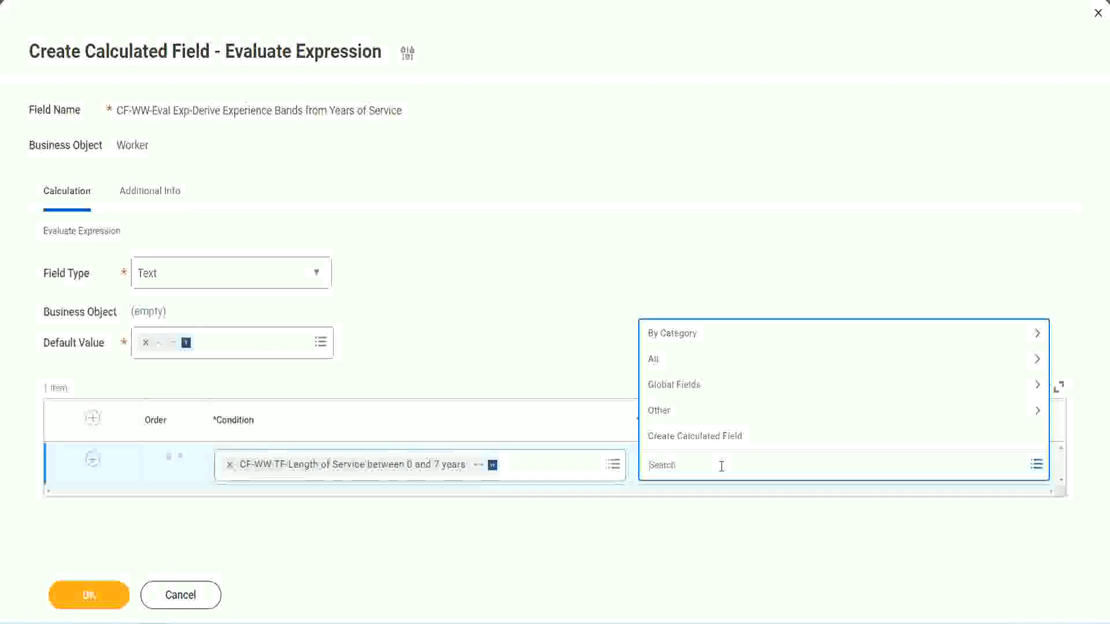
pyautogui.moveTo(705, 442)
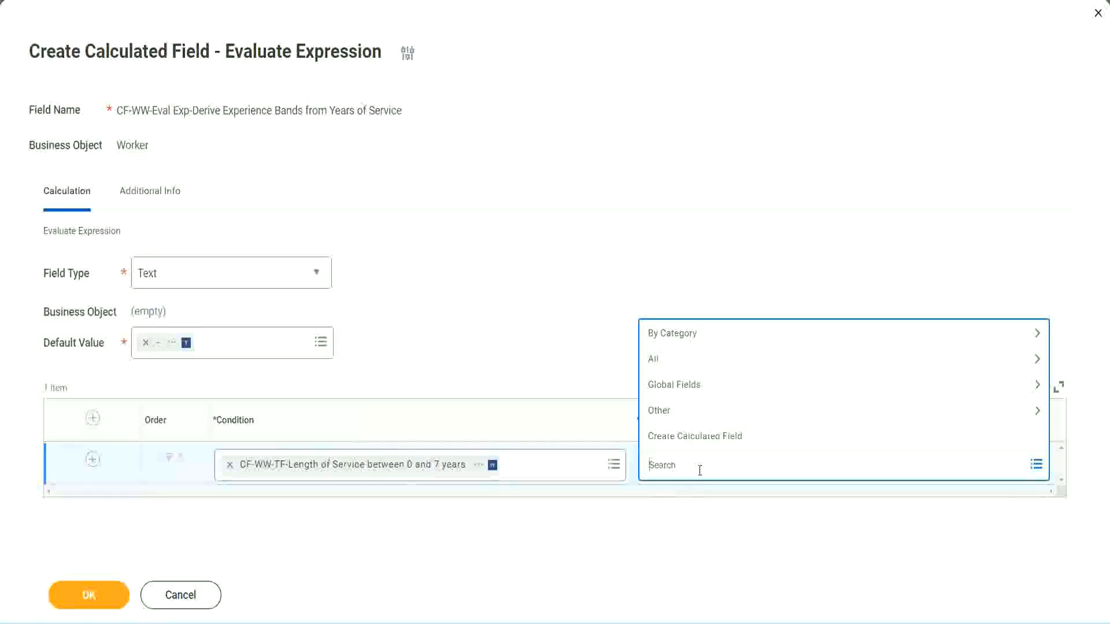
pyautogui.moveTo(560, 341)
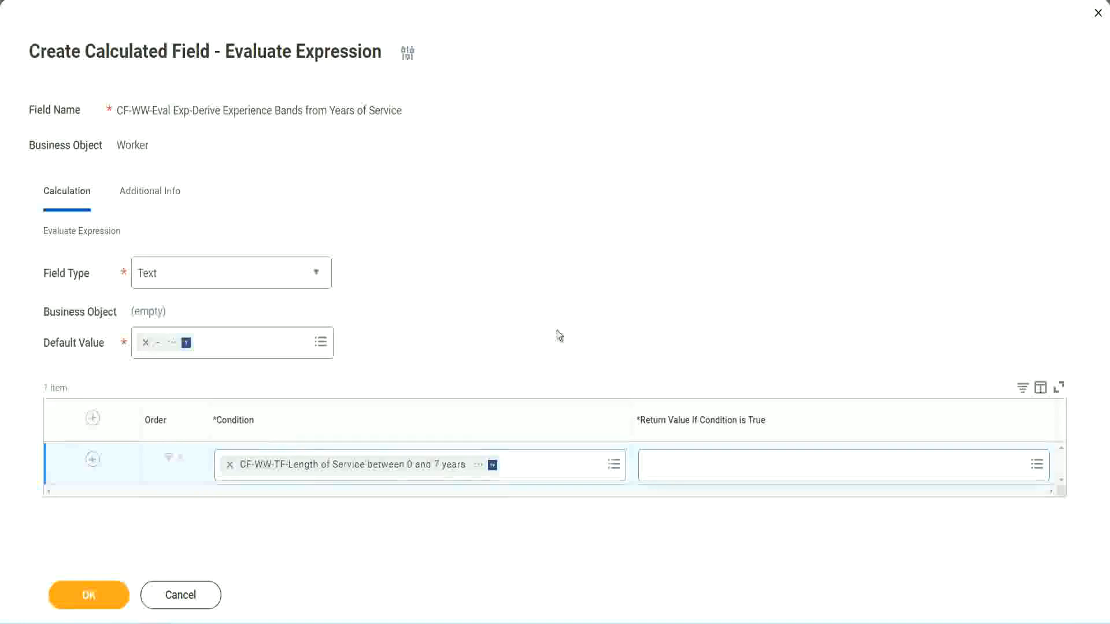
pyautogui.moveTo(674, 417)
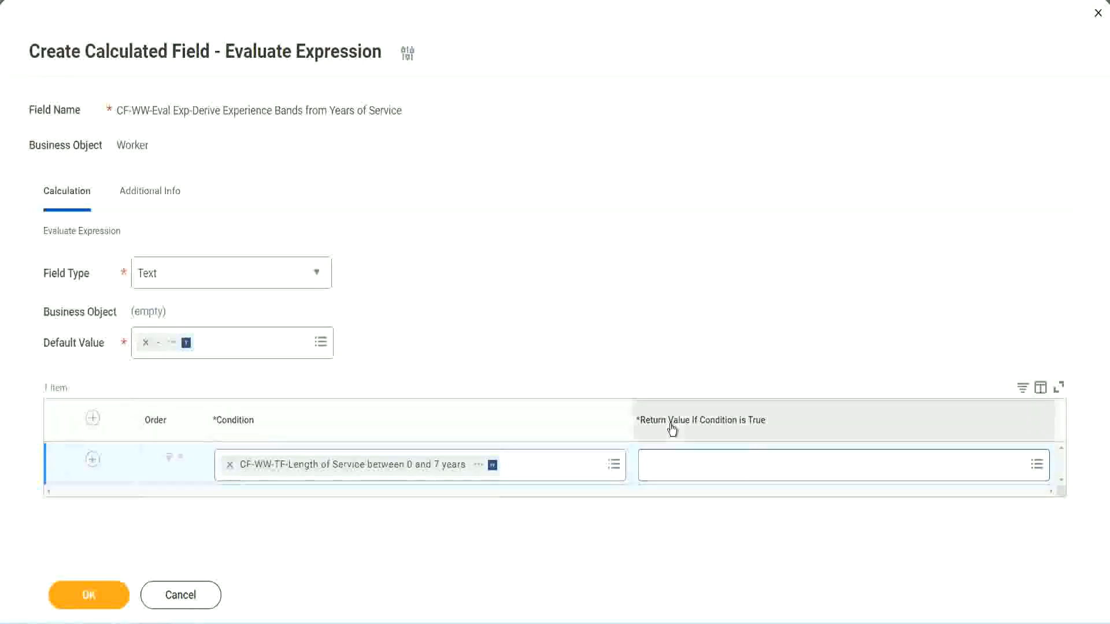
pyautogui.click(835, 464)
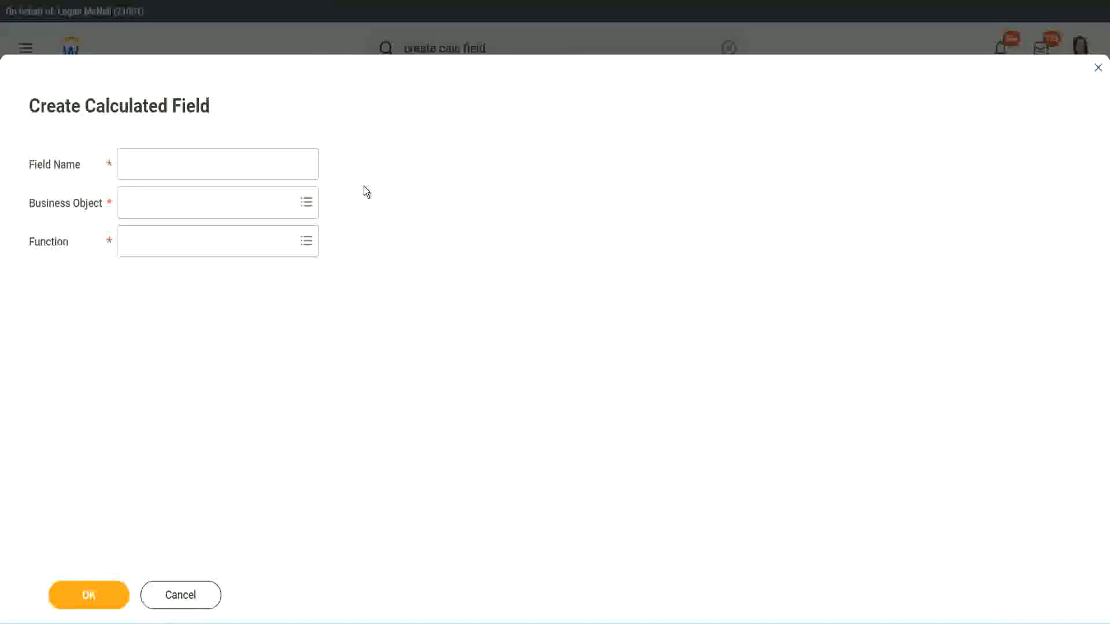
# Step: Enter the new calculated field's name as CF-TC-Amateur
pyautogui.click(217, 163)
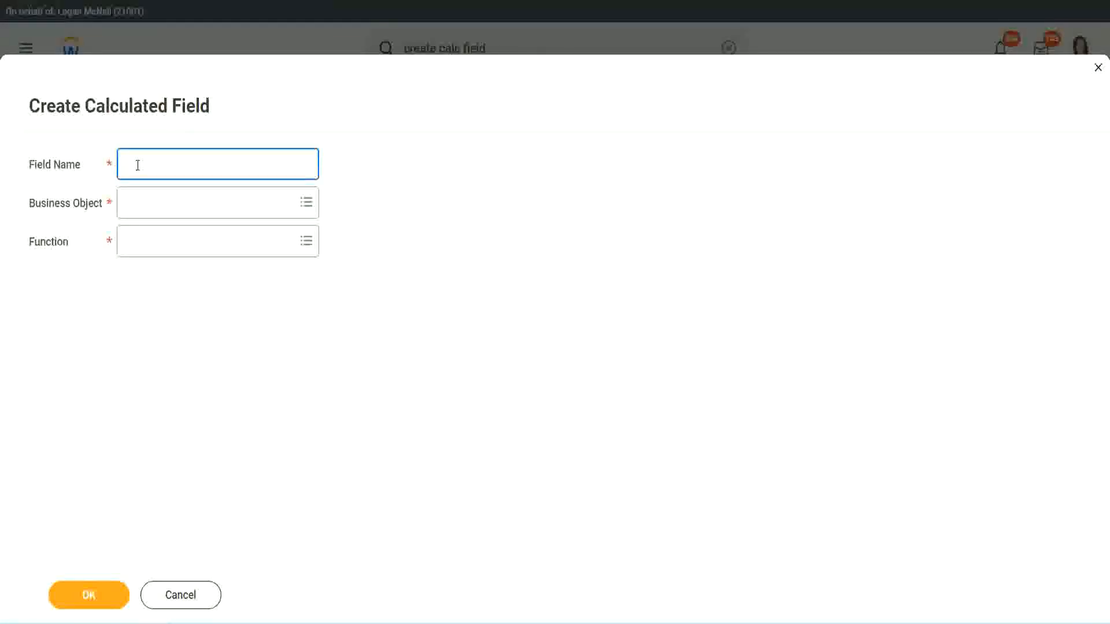
pyautogui.write('CFTC-Am')
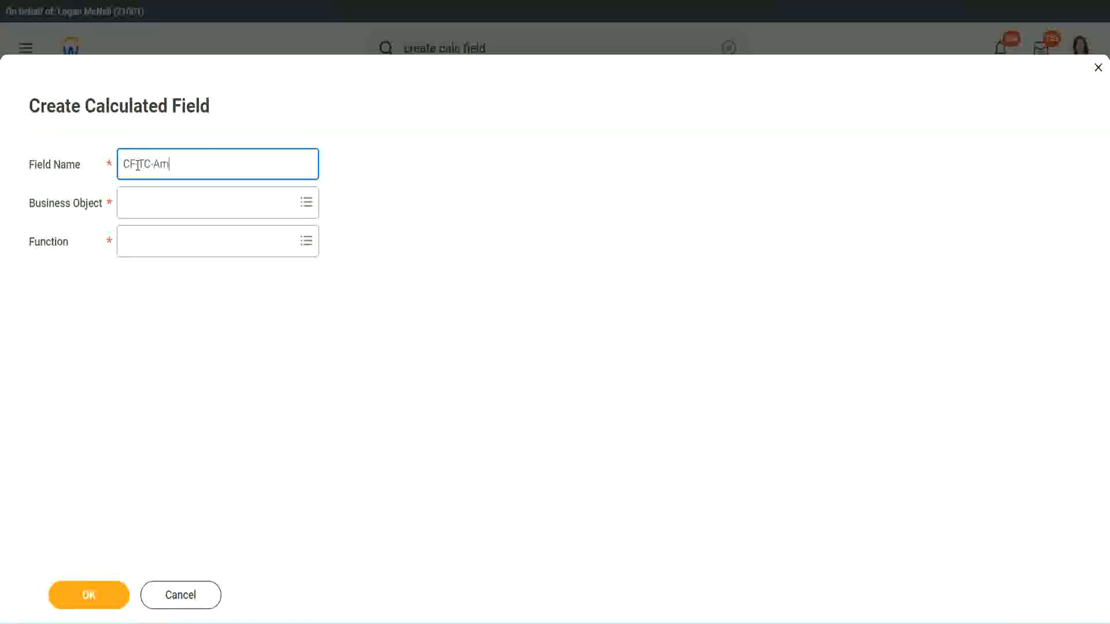
pyautogui.write('ate')
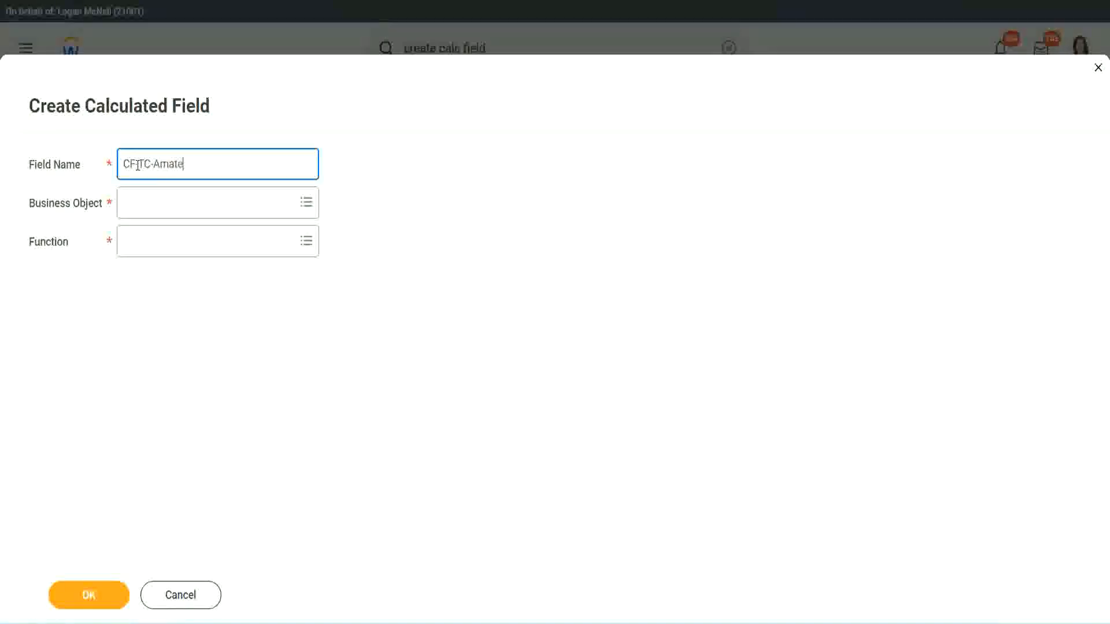
pyautogui.write('CF-TC-Amateur')
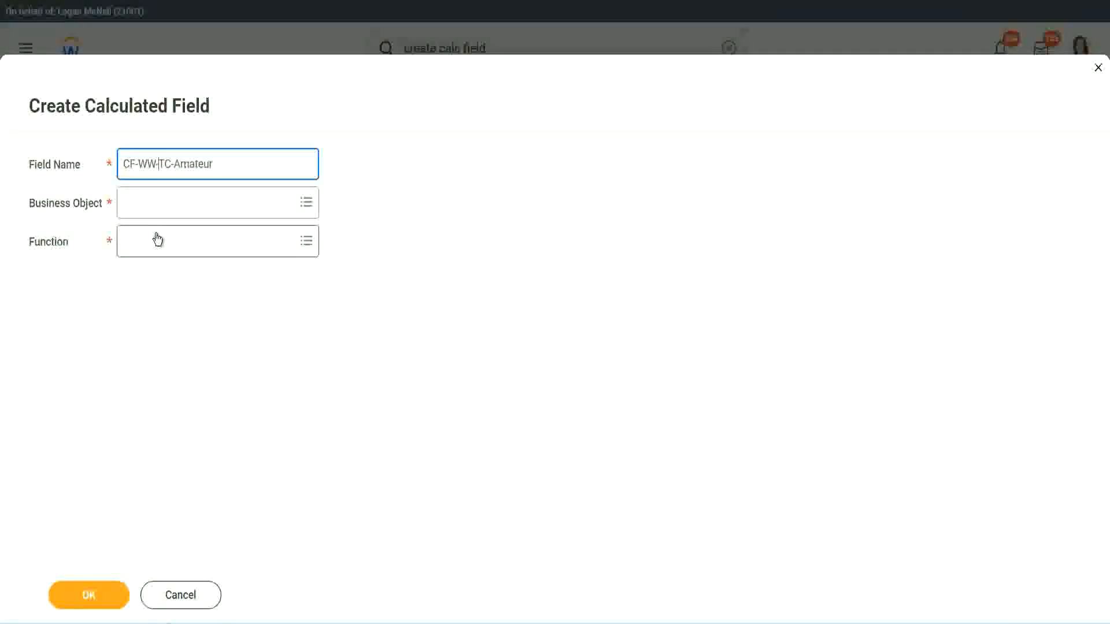
# Step: Set the field's business object to Global
pyautogui.click(213, 203)
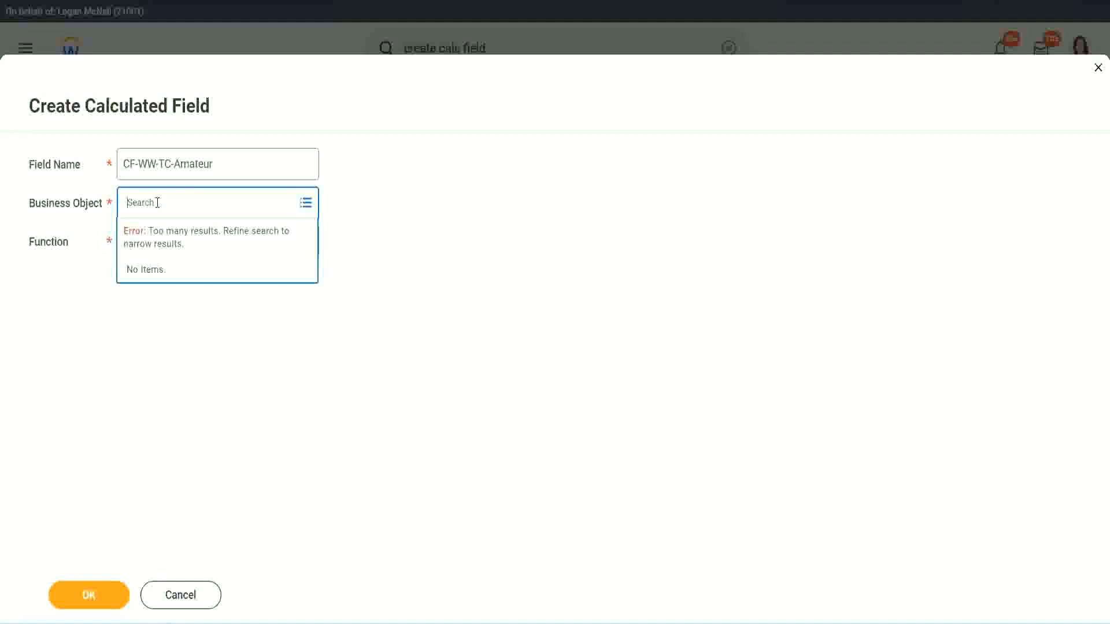
pyautogui.write('worker')
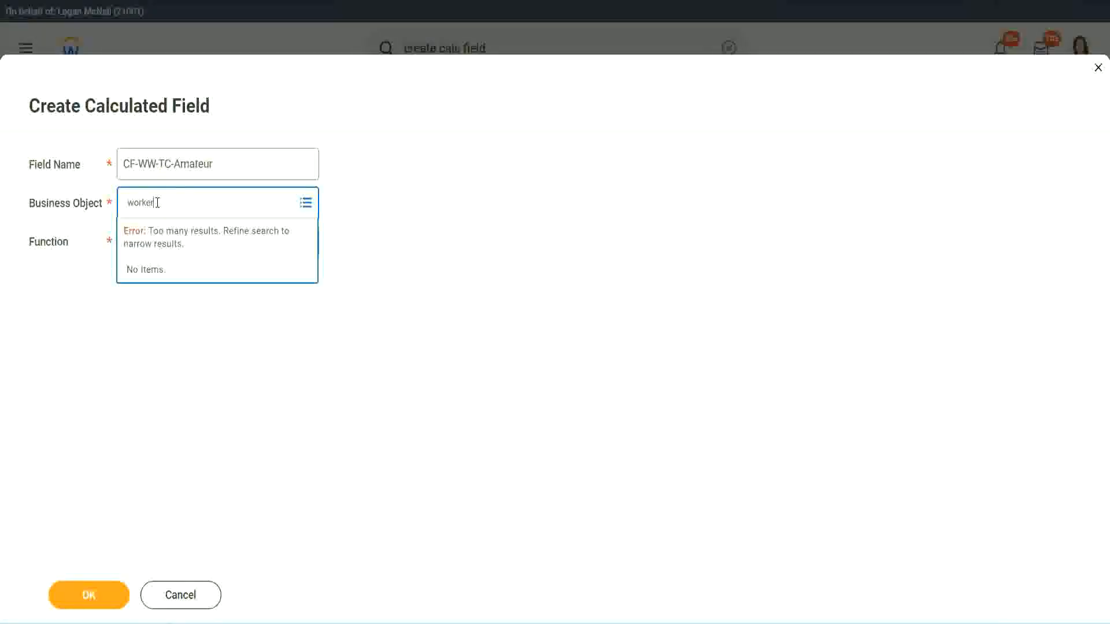
pyautogui.press('Backspace')
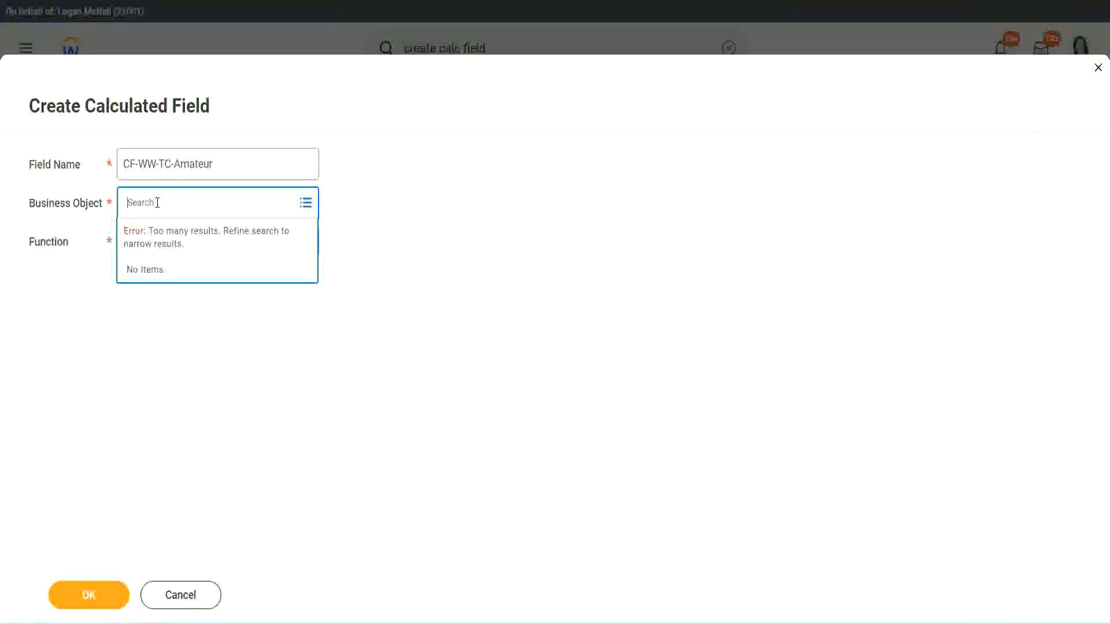
pyautogui.write('global')
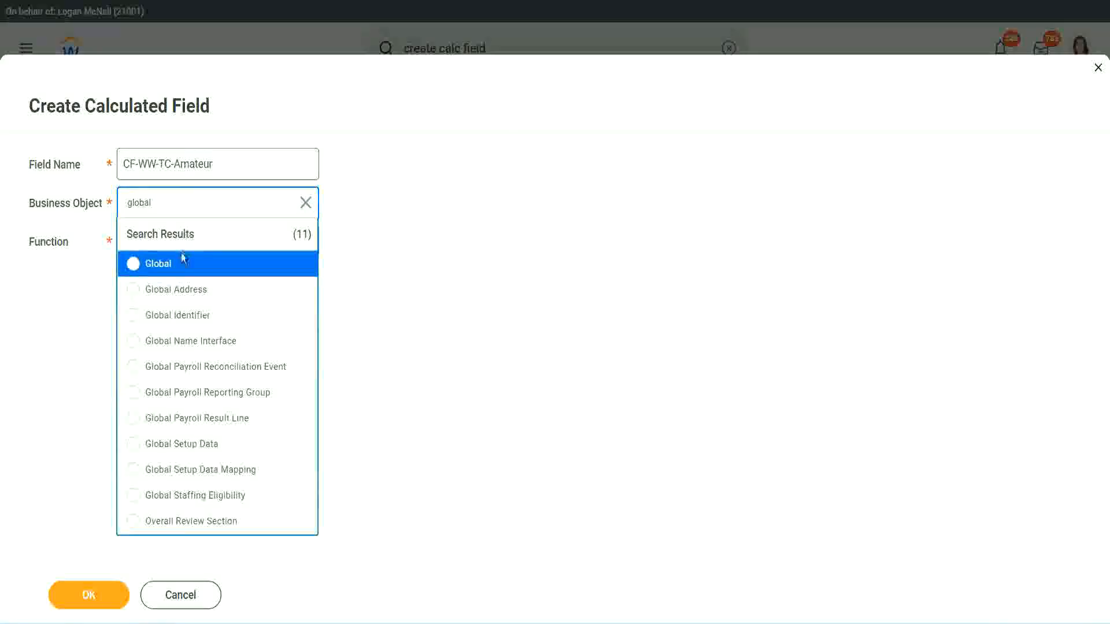
pyautogui.click(153, 262)
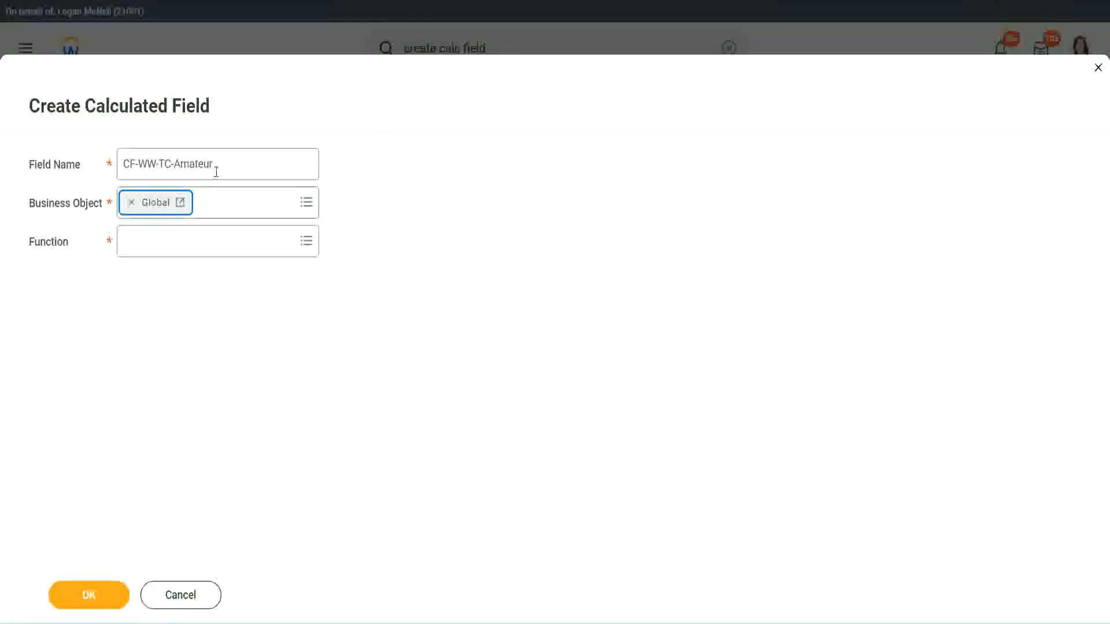
# Step: Adjust the field name and search for the Text Constant function
pyautogui.click(218, 164)
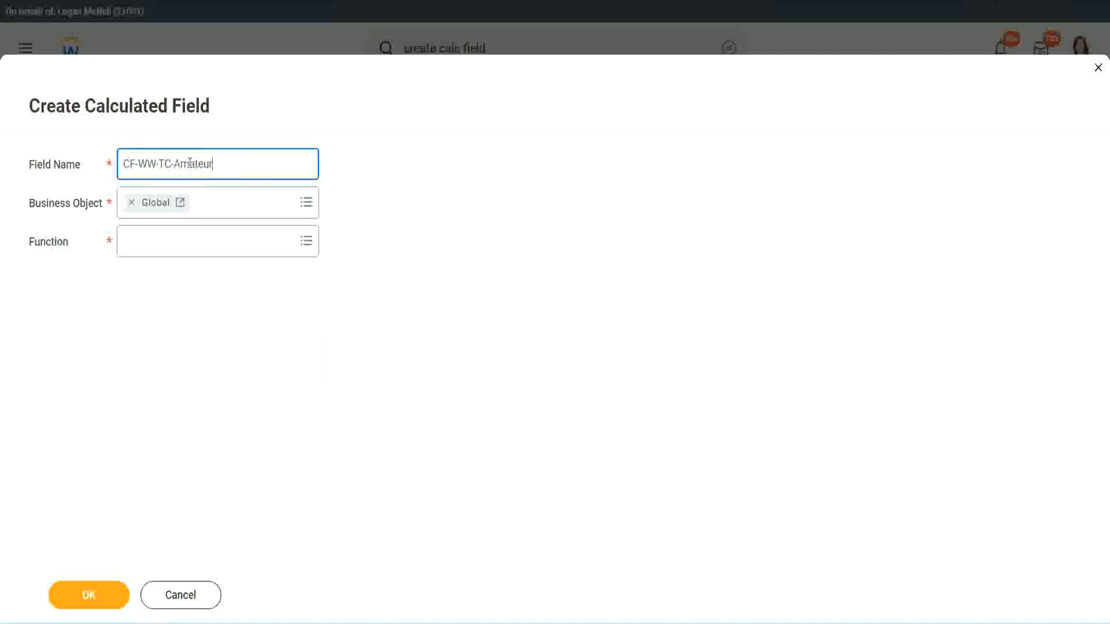
pyautogui.doubleClick(194, 163)
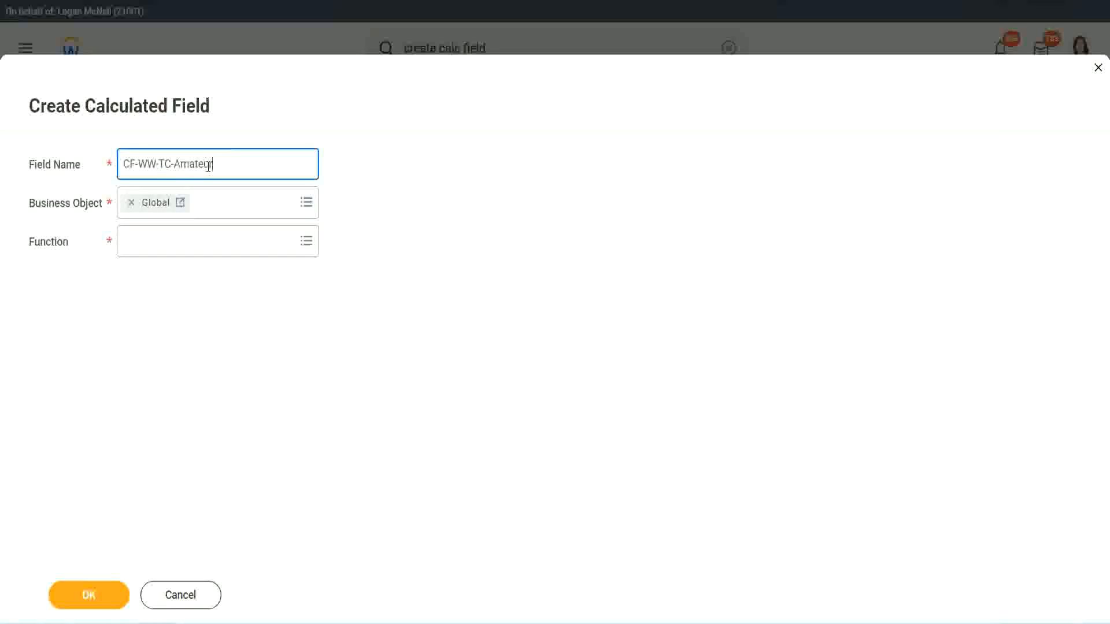
pyautogui.doubleClick(194, 164)
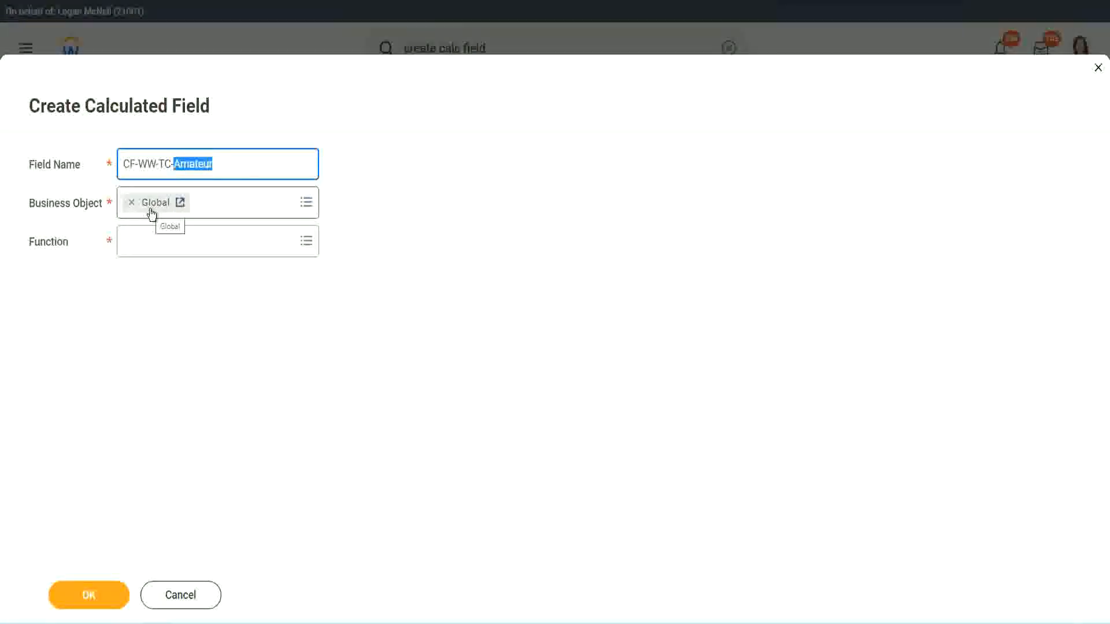
pyautogui.click(212, 240)
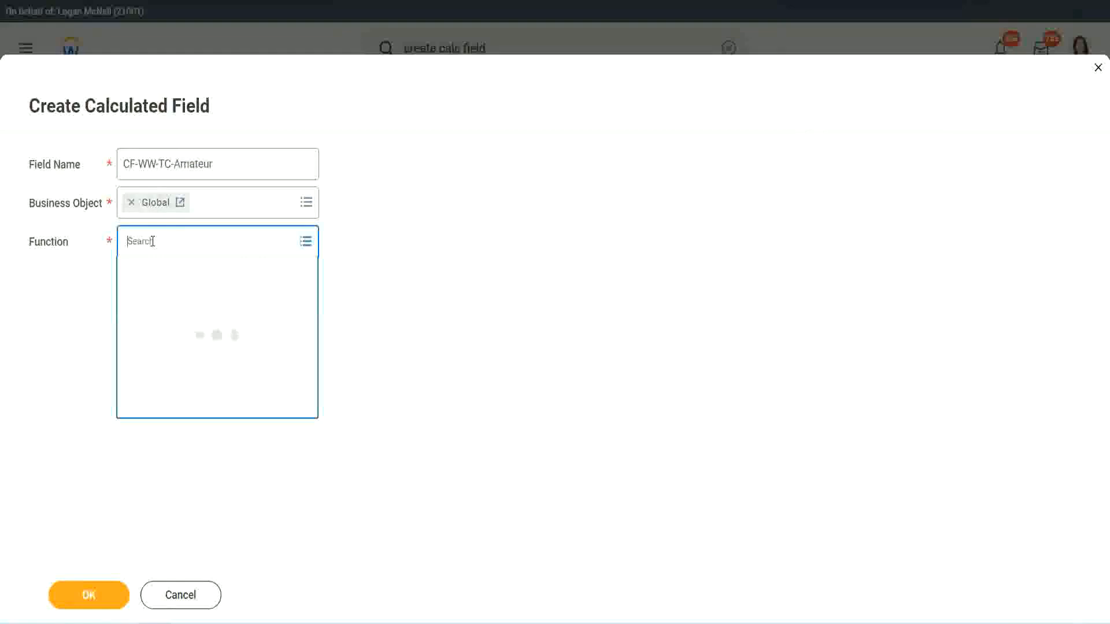
pyautogui.write('text cons')
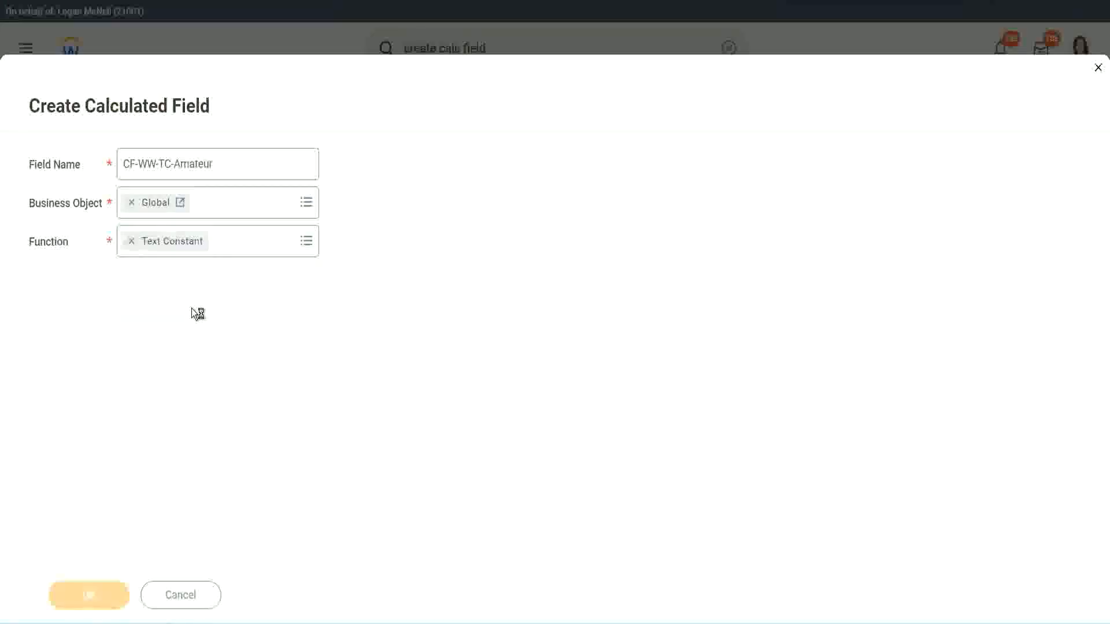
# Step: Confirm the field settings and enter Amateur as the constant value
pyautogui.click(88, 595)
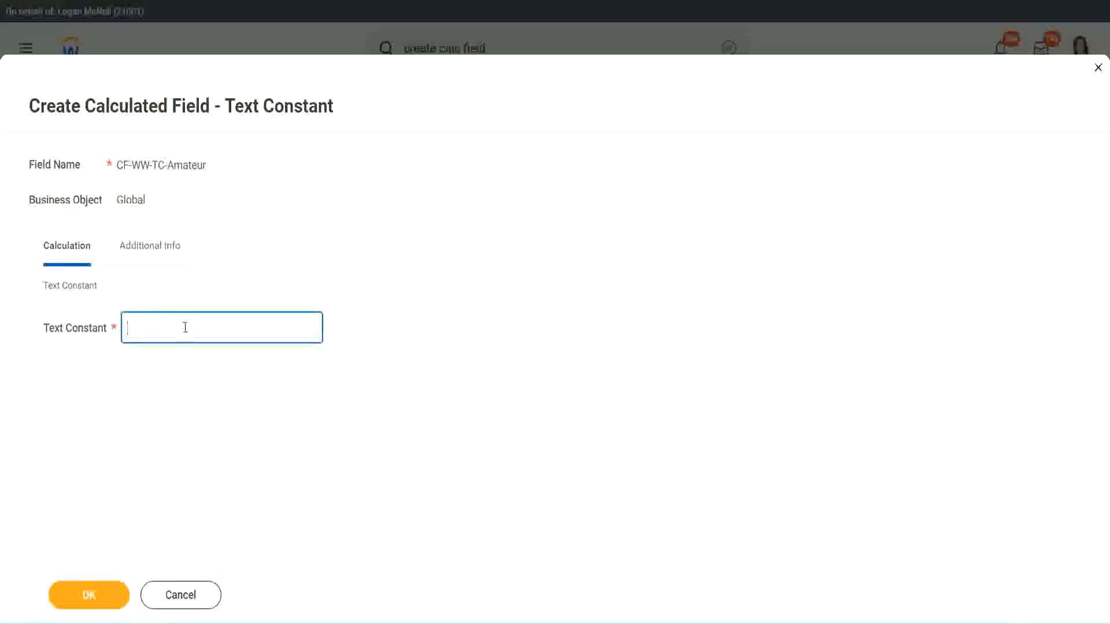
pyautogui.write('Amateur')
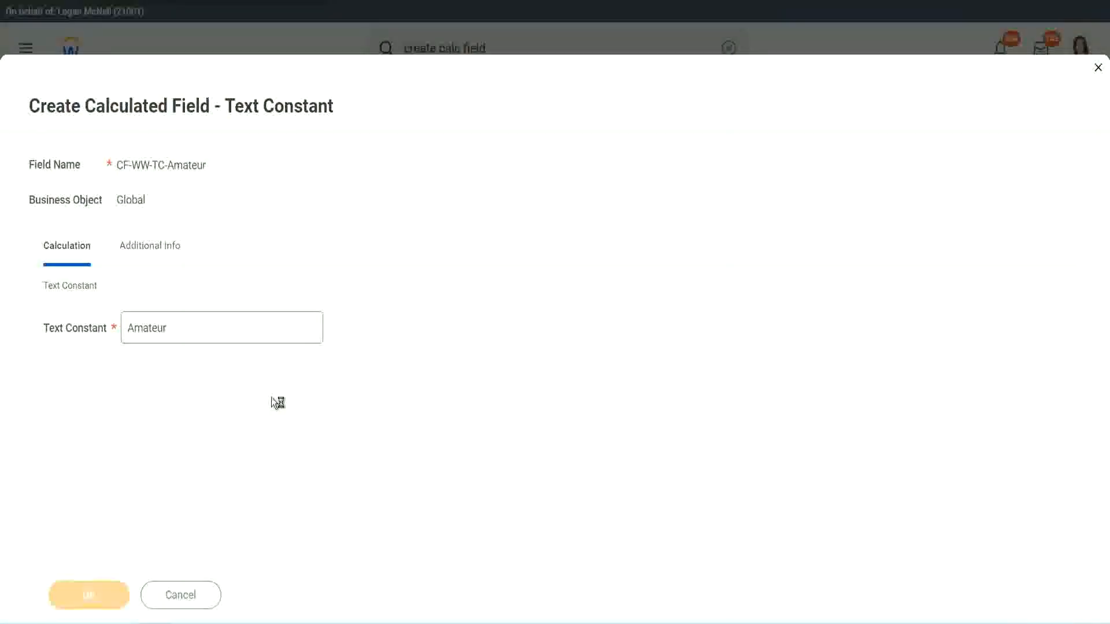
pyautogui.moveTo(233, 216)
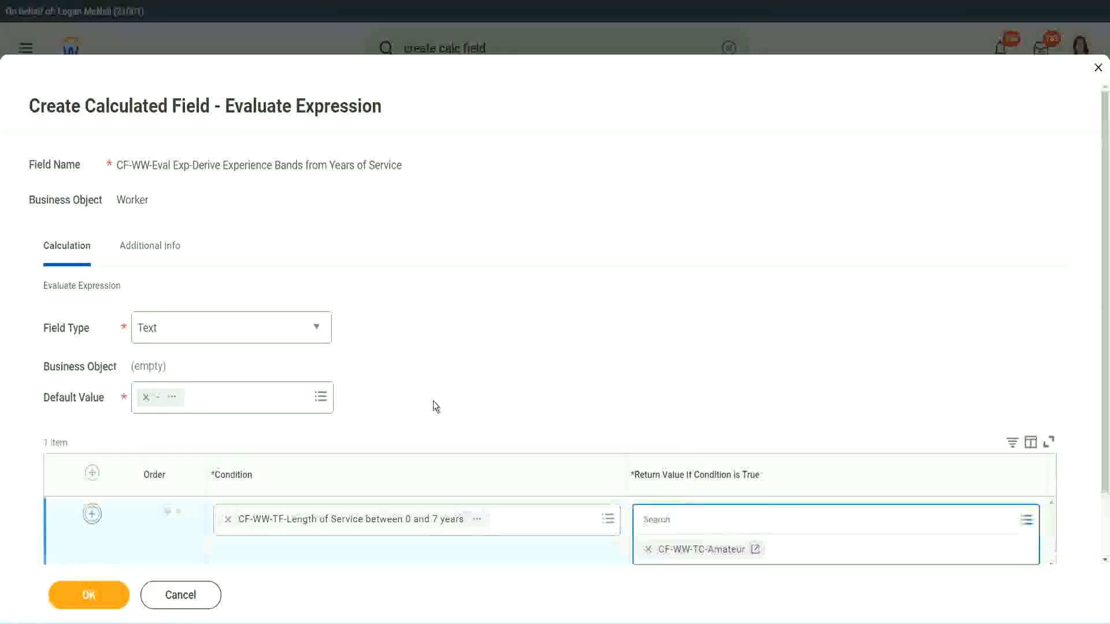
# Step: Add condition rows and set row 2 to the 8 and 15 years length-of-service condition
pyautogui.click(91, 513)
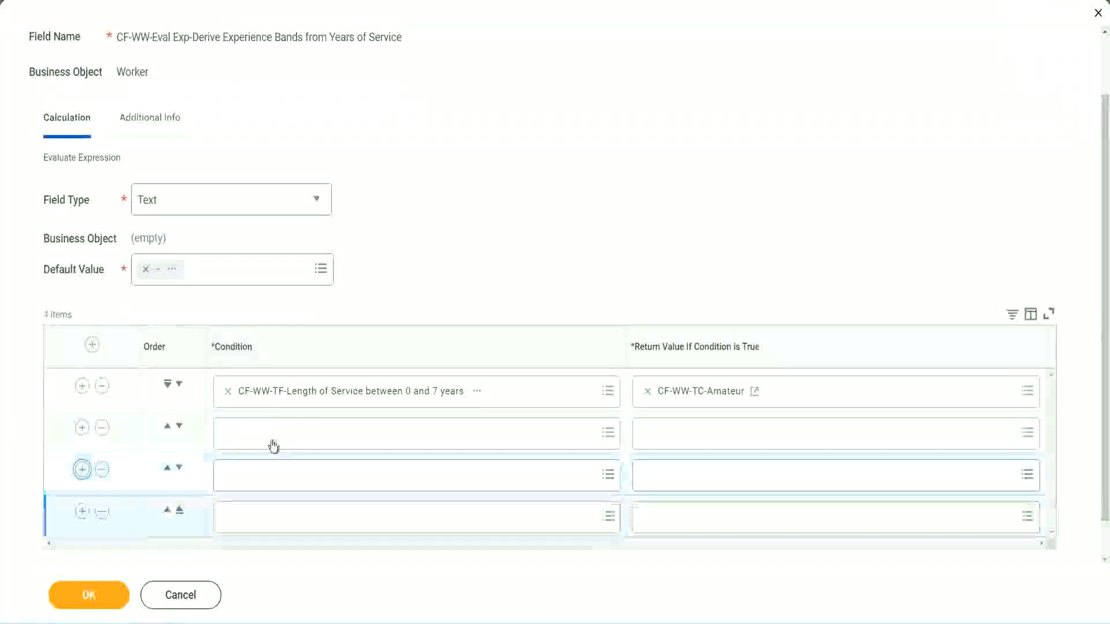
pyautogui.click(416, 432)
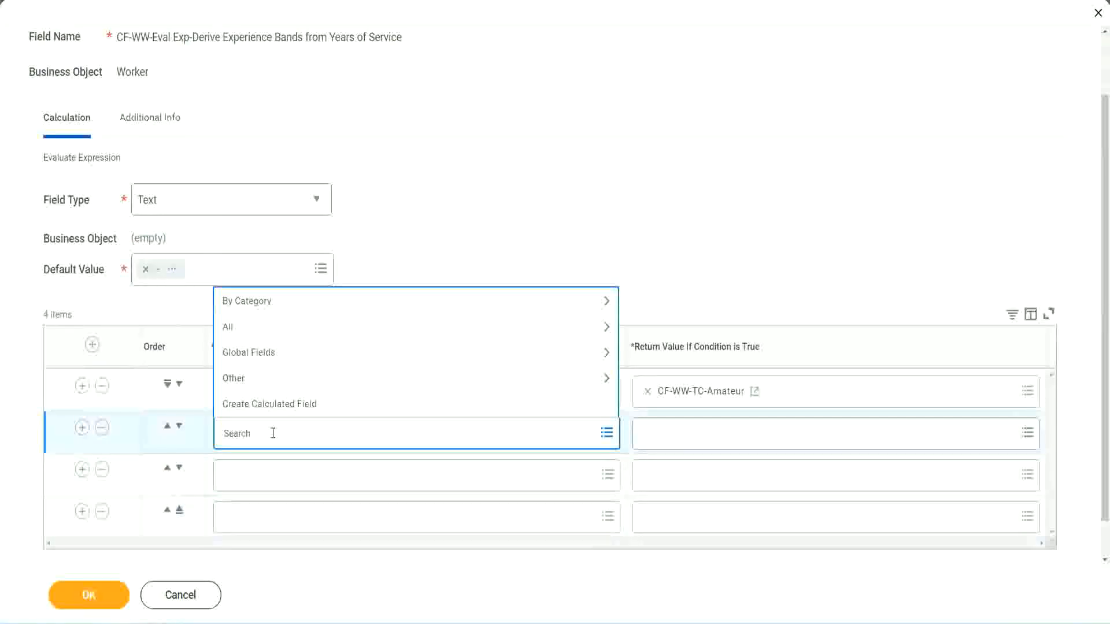
pyautogui.write('cf-ww-tf')
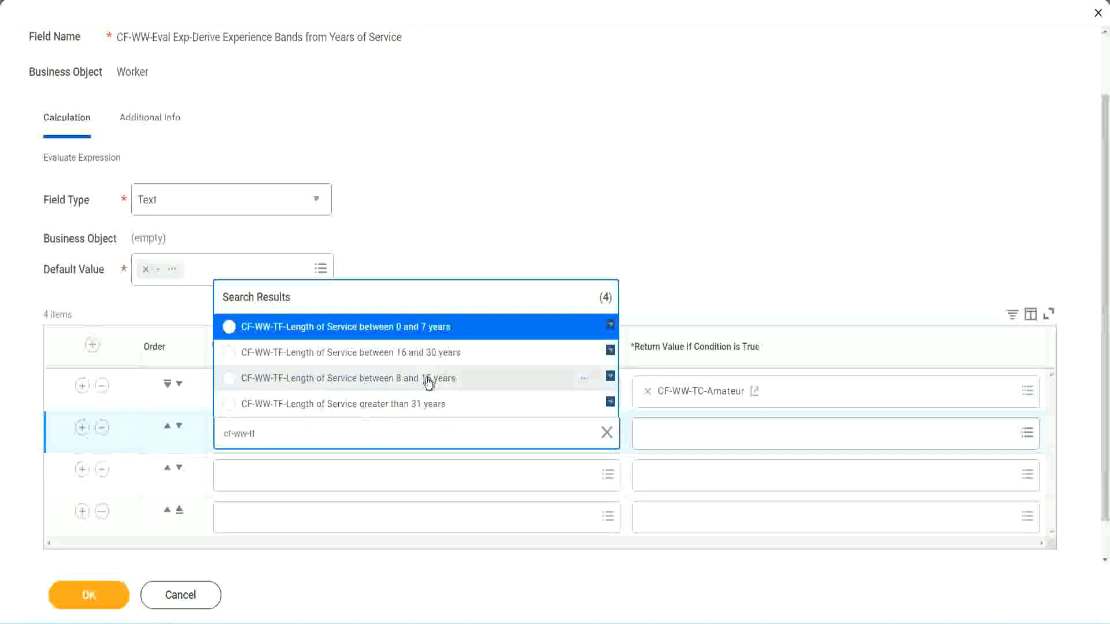
pyautogui.click(348, 378)
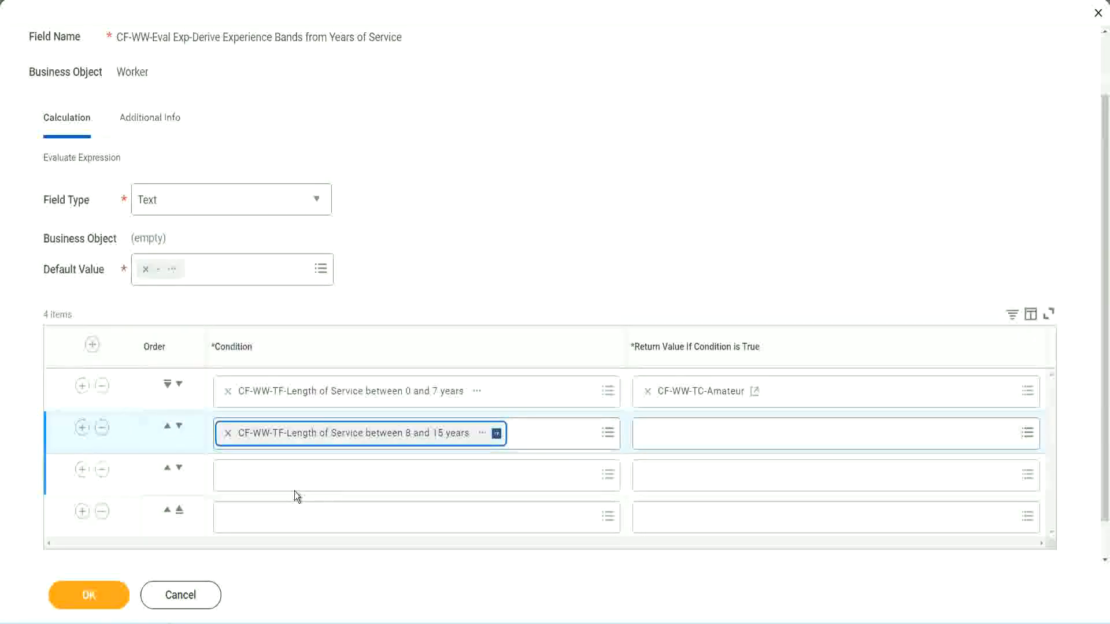
# Step: Set row 3 to the 16 and 30 years condition and search cf-ww for row 4
pyautogui.click(411, 475)
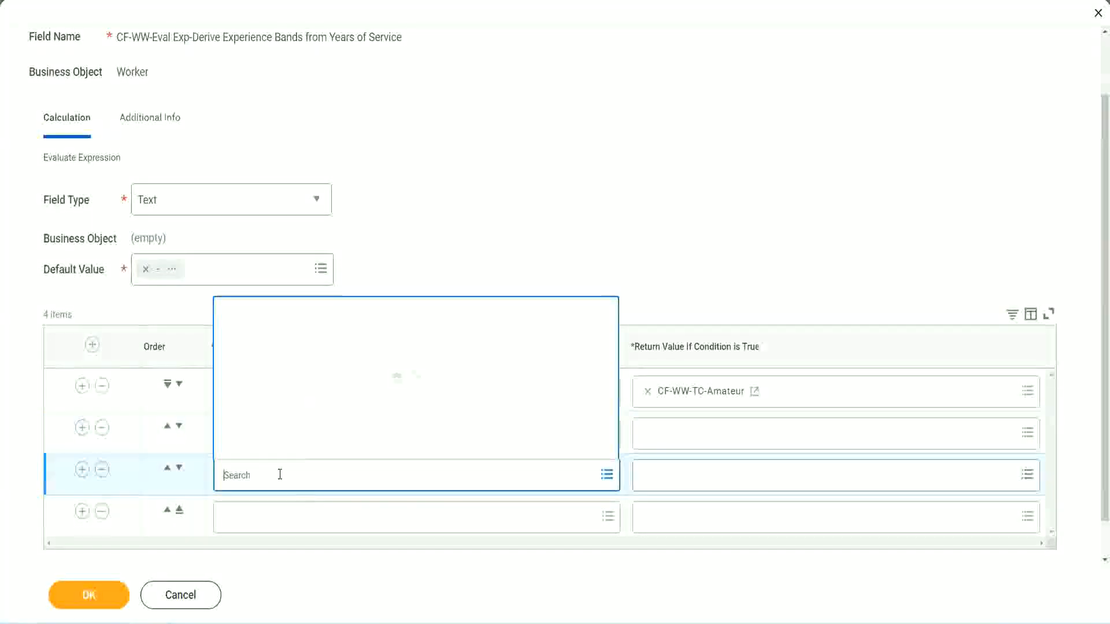
pyautogui.write('cf-ww-tf')
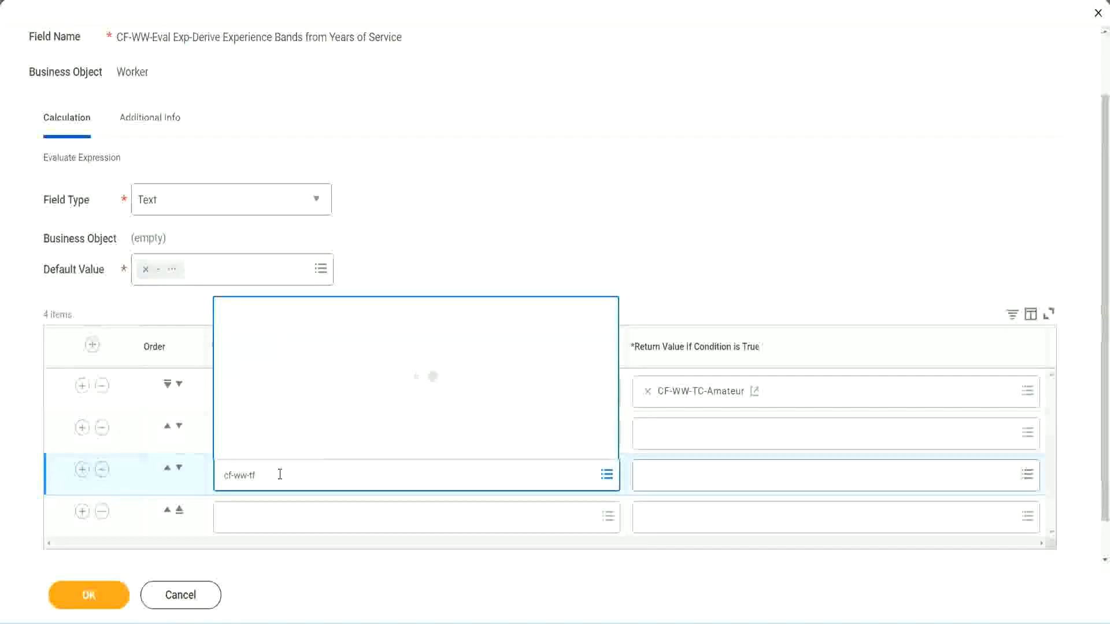
pyautogui.write('cf-ww-tf')
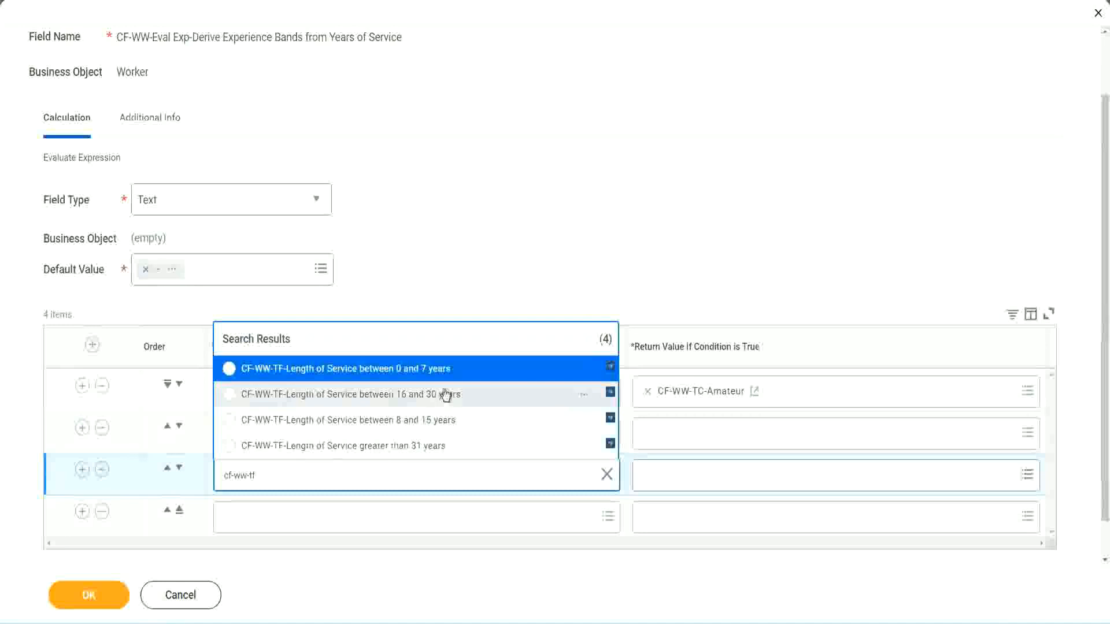
pyautogui.click(343, 394)
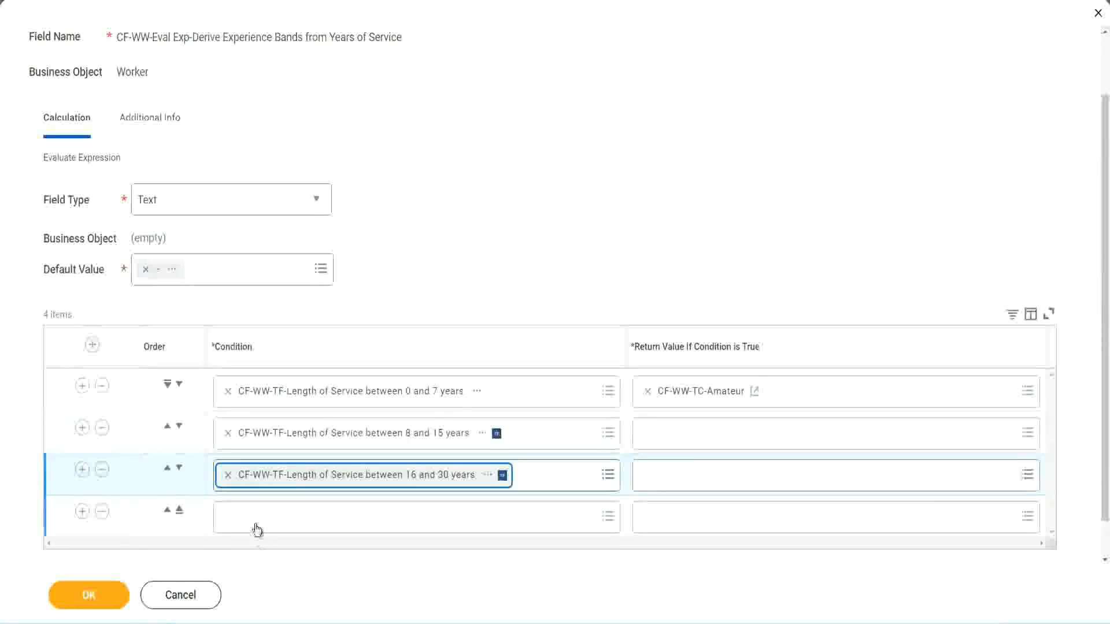
pyautogui.write('q')
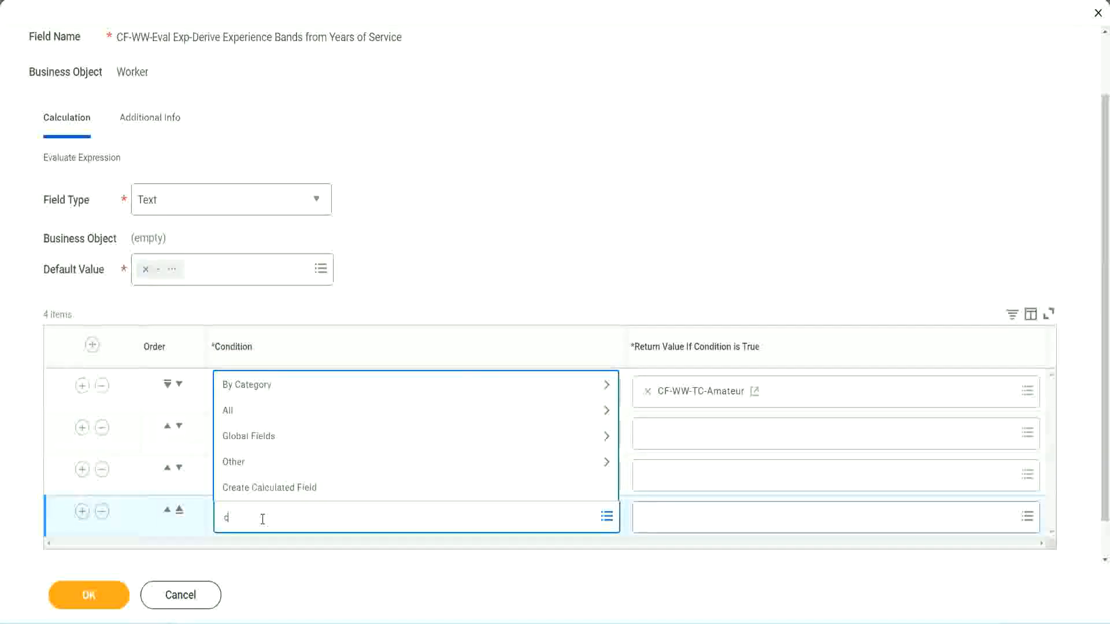
pyautogui.write('cf-ww')
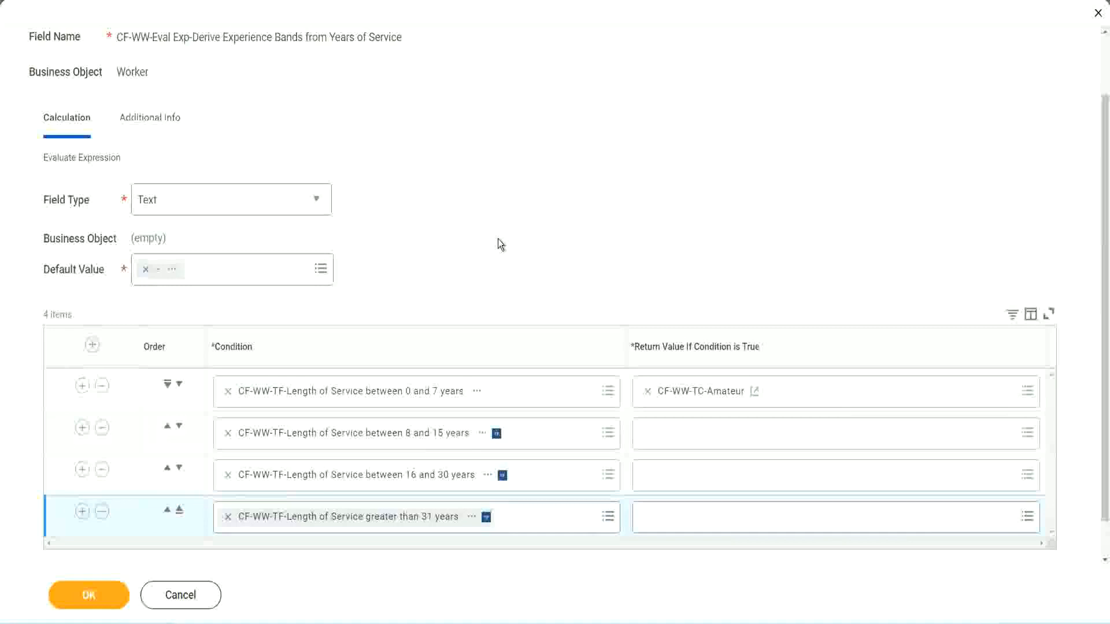
pyautogui.moveTo(484, 234)
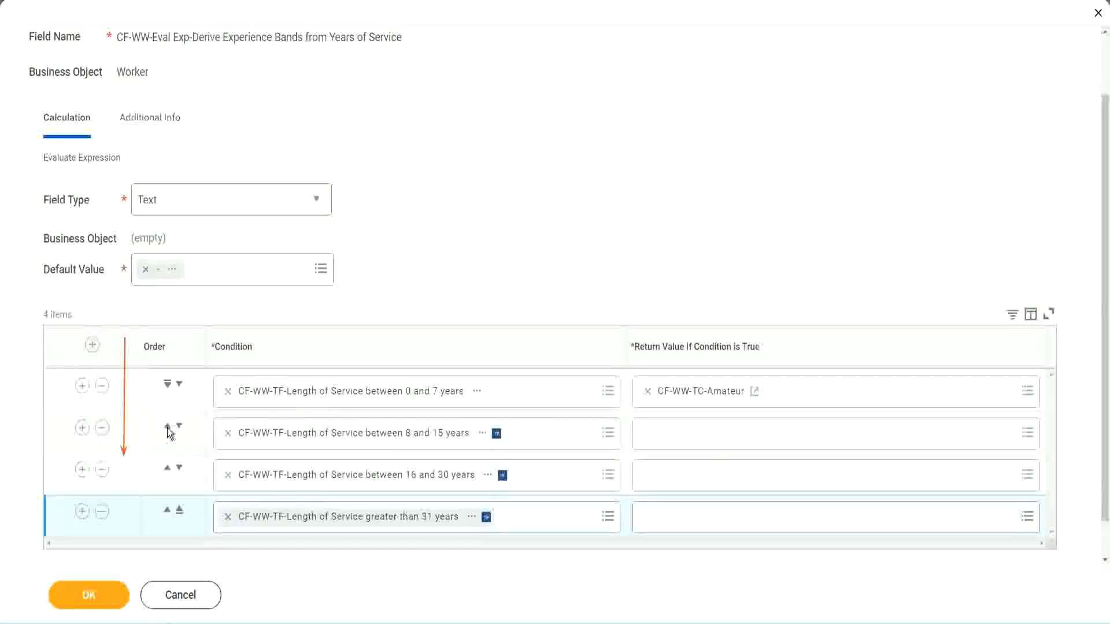
# Step: Move the 8–15 years condition above the 0–7 years condition
pyautogui.click(168, 428)
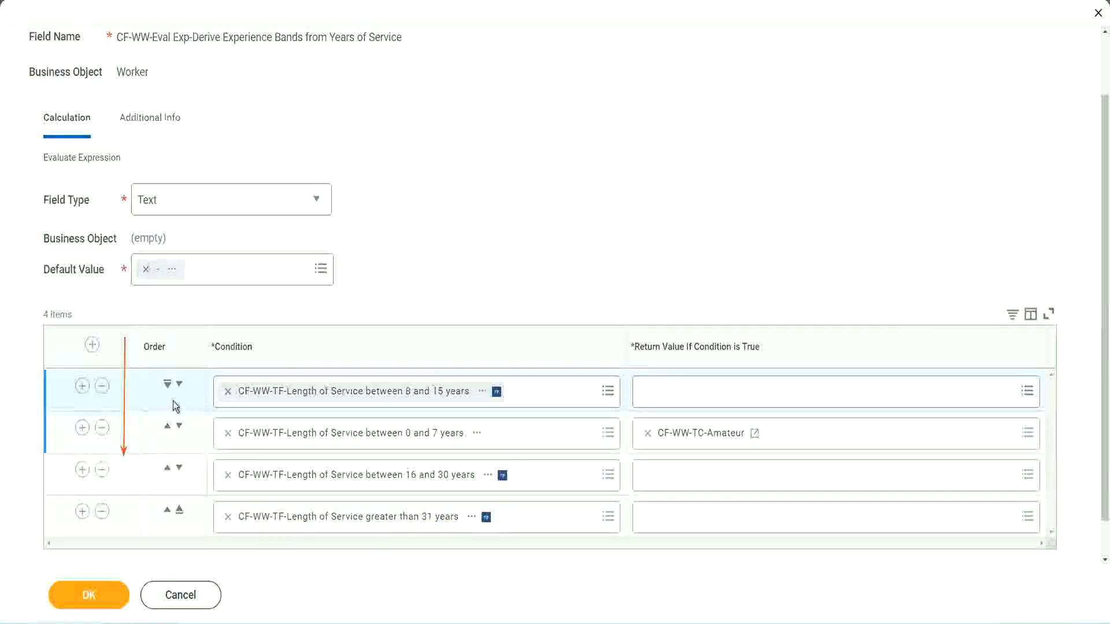
pyautogui.click(180, 383)
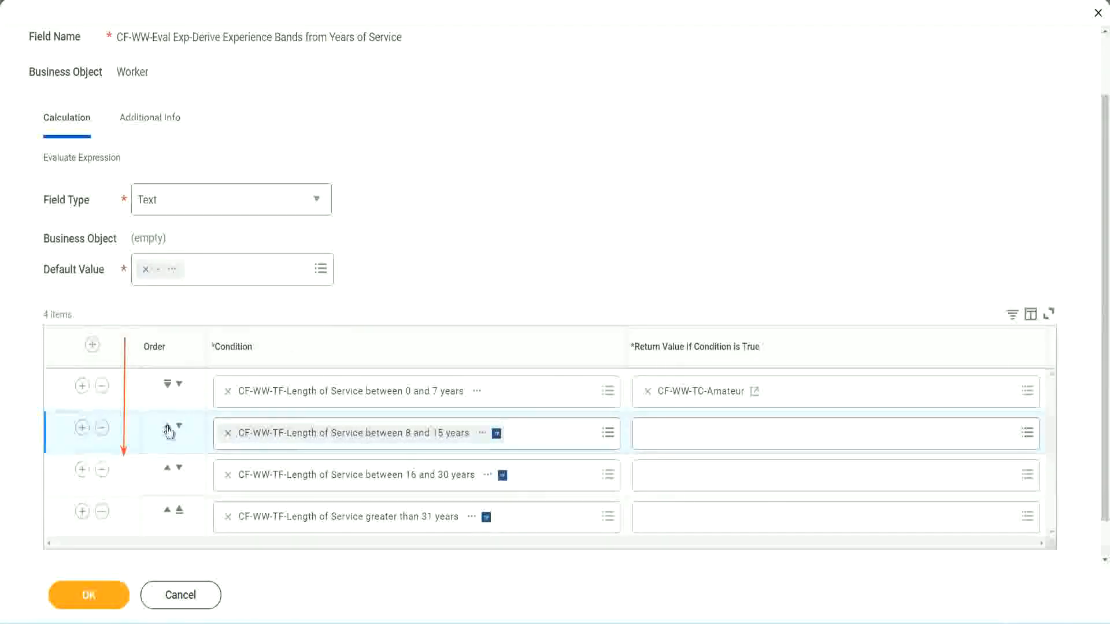
pyautogui.click(167, 432)
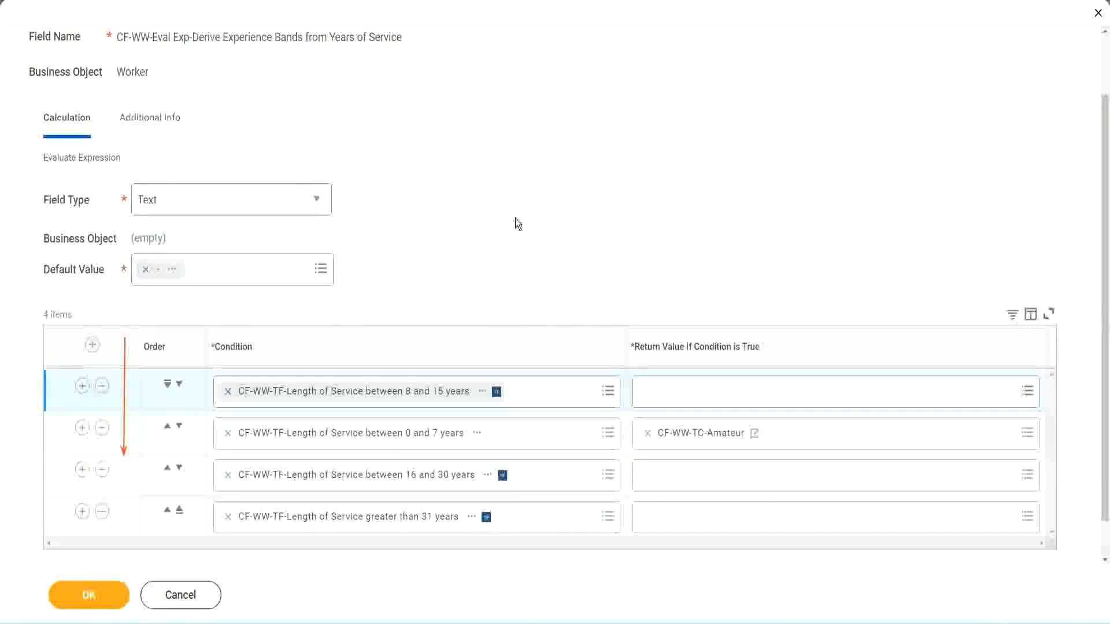
pyautogui.moveTo(457, 369)
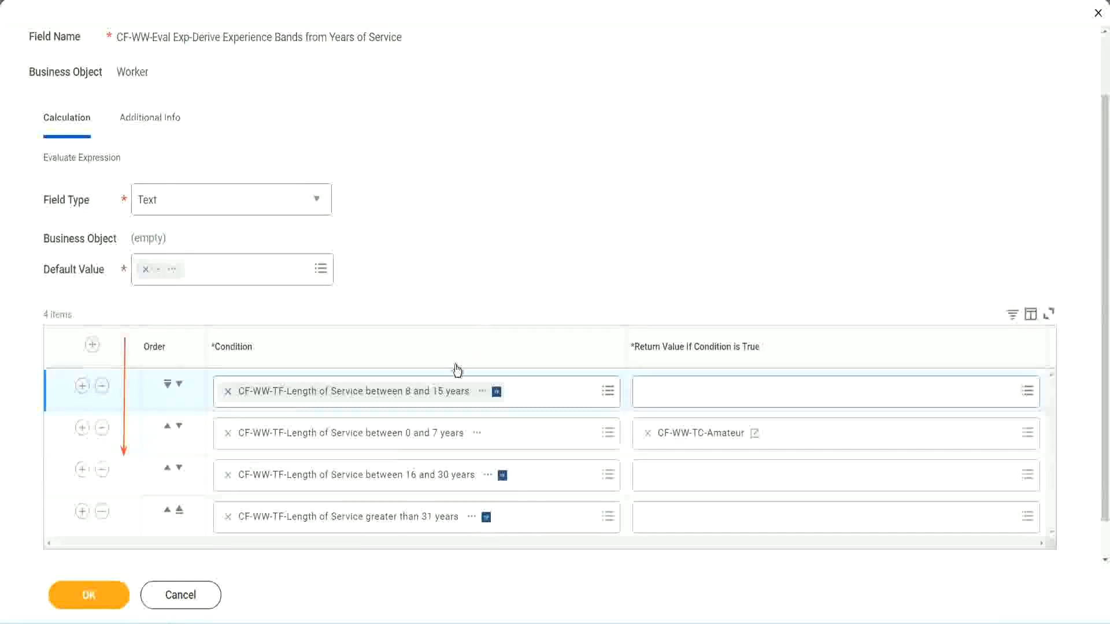
pyautogui.moveTo(476, 208)
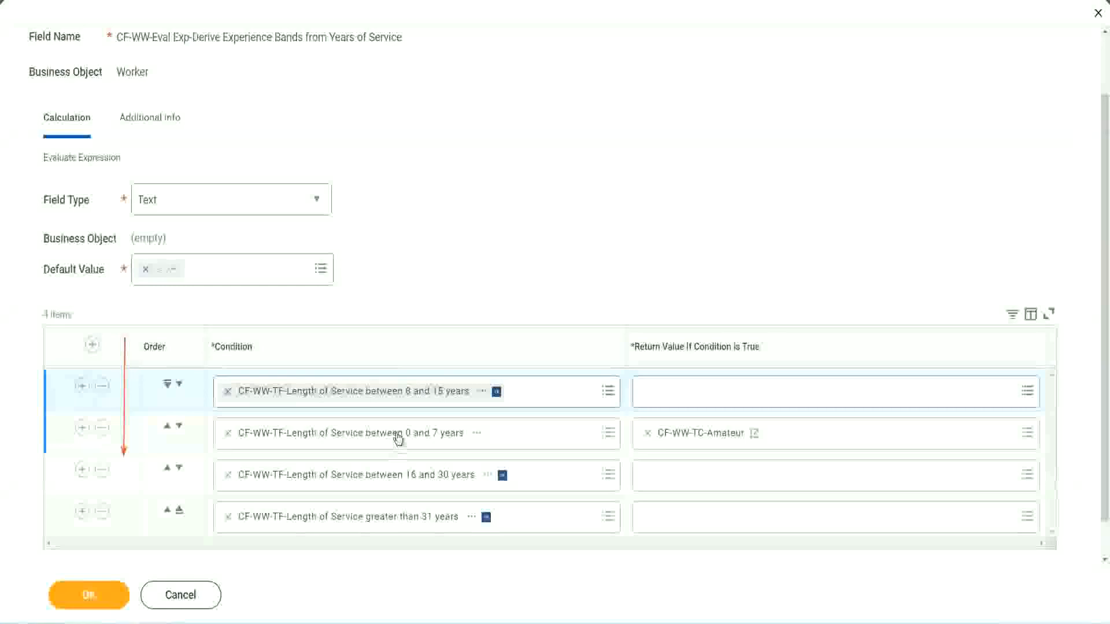
pyautogui.moveTo(397, 439)
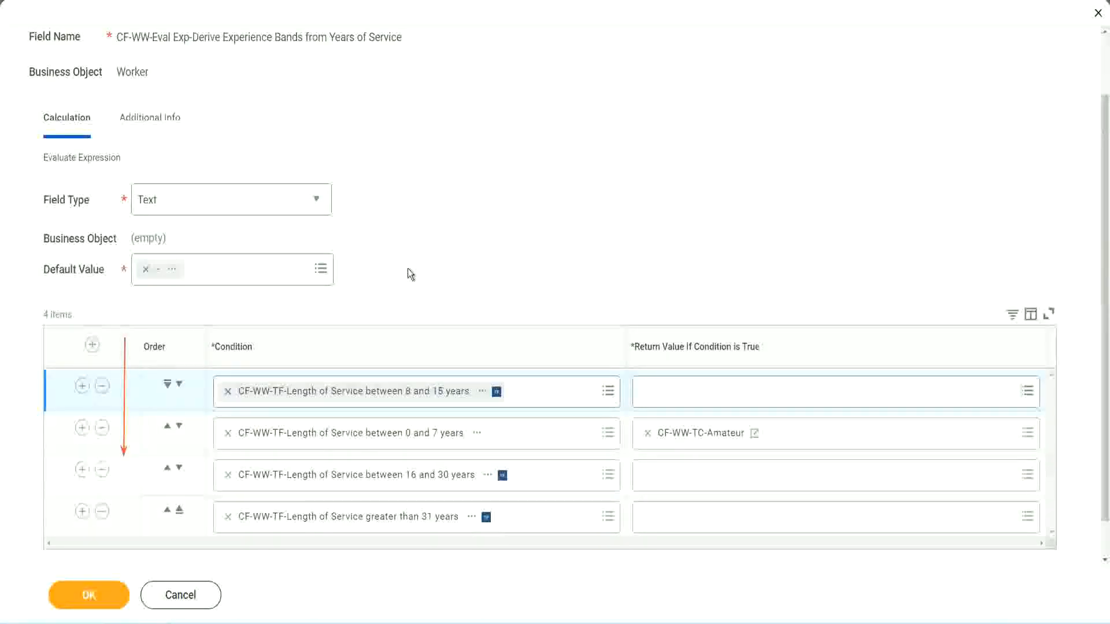
pyautogui.moveTo(492, 297)
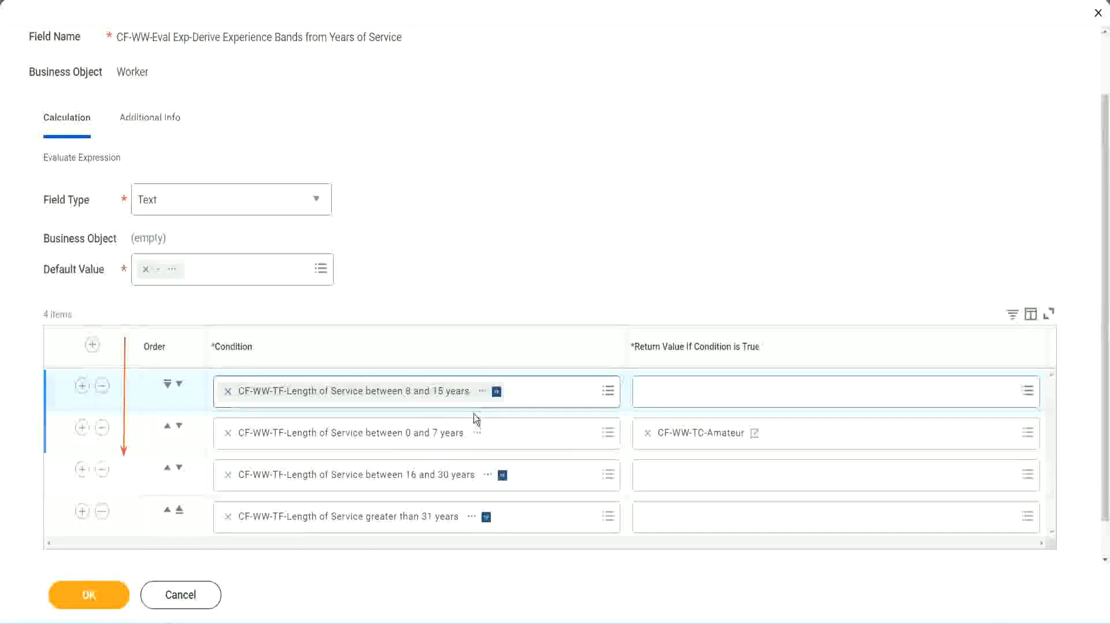
pyautogui.moveTo(483, 258)
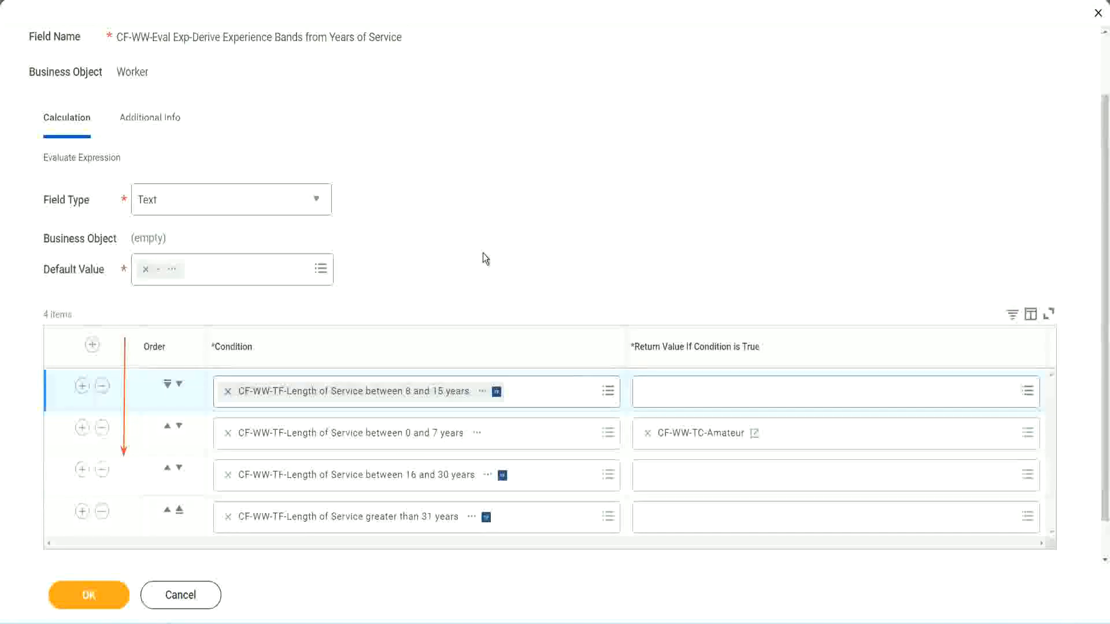
pyautogui.moveTo(462, 269)
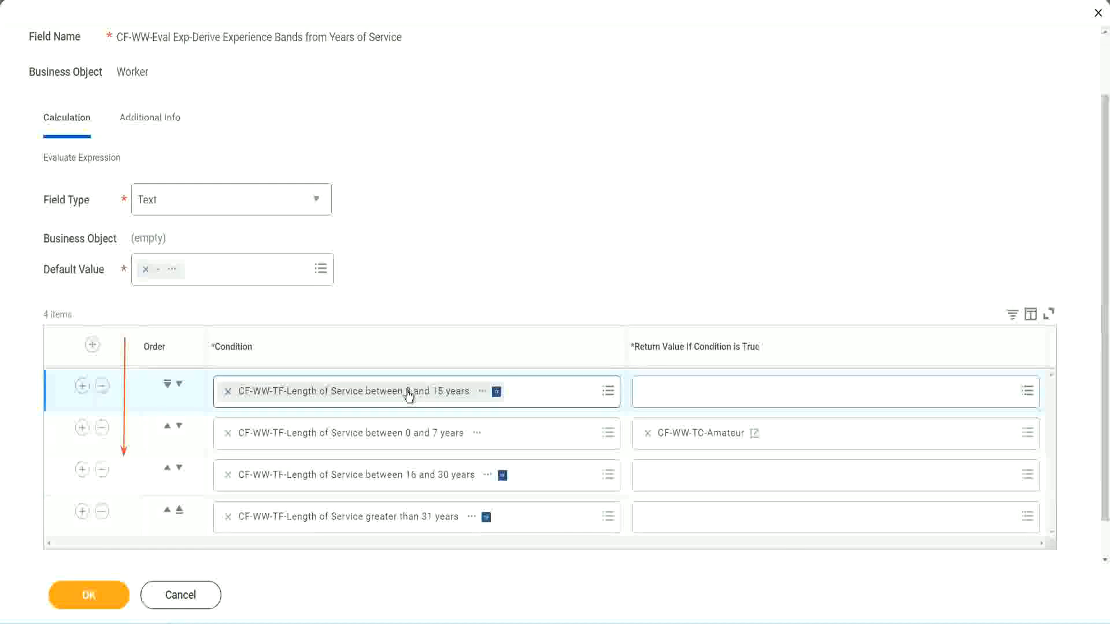
pyautogui.moveTo(398, 391)
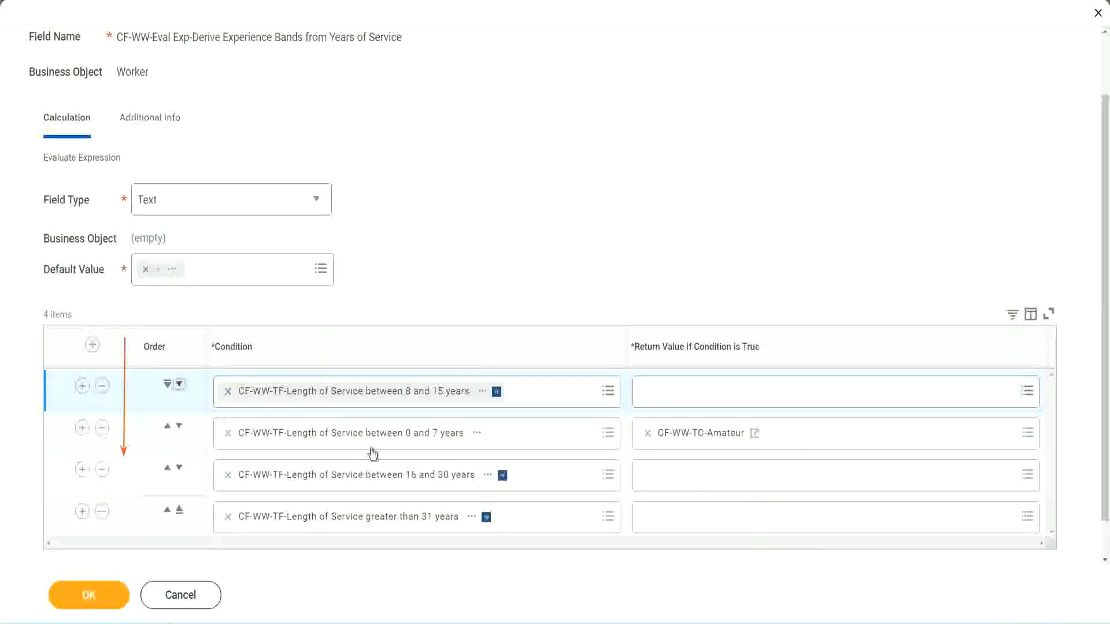
# Step: Move the 0–7 years condition back to first and start a new row-2 return-value field
pyautogui.click(181, 385)
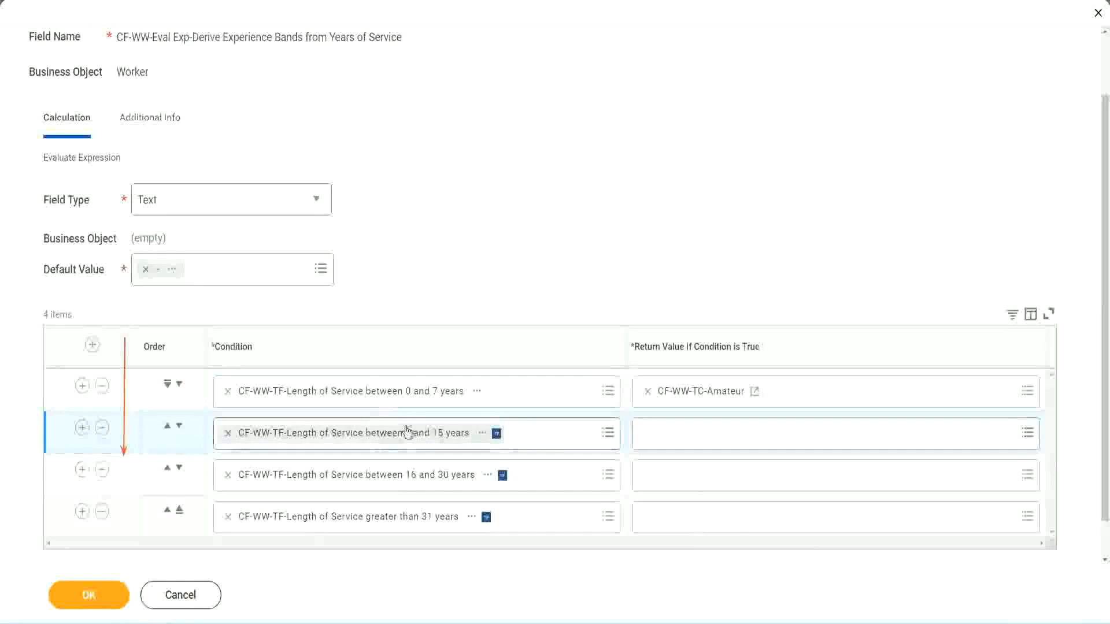
pyautogui.click(835, 433)
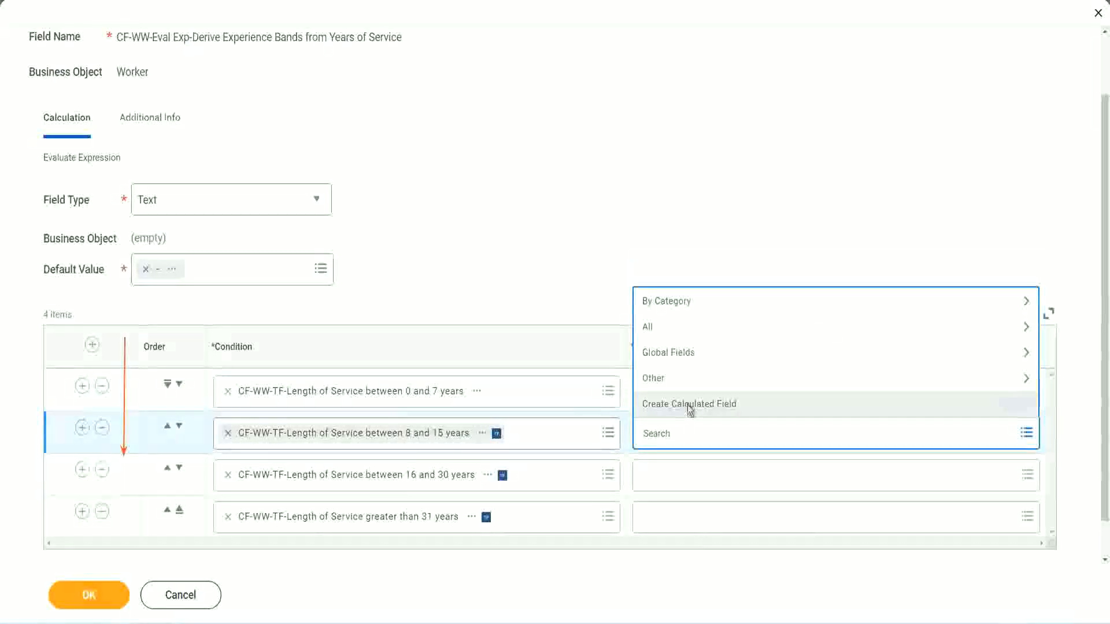
pyautogui.click(687, 404)
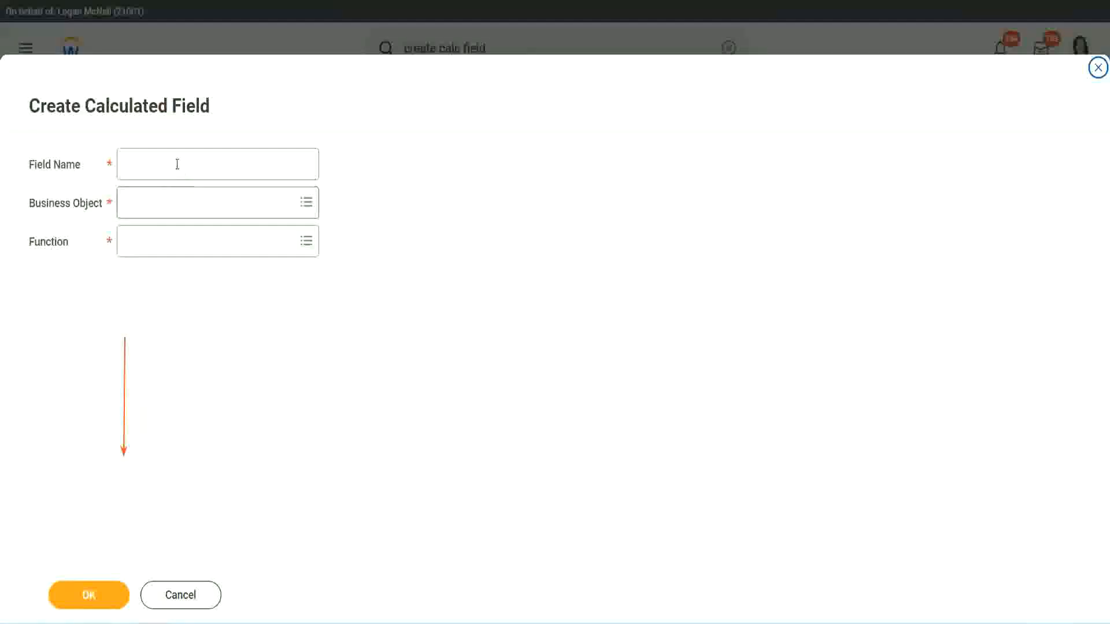
pyautogui.write('CF-WW-TC-Amateur')
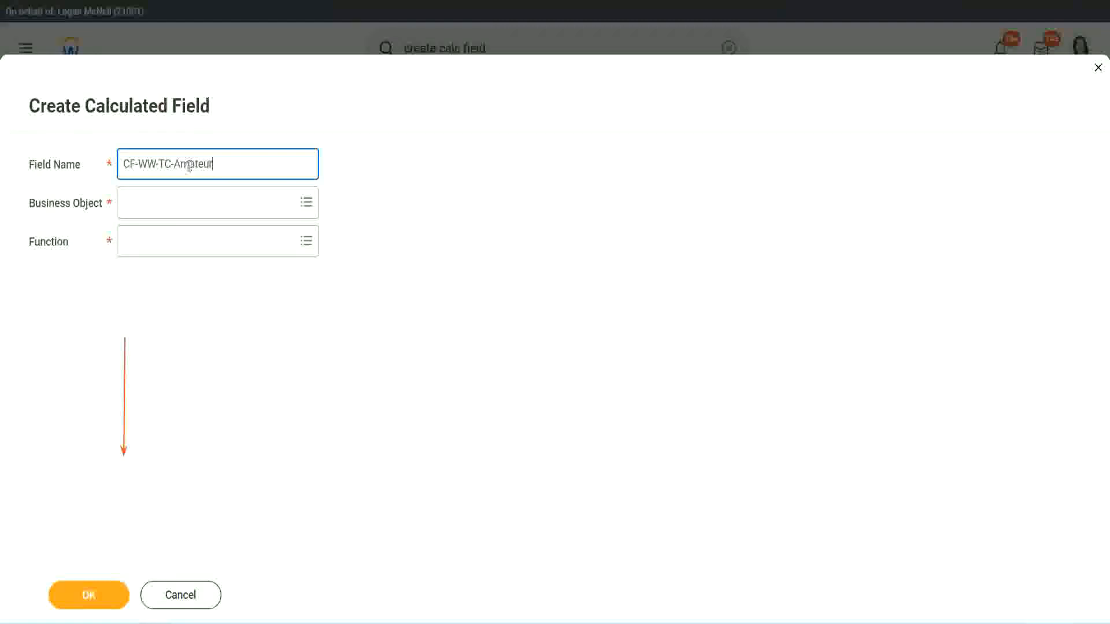
# Step: Rename the field CF-WW-TC-Experienced, confirm it, and enter the Experienced constant value
pyautogui.doubleClick(195, 164)
pyautogui.write('Experienced')
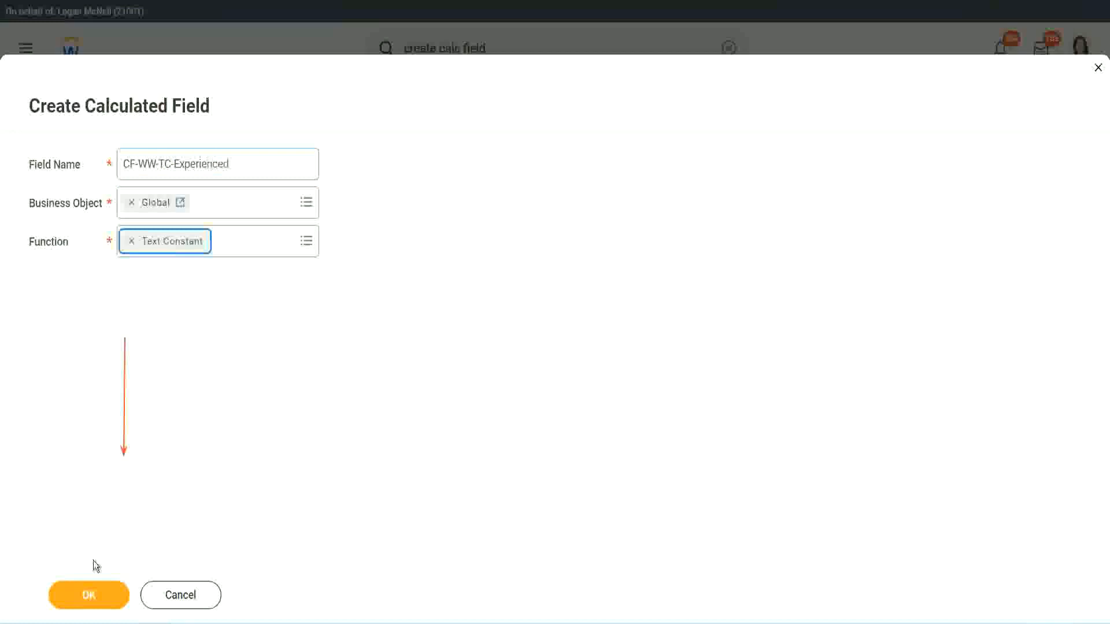
pyautogui.click(88, 595)
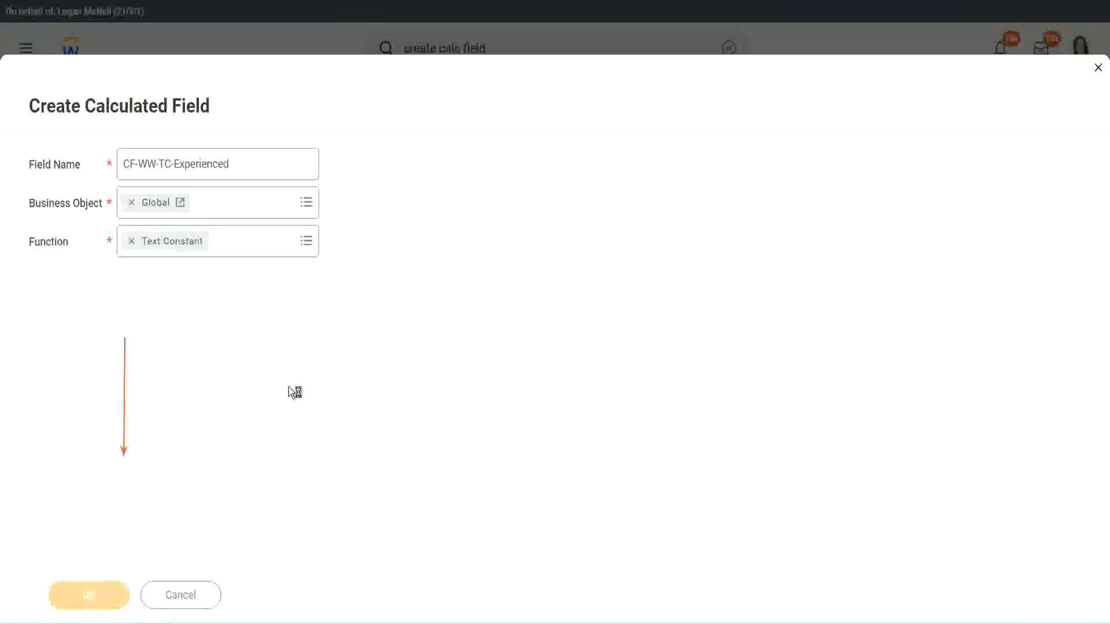
pyautogui.click(88, 594)
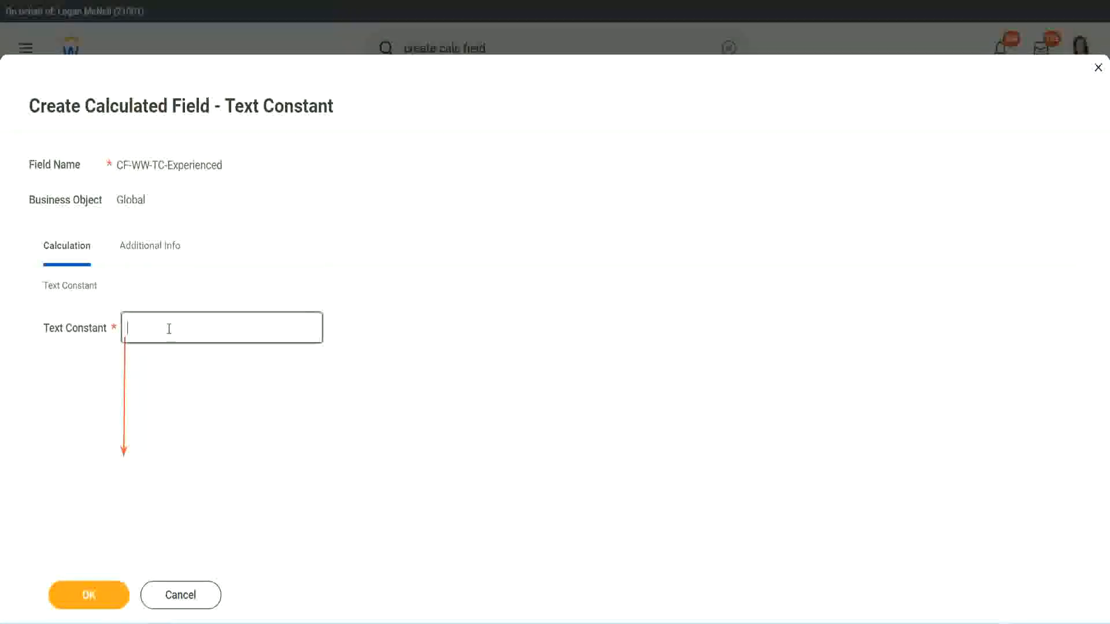
pyautogui.write('Experienced')
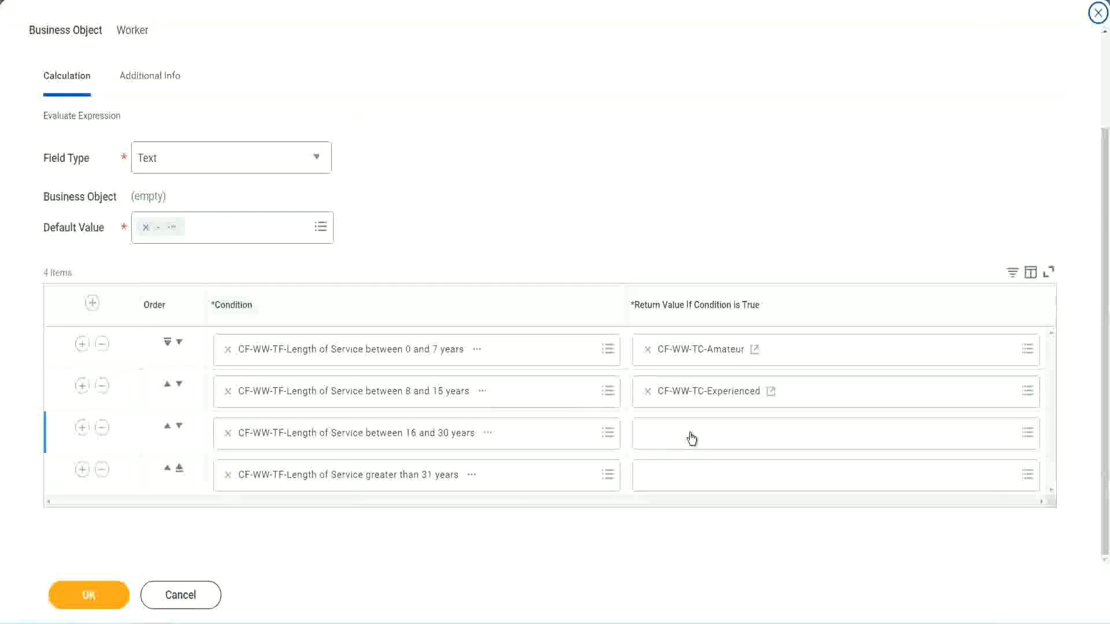
# Step: Start a row-3 return-value field named CF-WW-TC-Senior on business object Global
pyautogui.click(831, 434)
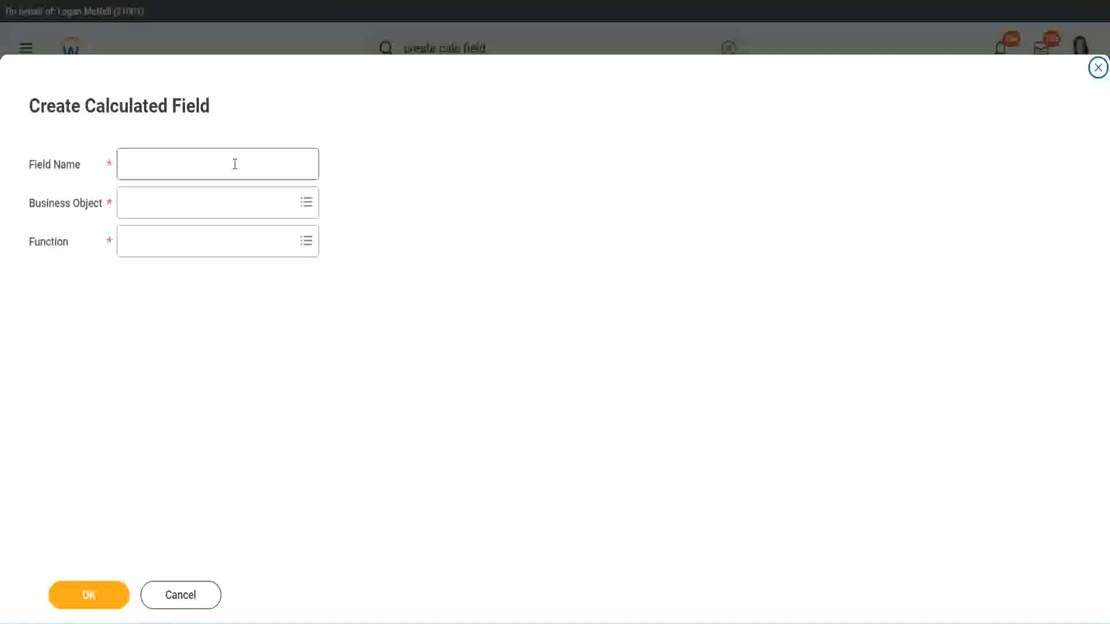
pyautogui.write('CF-WW-TC-Amateur')
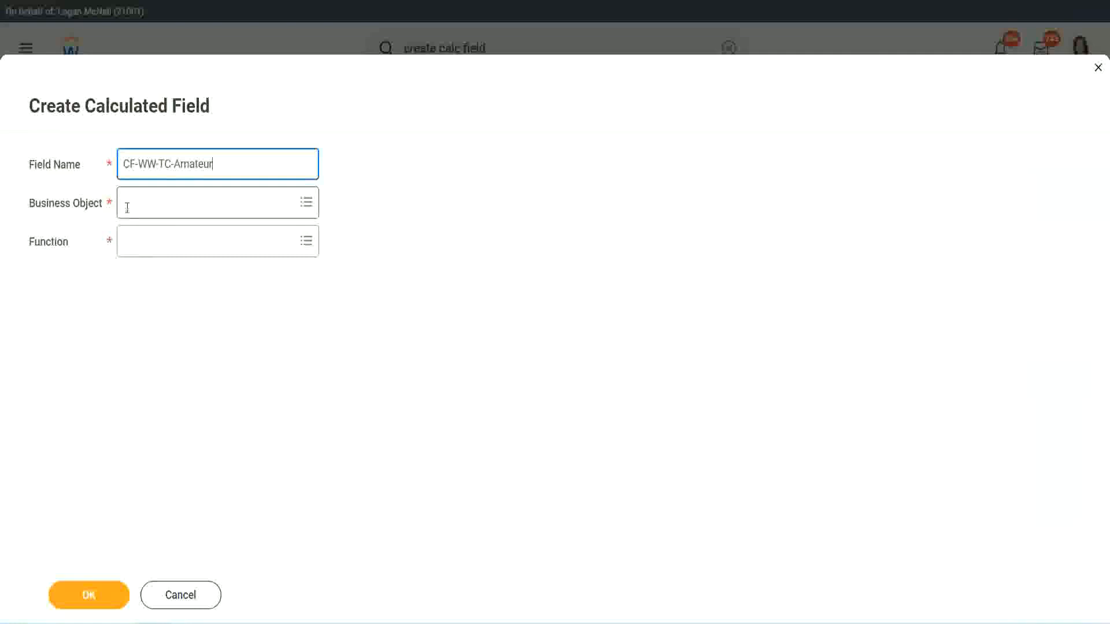
pyautogui.click(213, 203)
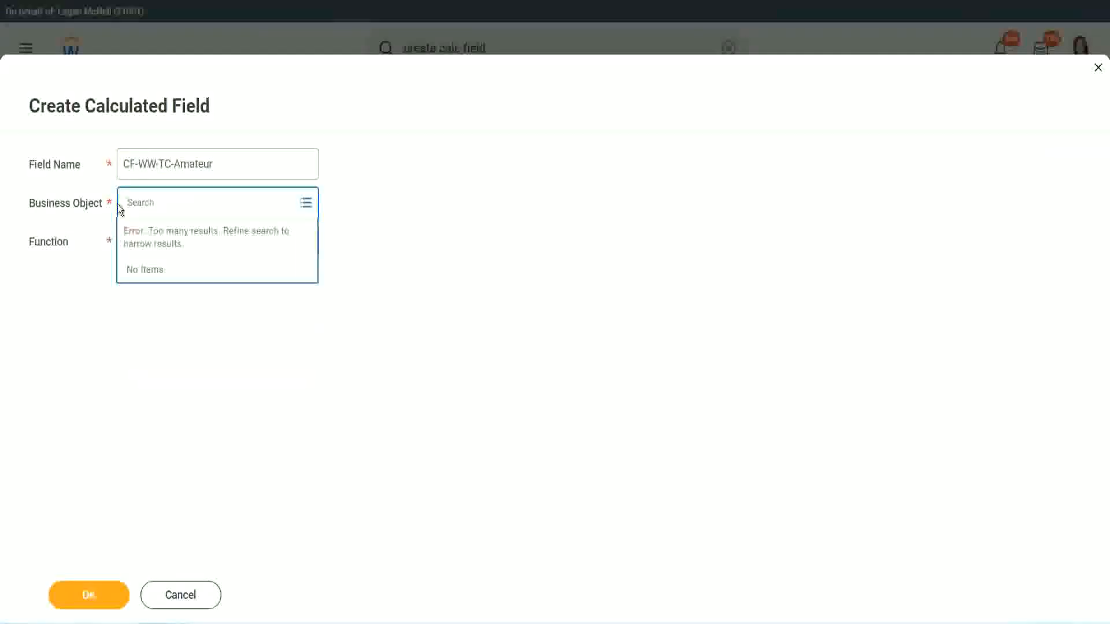
pyautogui.write('global')
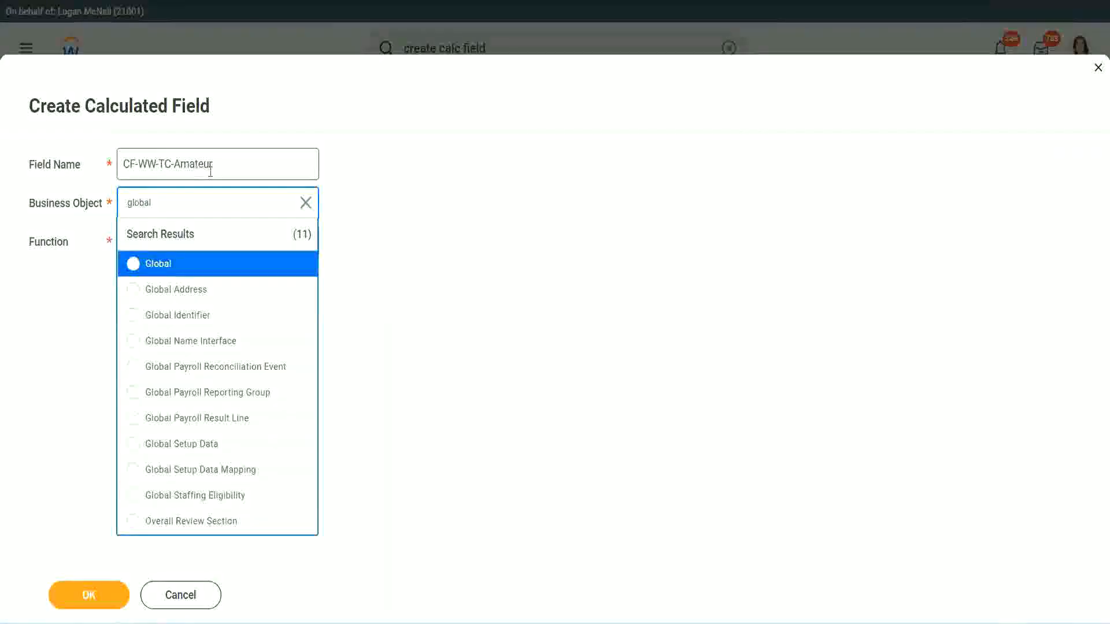
pyautogui.click(157, 263)
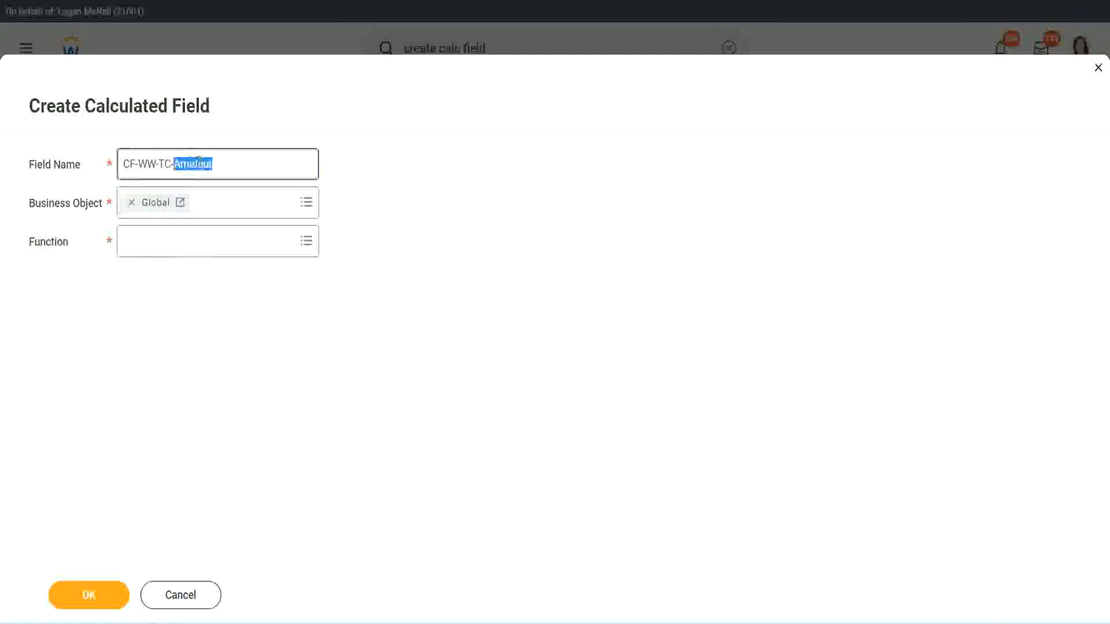
# Step: Choose the Text Constant function and enter Senior as the value
pyautogui.write('Senior')
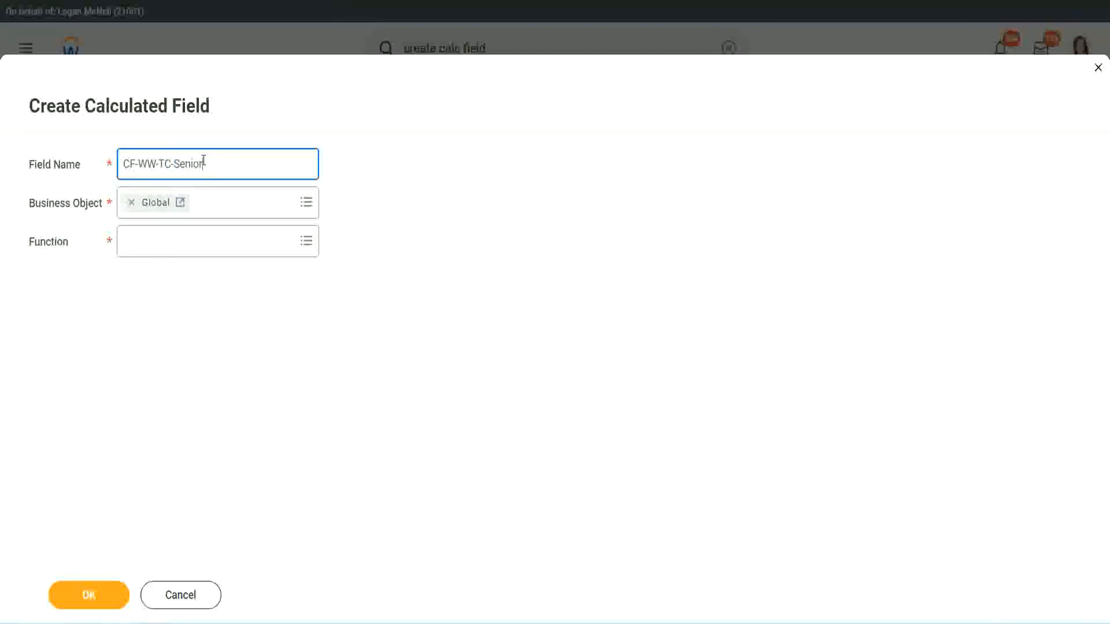
pyautogui.click(217, 240)
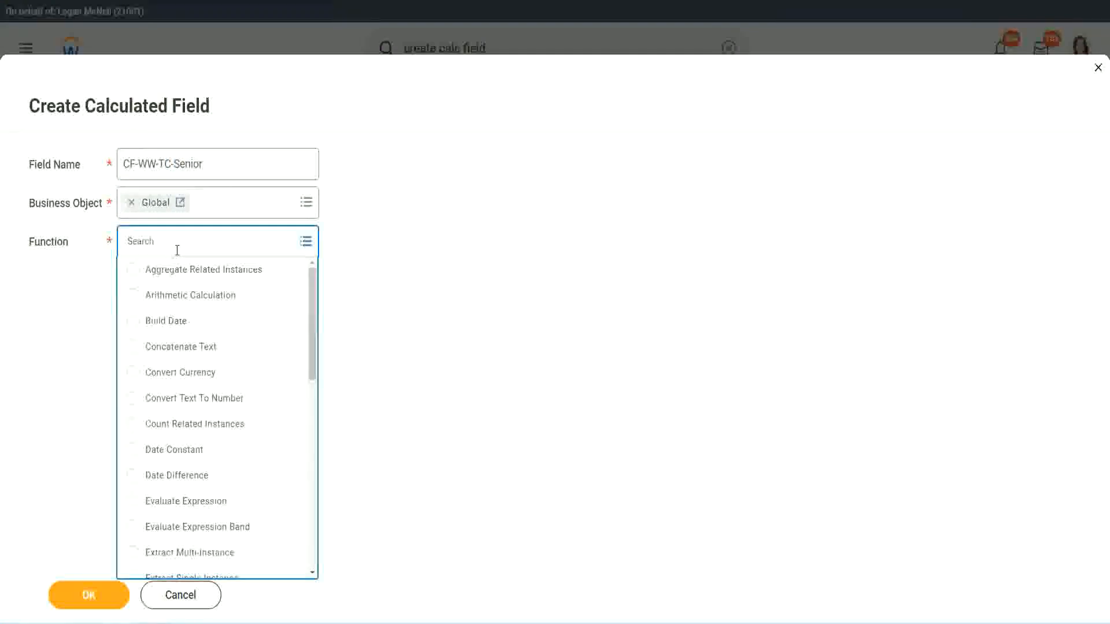
pyautogui.write('tc')
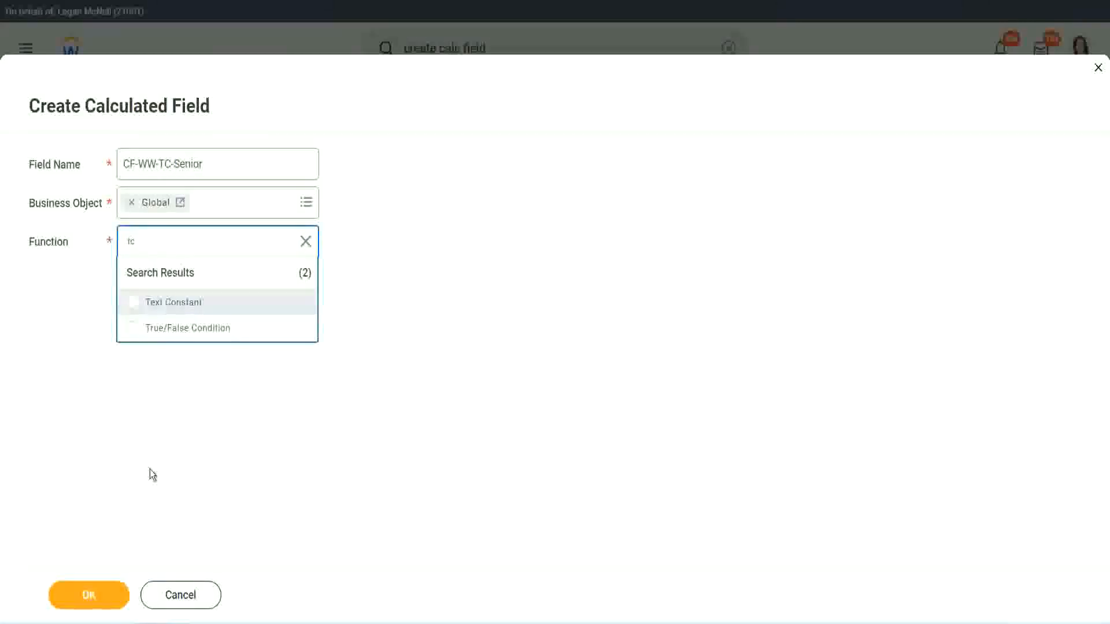
pyautogui.click(173, 302)
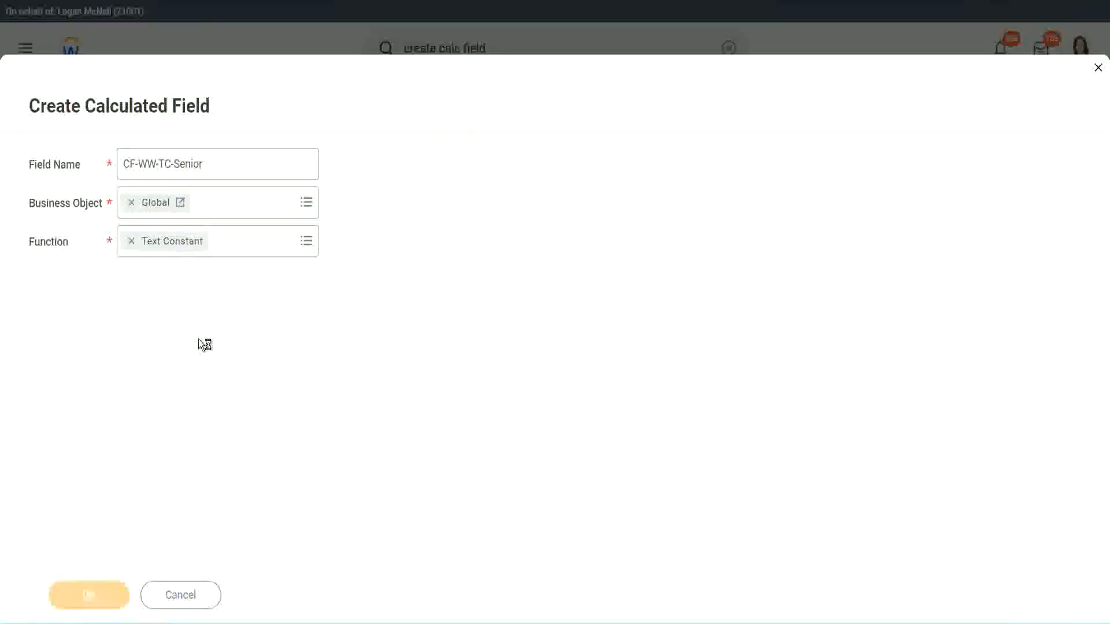
pyautogui.click(88, 595)
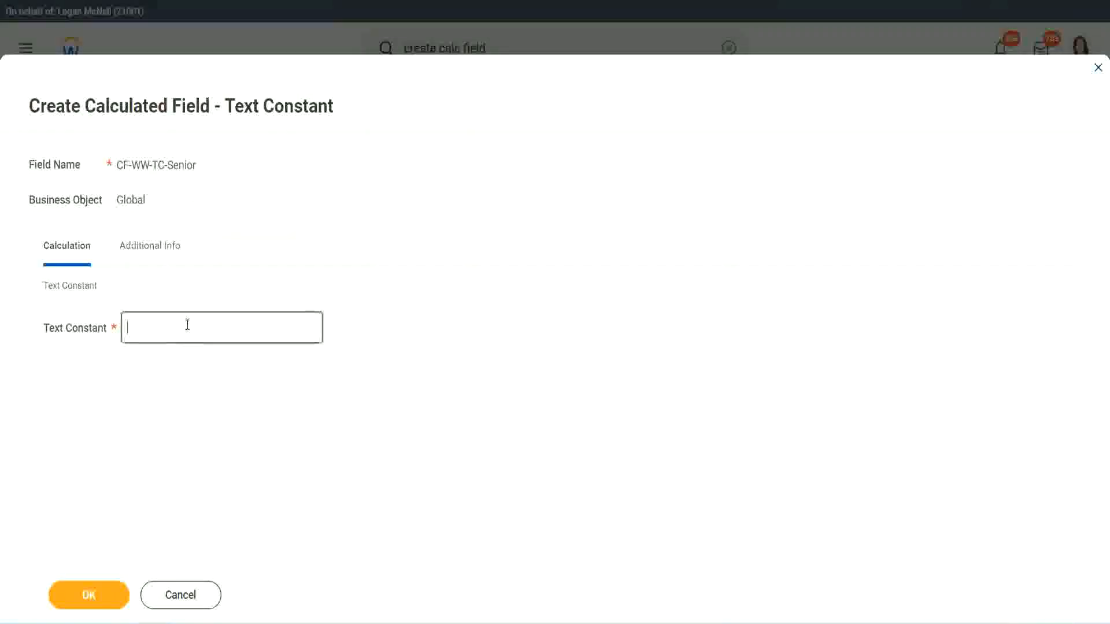
pyautogui.write('Senior')
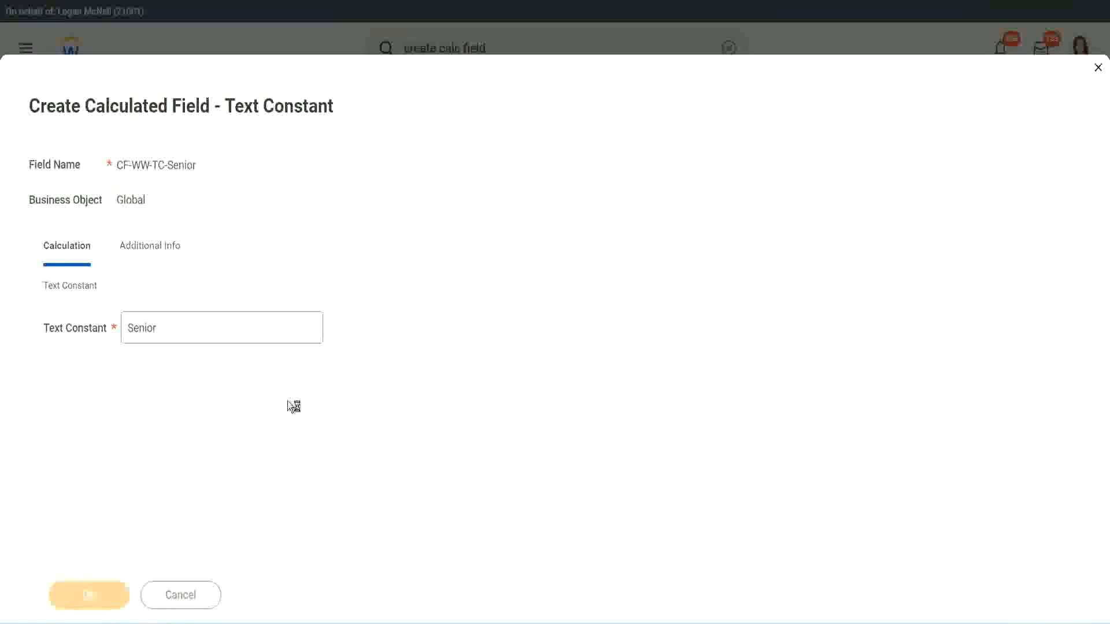
pyautogui.moveTo(243, 383)
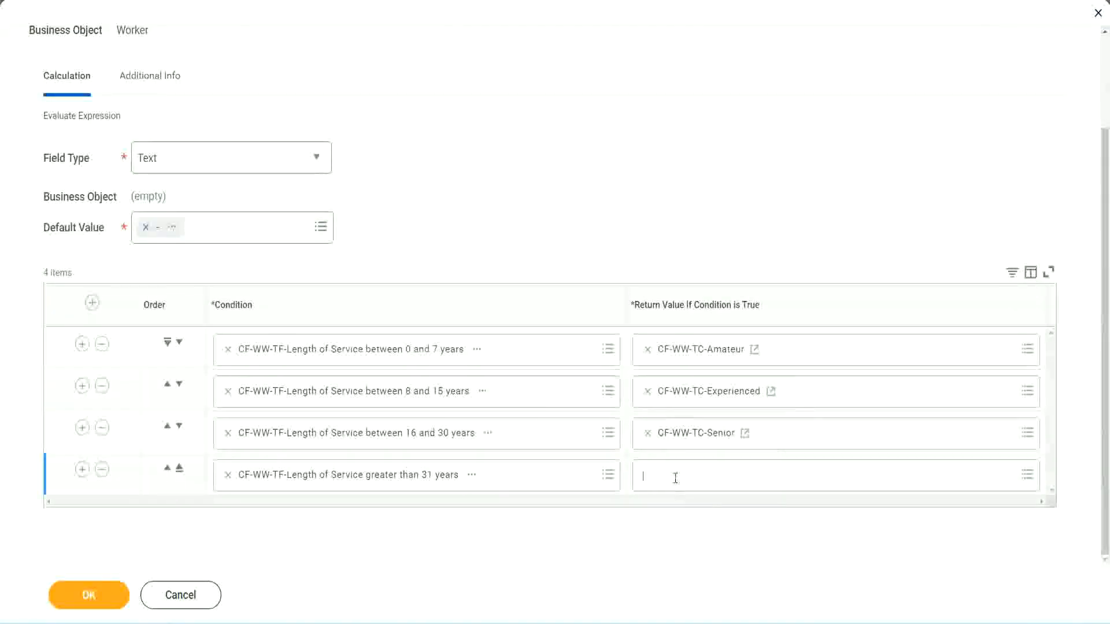
# Step: Start a row-4 return-value field named CF-WW-TC-Legend on business object Global
pyautogui.click(836, 475)
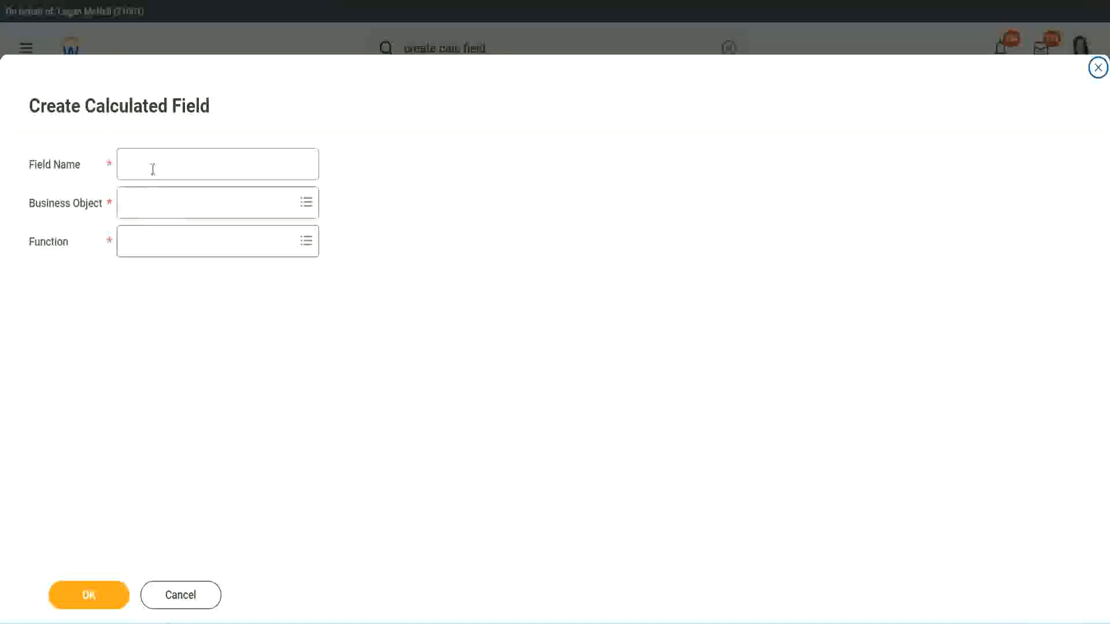
pyautogui.click(217, 164)
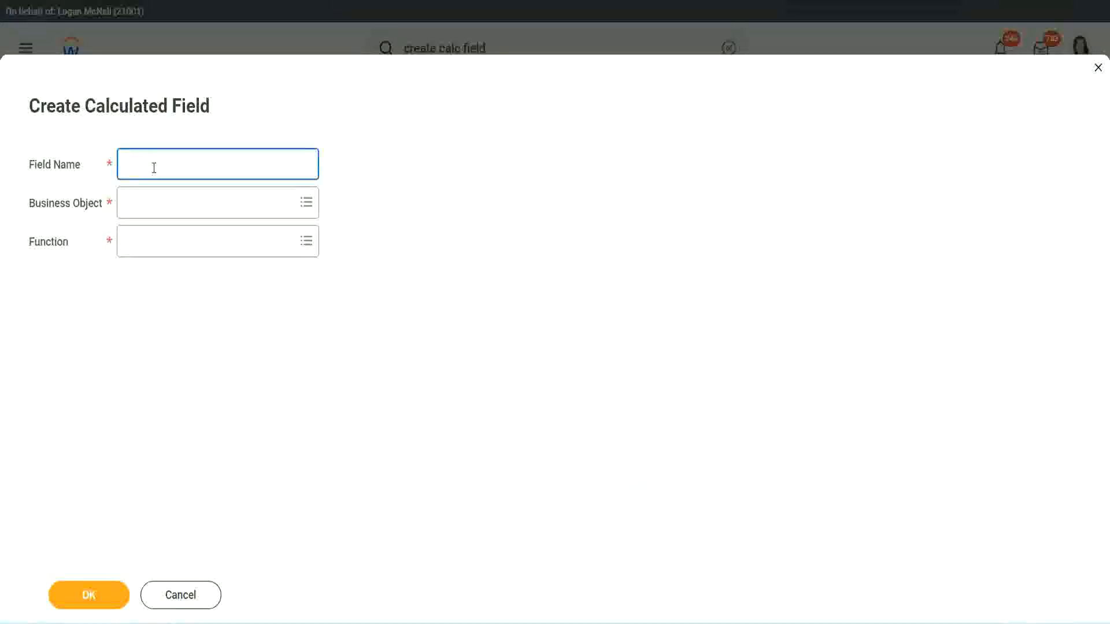
pyautogui.write('CF-WW-TC-Senior')
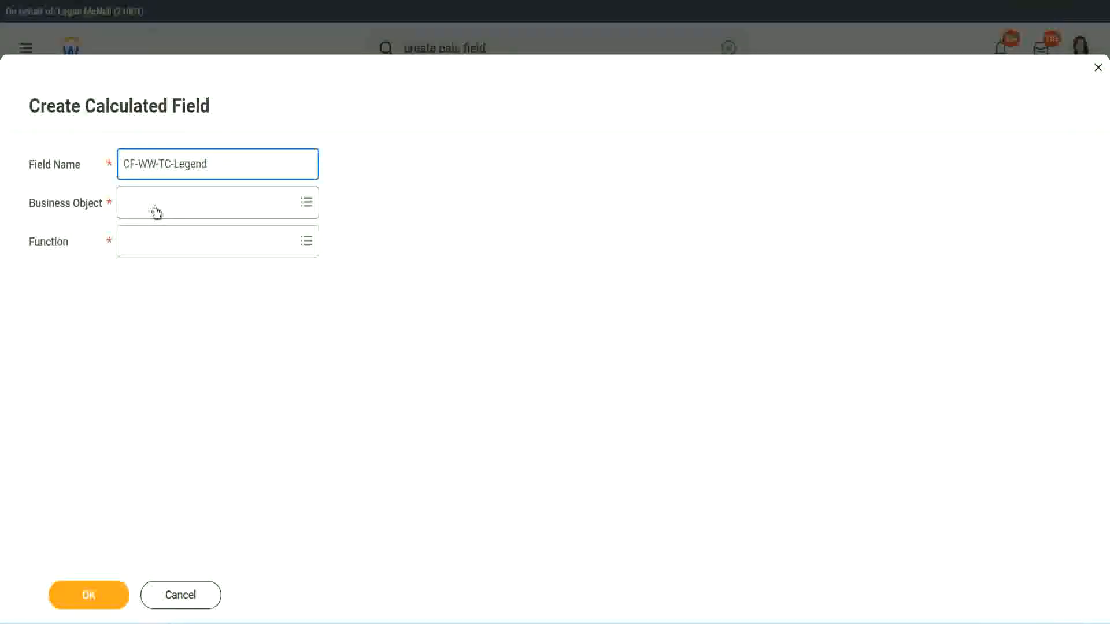
pyautogui.click(206, 202)
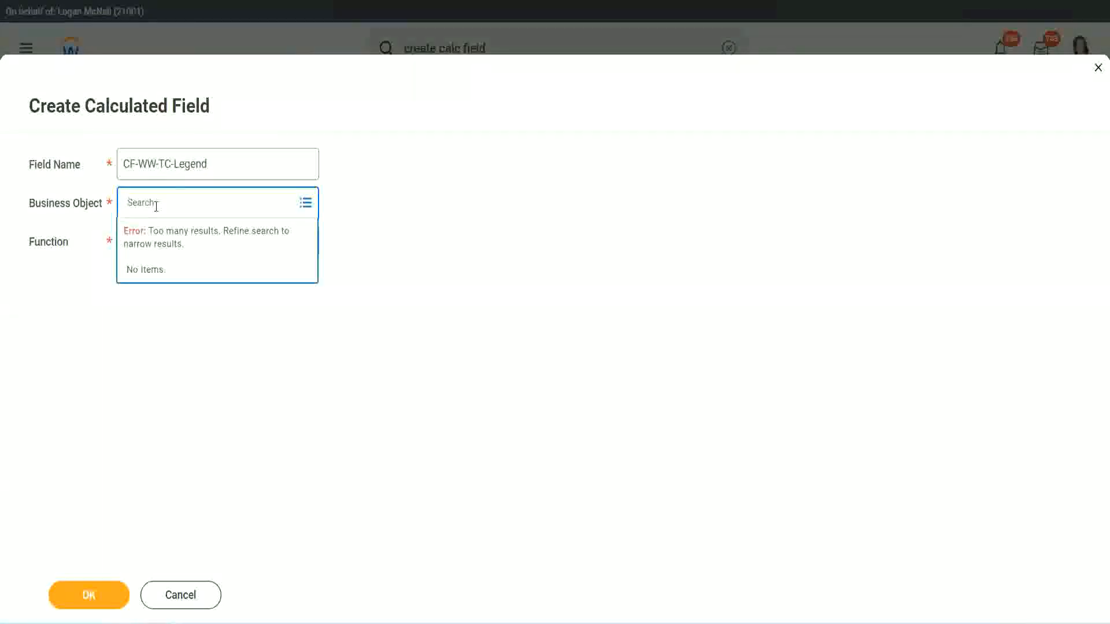
pyautogui.write('Global')
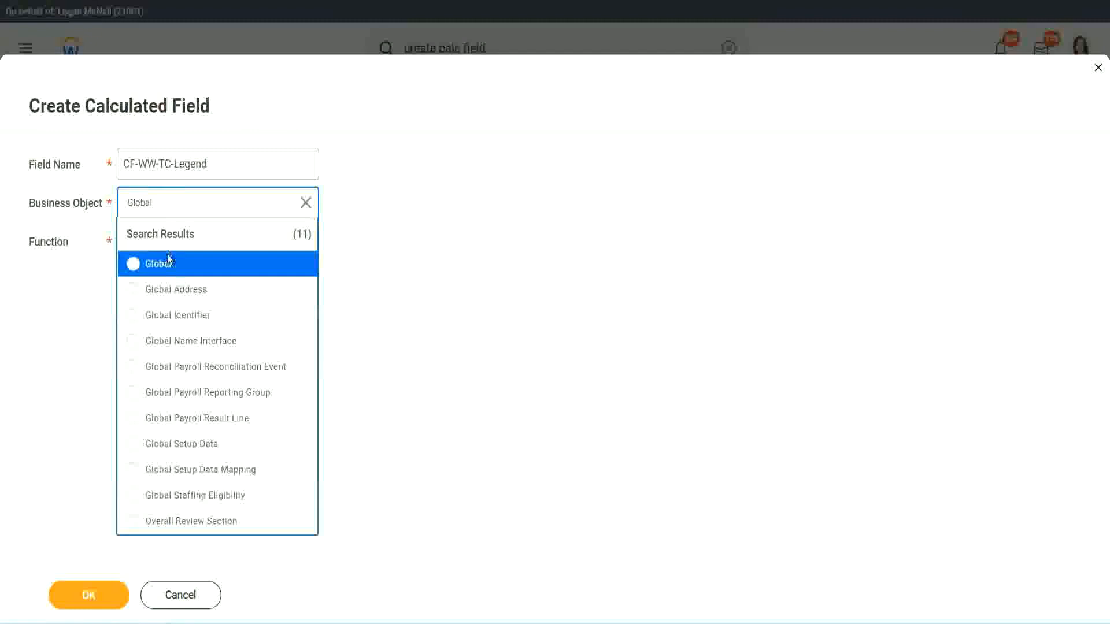
pyautogui.click(154, 263)
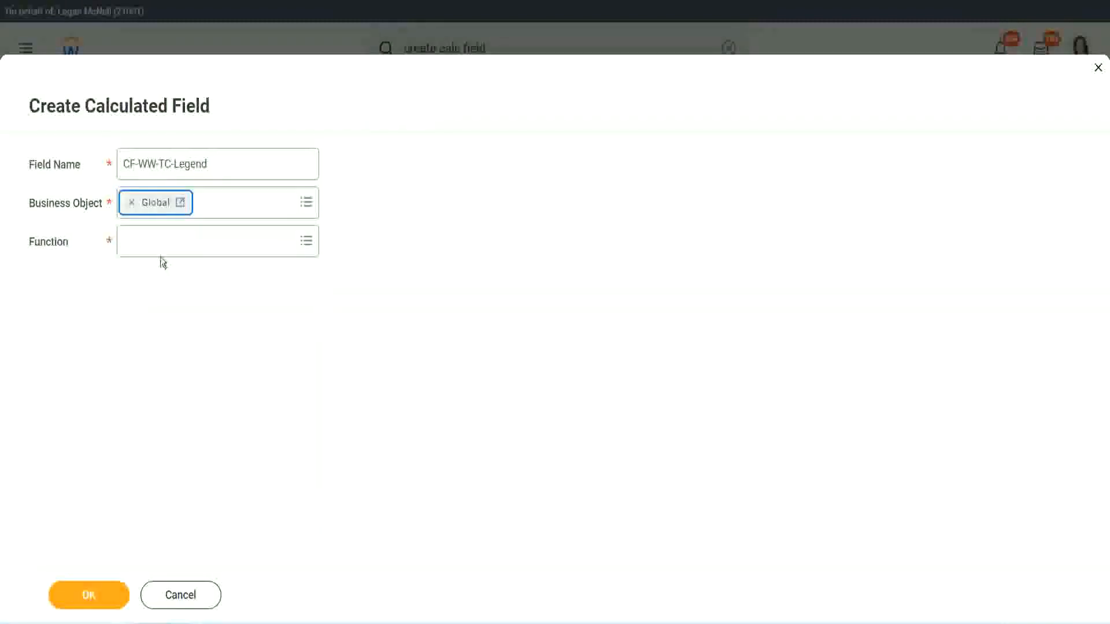
# Step: Choose the Text Constant function and enter Legend as the value
pyautogui.write('td')
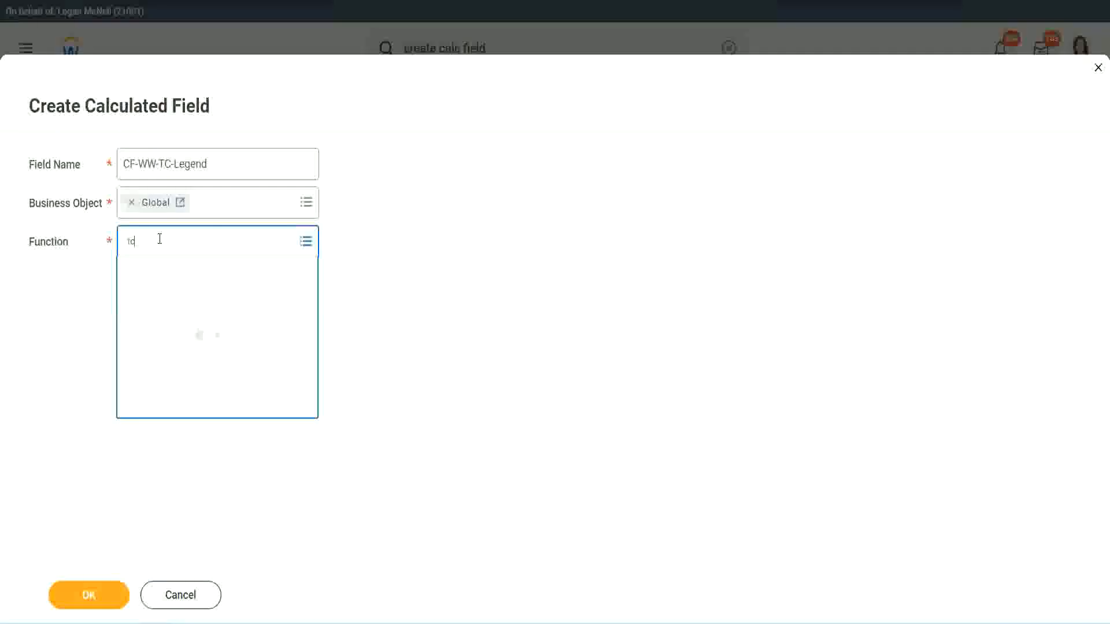
pyautogui.write('tc')
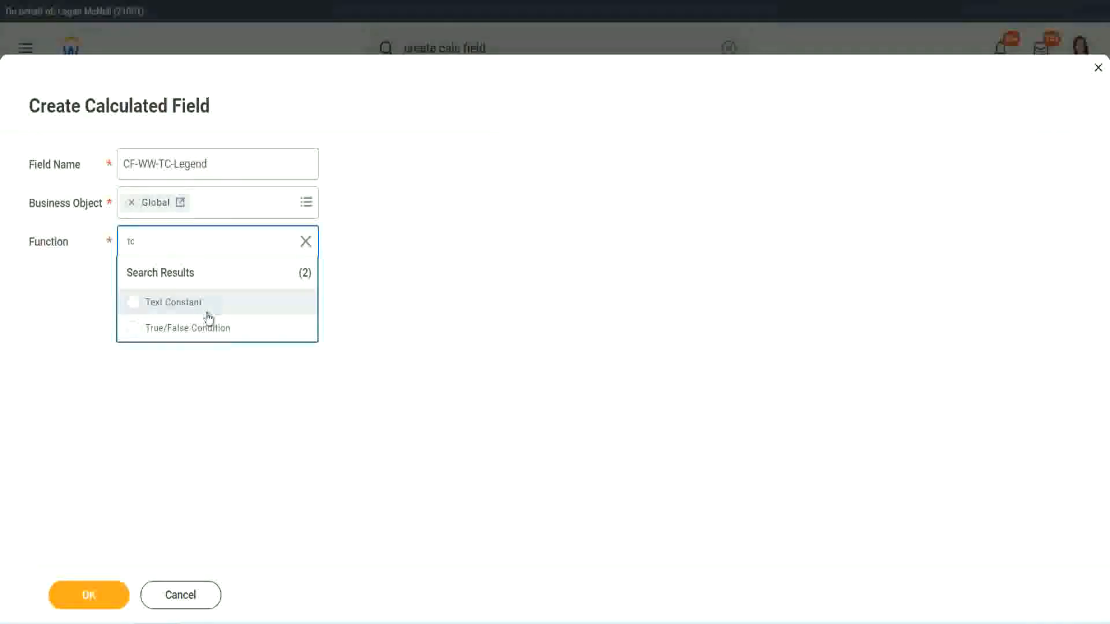
pyautogui.click(172, 302)
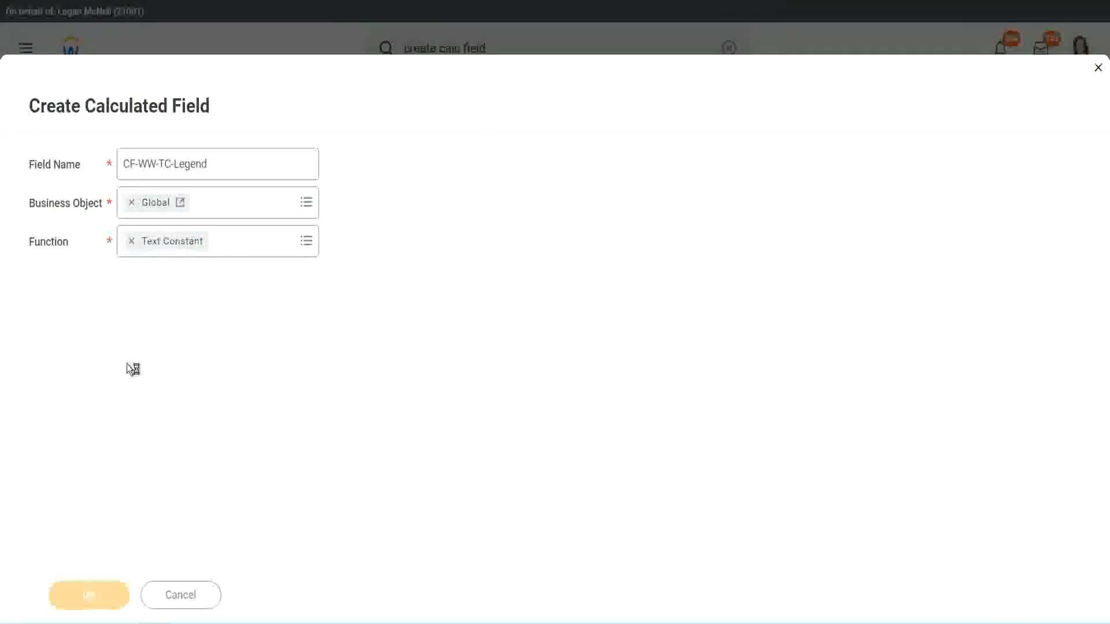
pyautogui.click(89, 594)
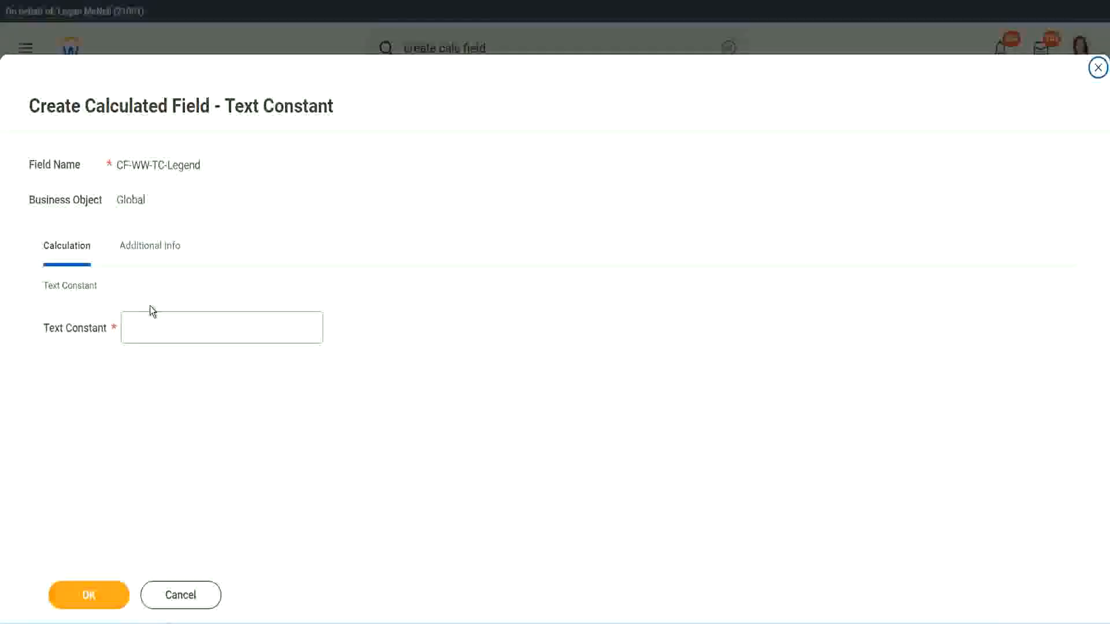
pyautogui.write('Legend')
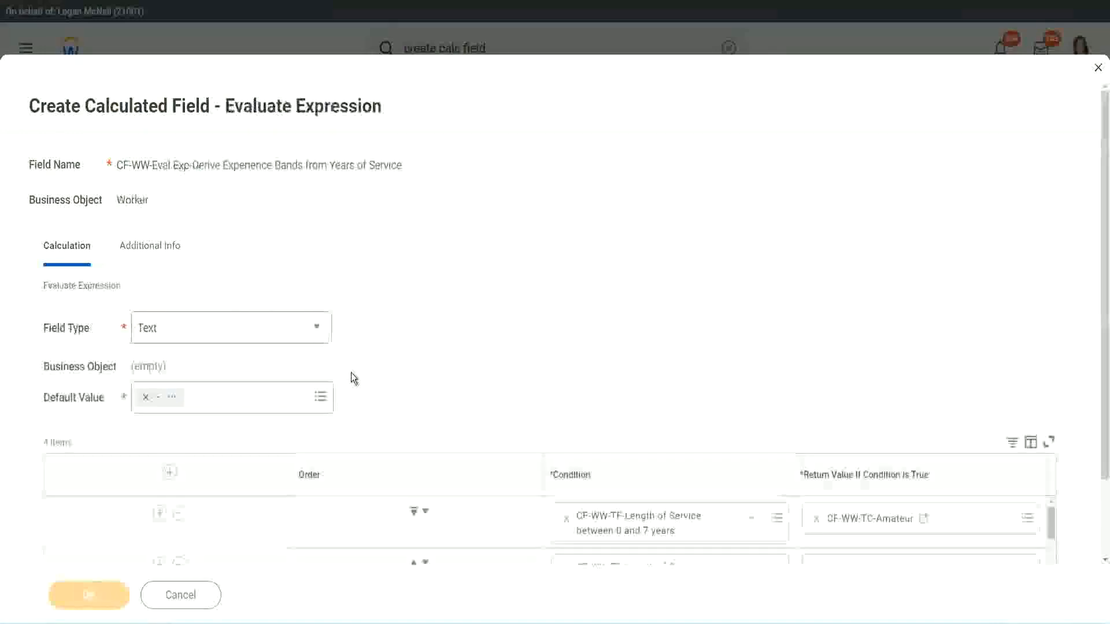
# Step: Review all four condition rows and their return values, then submit the expression
pyautogui.scroll(-3)
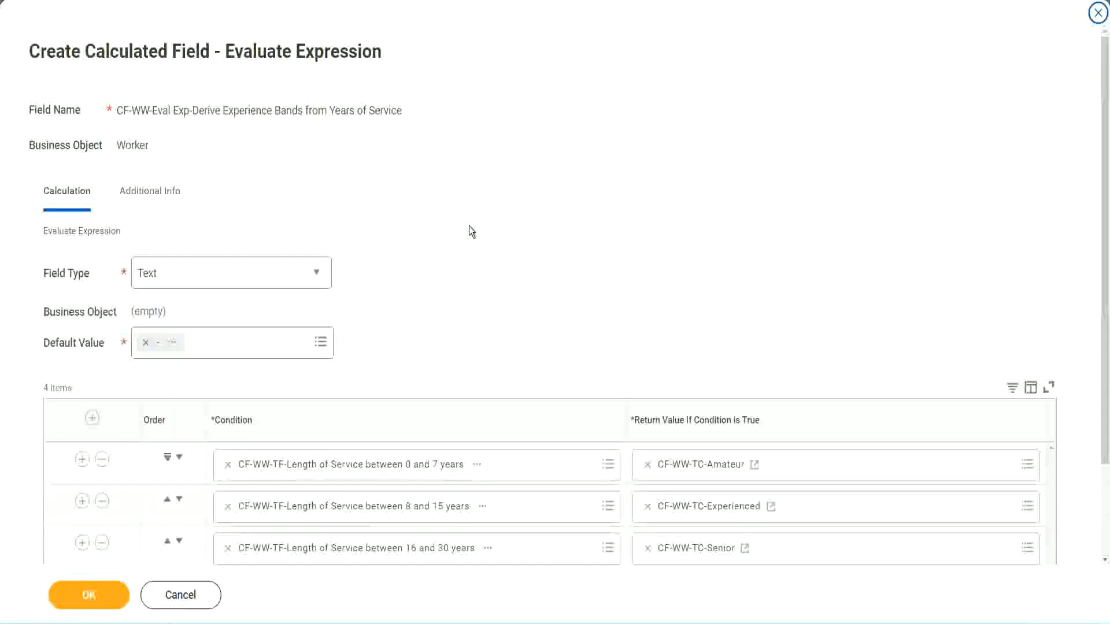
pyautogui.scroll(-3)
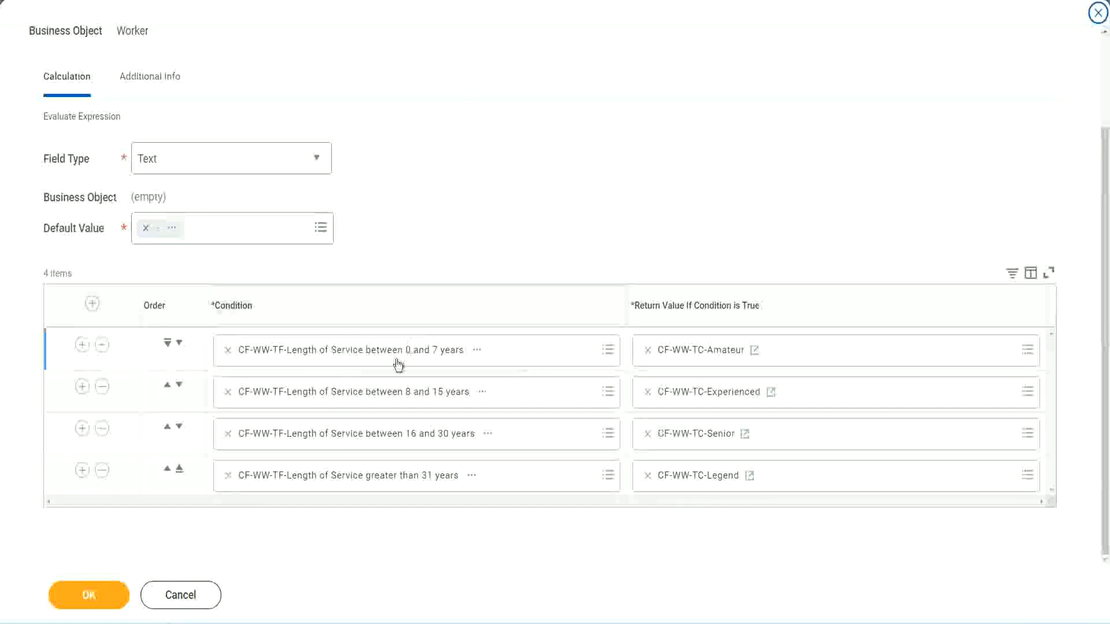
pyautogui.moveTo(397, 357)
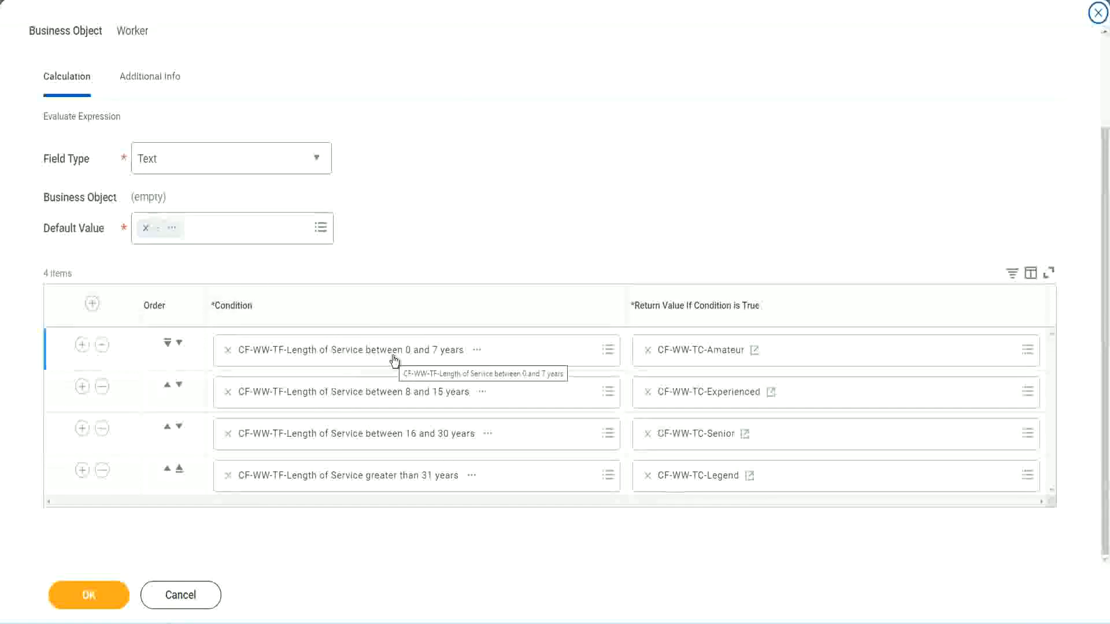
pyautogui.moveTo(686, 340)
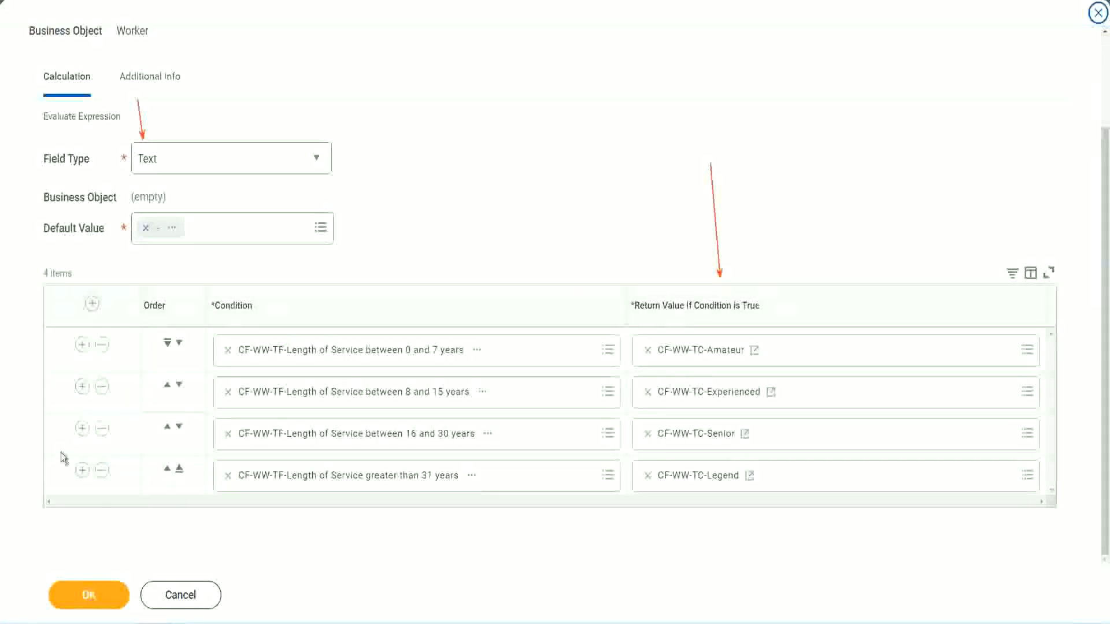
pyautogui.click(89, 595)
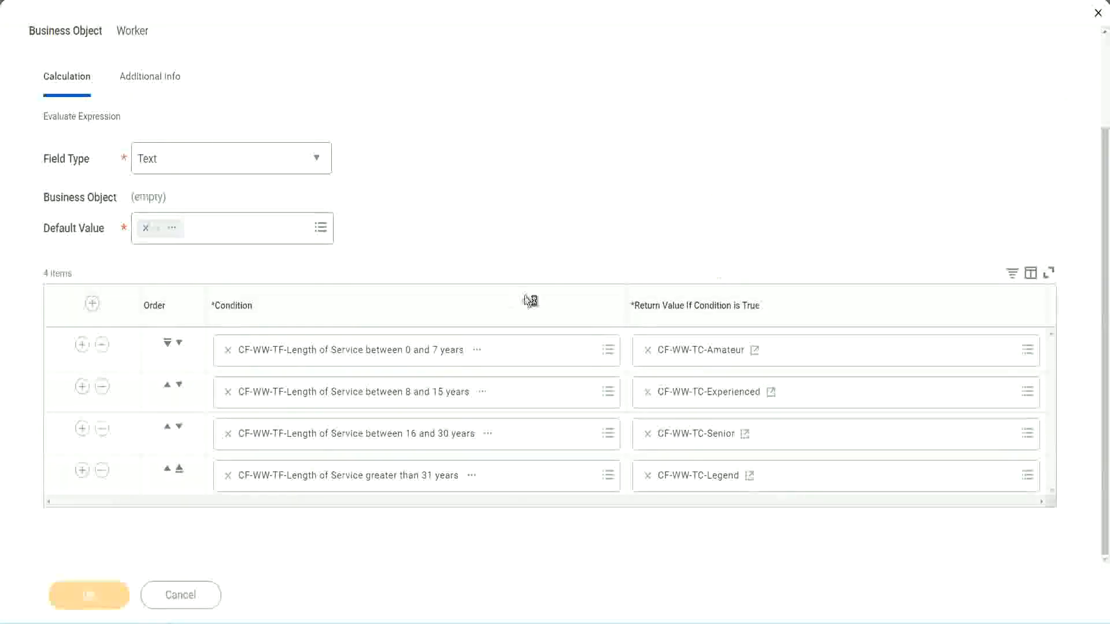
pyautogui.moveTo(457, 227)
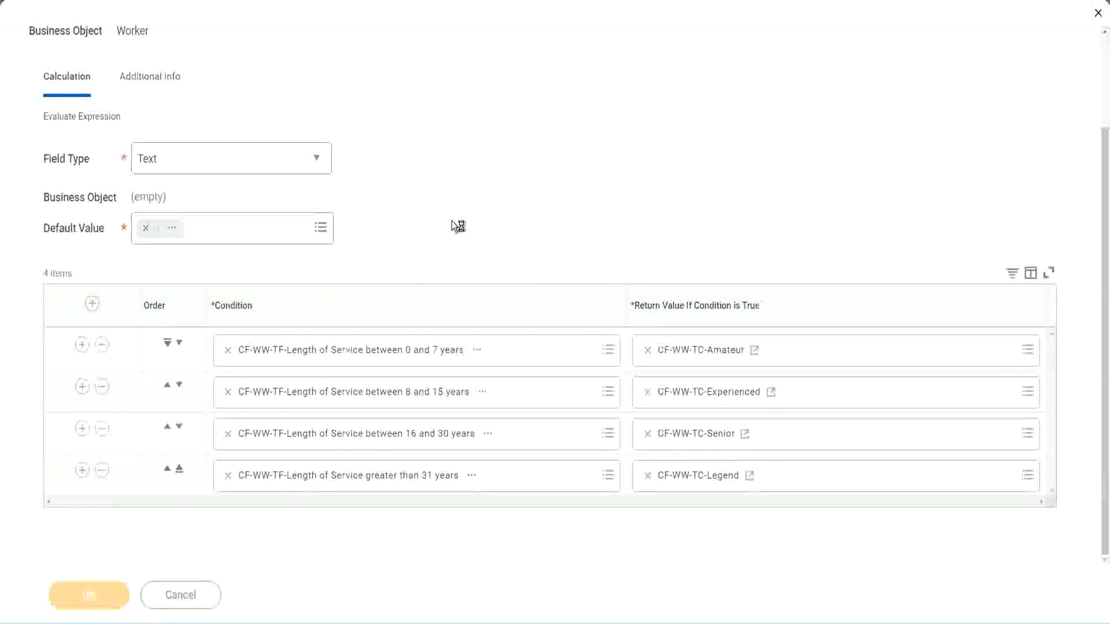
# Step: Confirm saving the calculated field and copy its name from the related actions menu
pyautogui.click(88, 595)
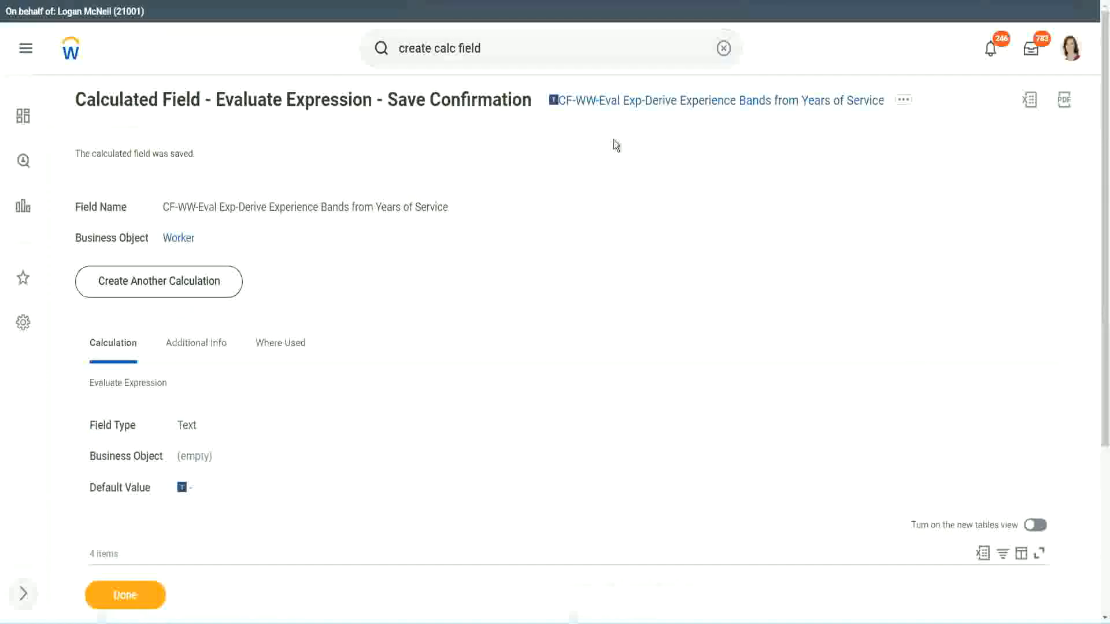
pyautogui.click(903, 99)
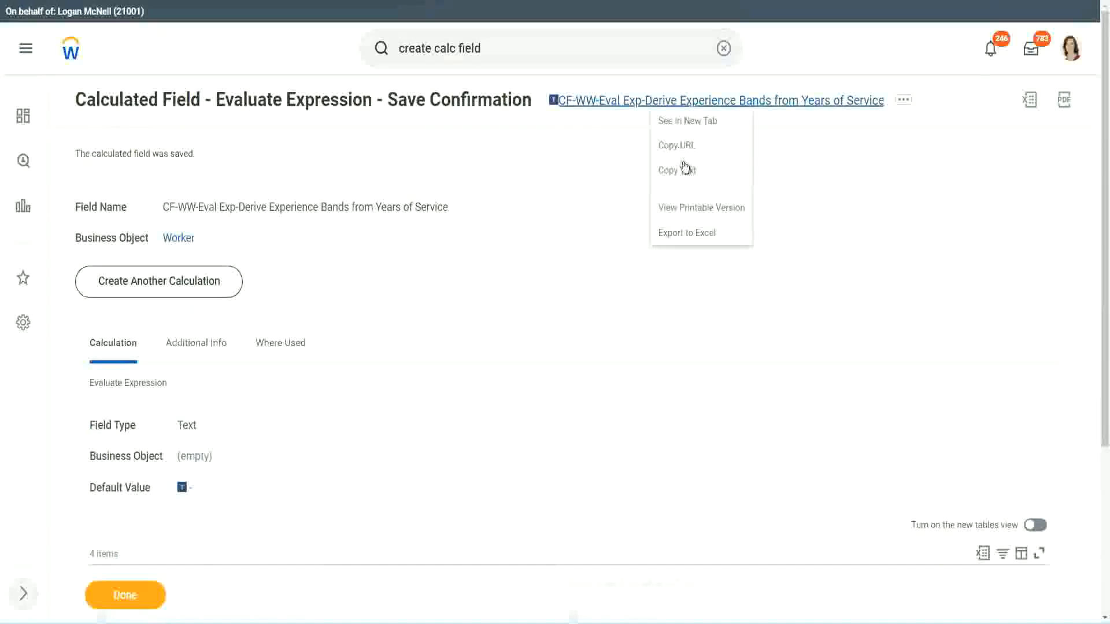
pyautogui.click(600, 217)
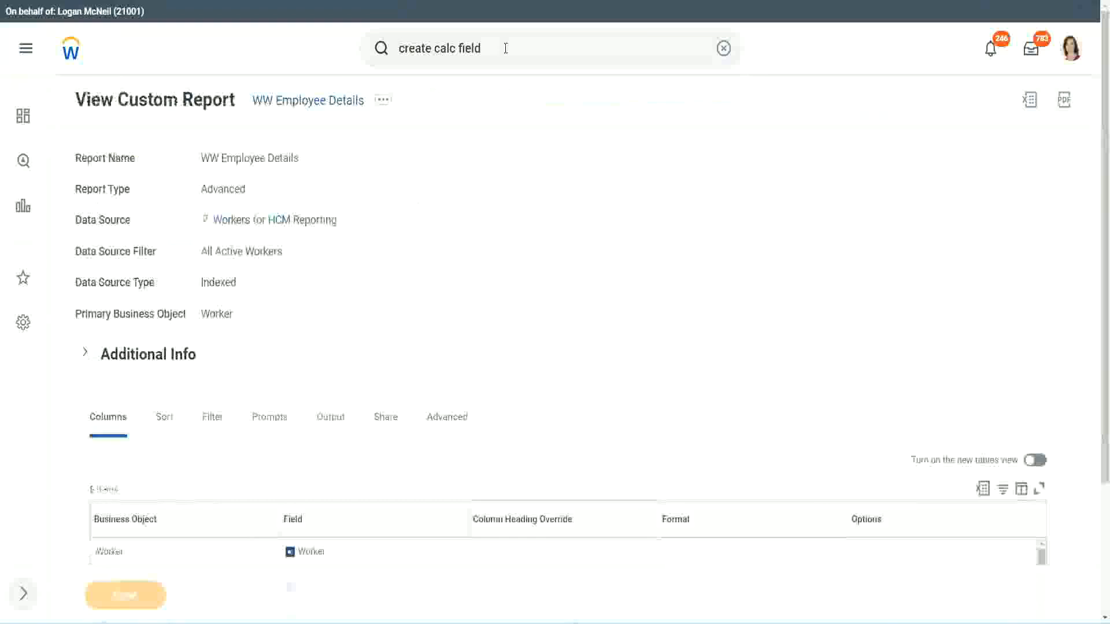
# Step: Open the WW Employee Details report for editing and scroll down to its columns grid
pyautogui.click(383, 99)
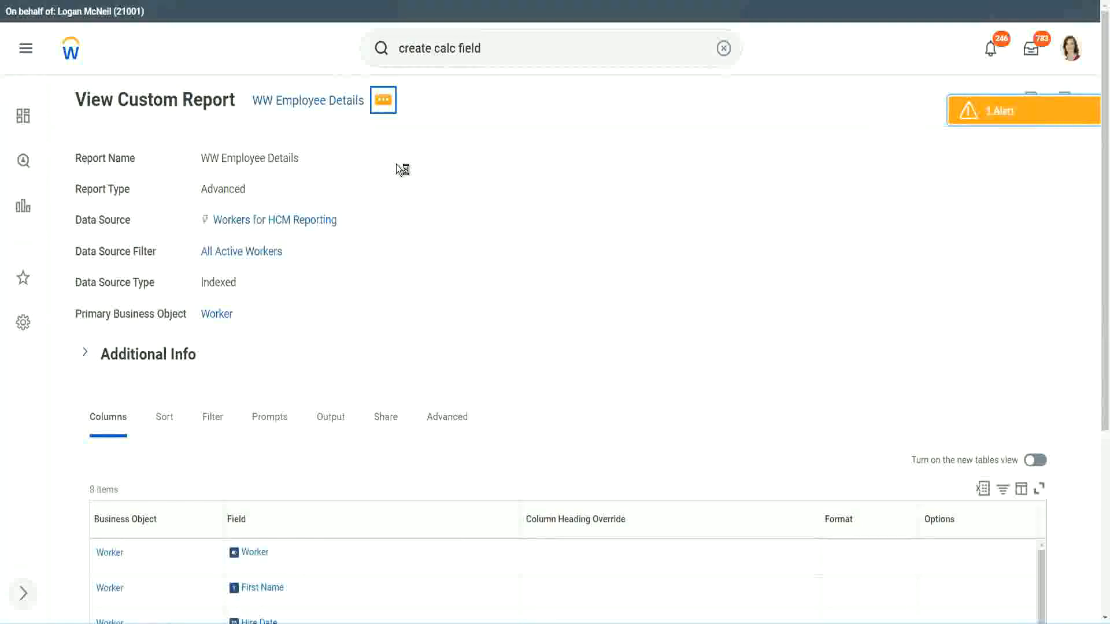
pyautogui.click(382, 100)
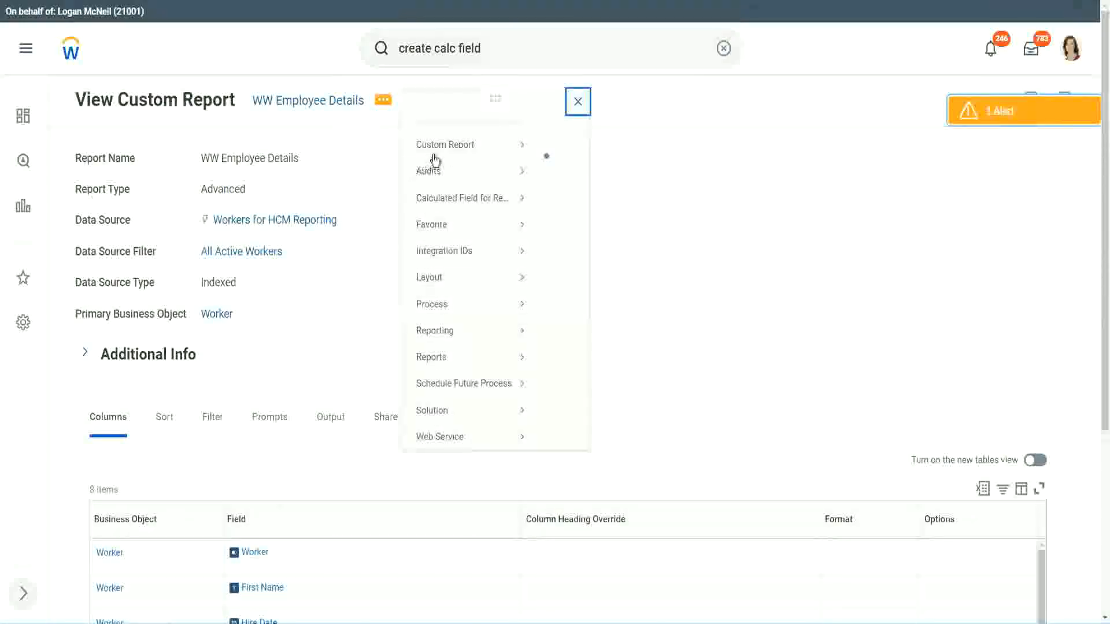
pyautogui.click(577, 101)
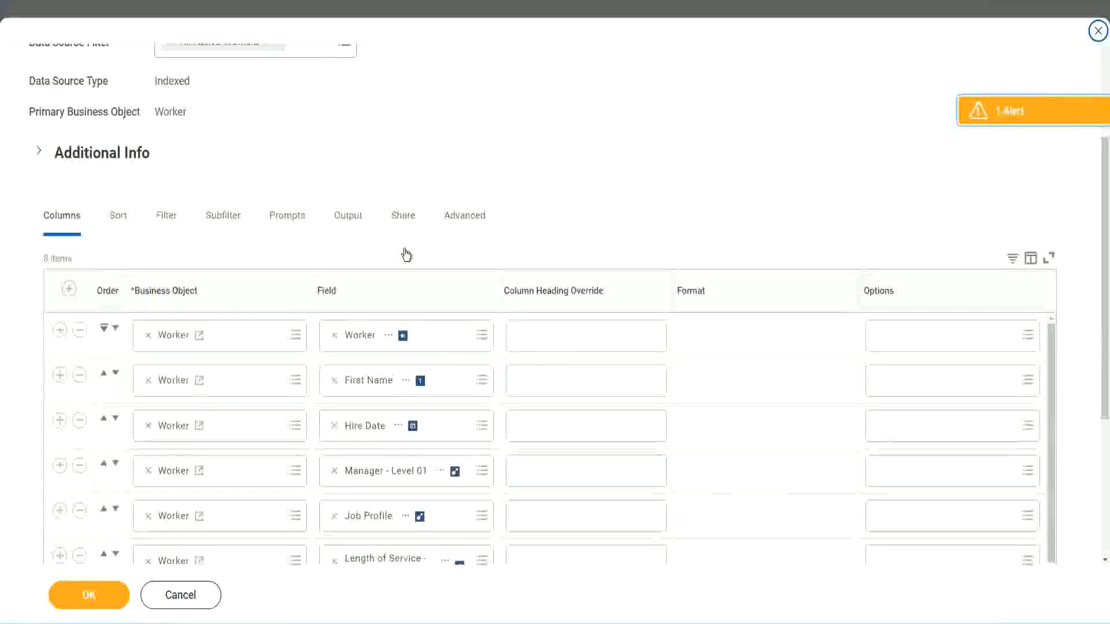
pyautogui.scroll(-3)
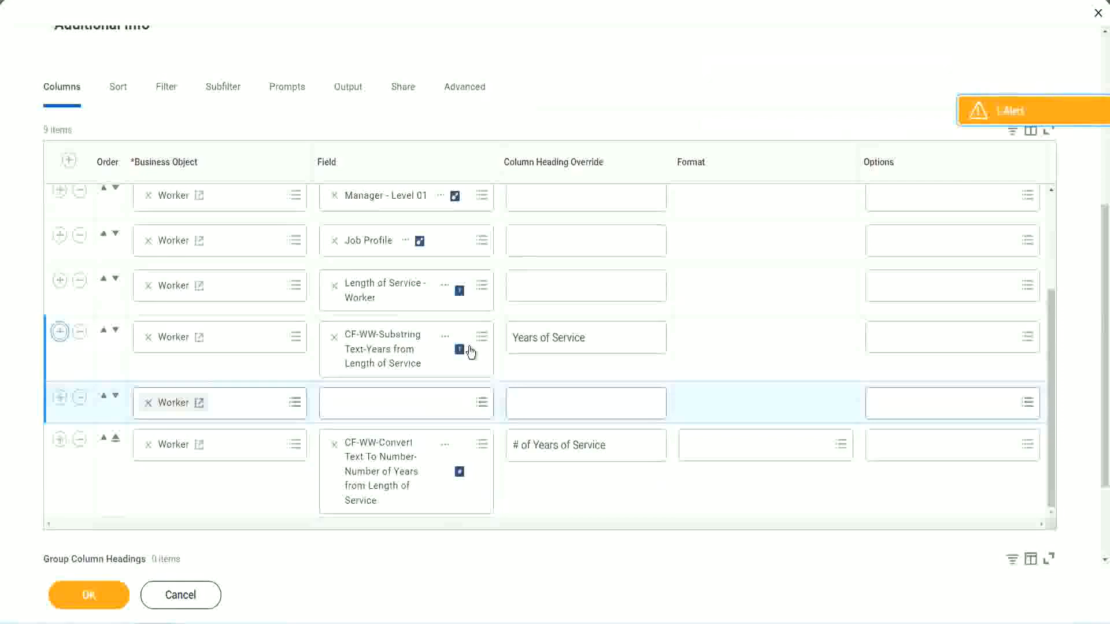
pyautogui.scroll(-3)
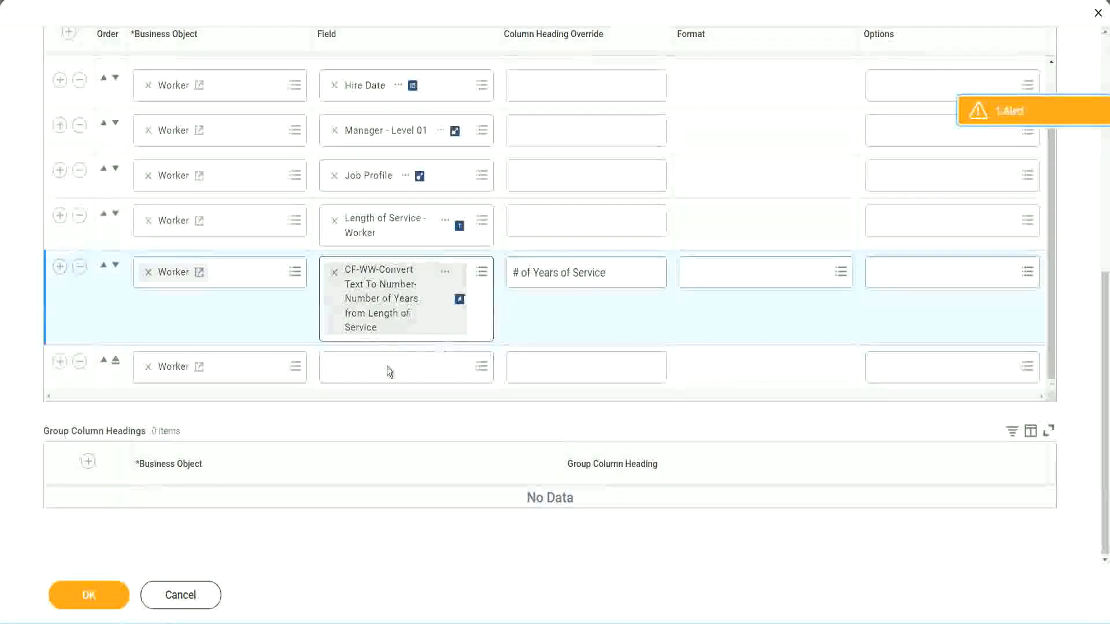
# Step: Set the new column's field to CF-WW-Eval Exp-Derive Experience Bands, headed 'Experience Bands'
pyautogui.click(389, 366)
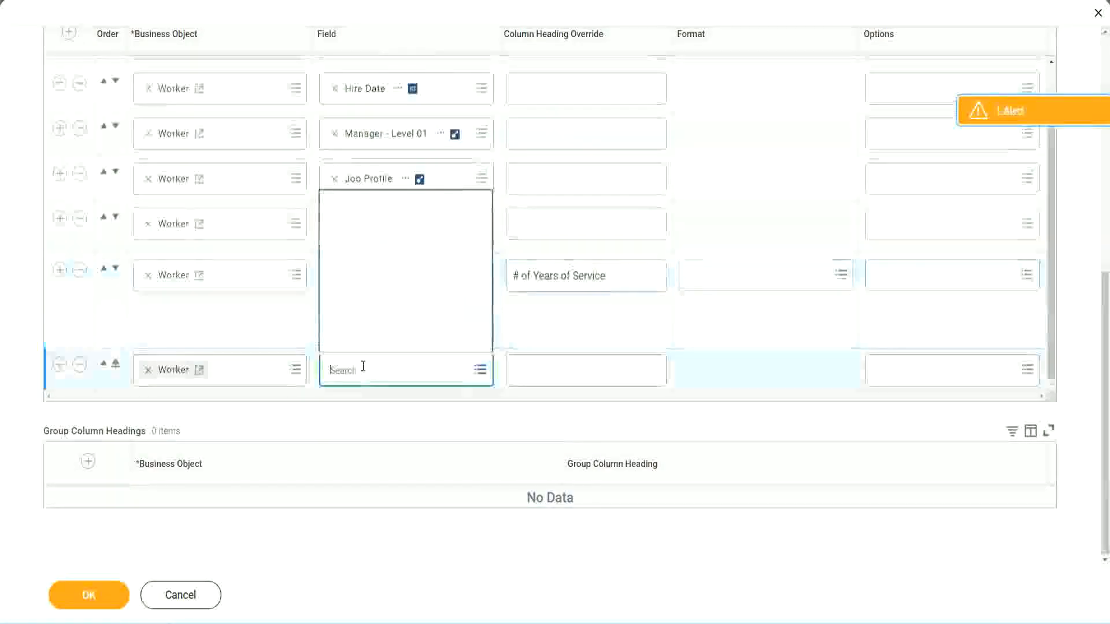
pyautogui.write('Tenure Bands from Years of Service')
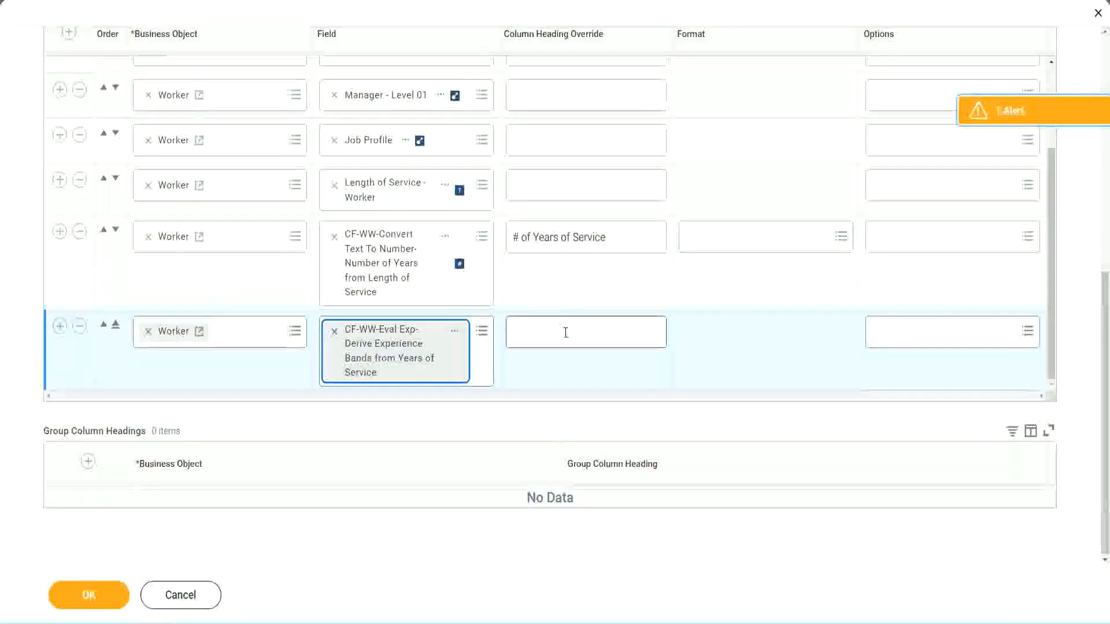
pyautogui.click(586, 332)
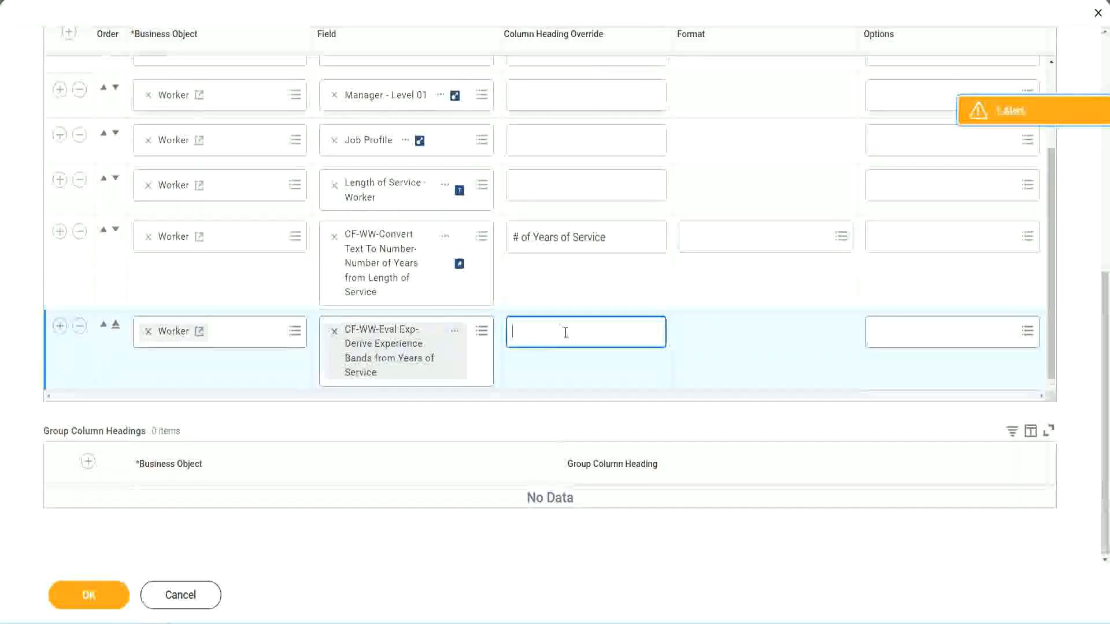
pyautogui.write('Experience B')
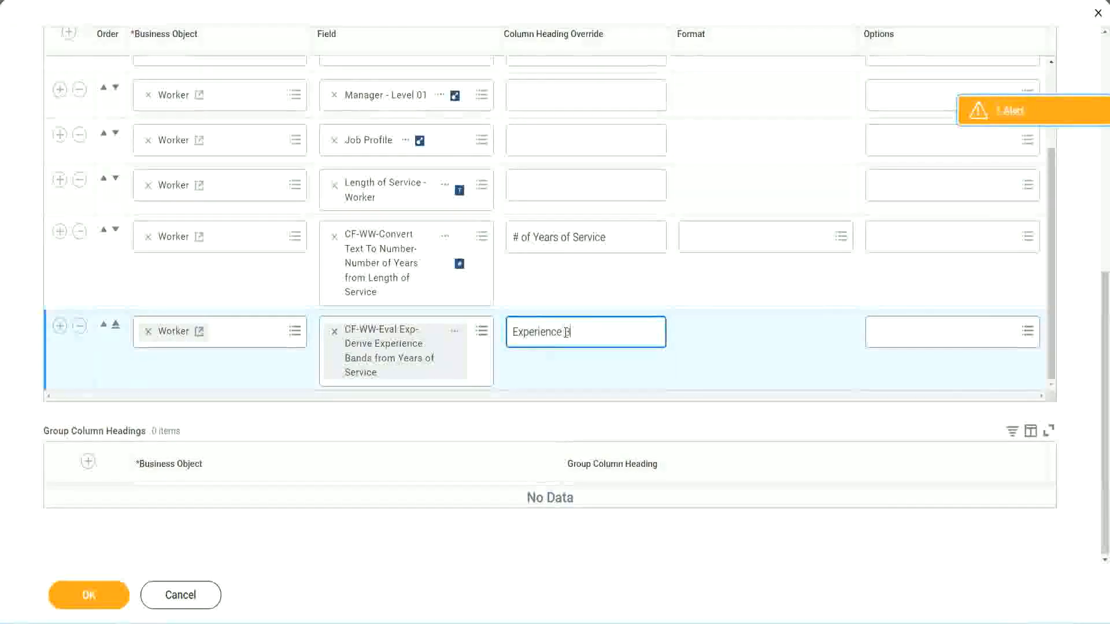
pyautogui.write('ands')
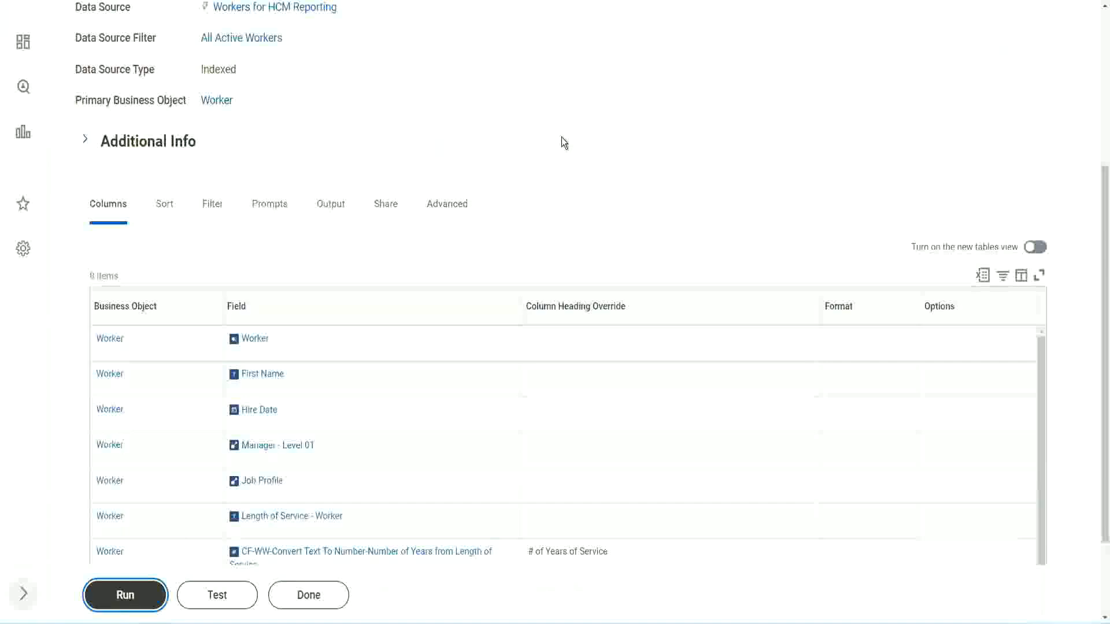
pyautogui.moveTo(567, 142)
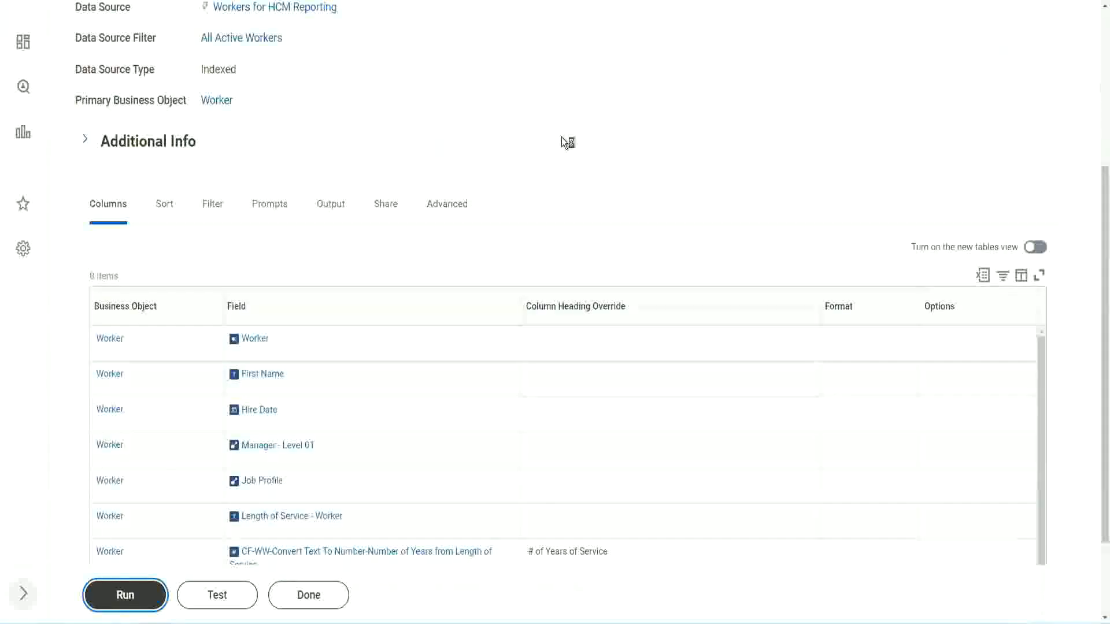
# Step: Run the report without worker prompts and review the 347 workers' years of service and bands
pyautogui.click(125, 595)
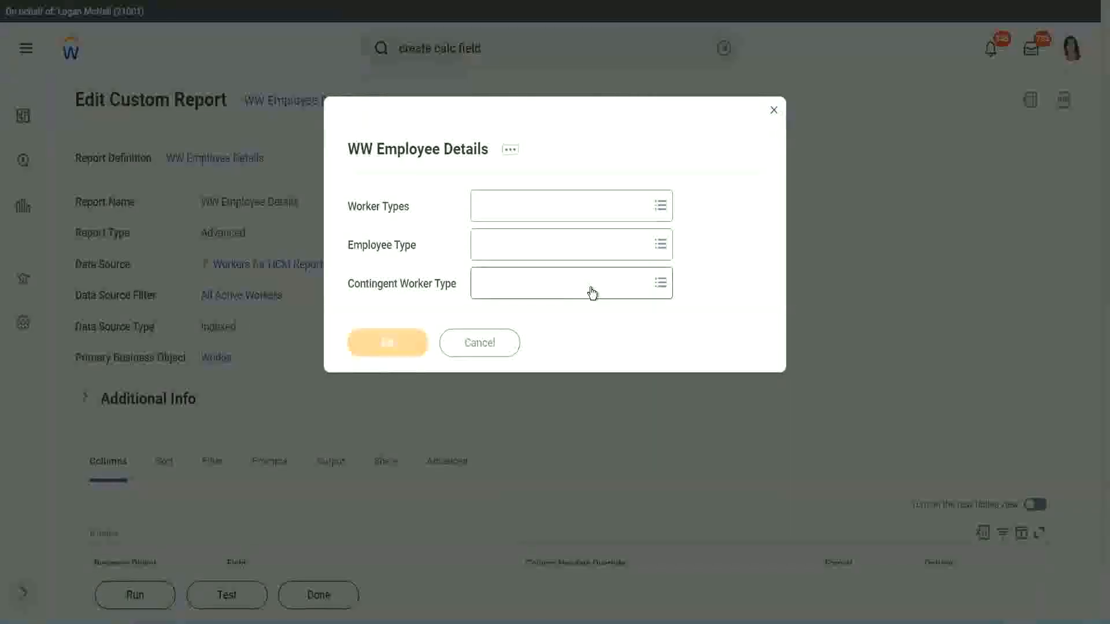
pyautogui.click(388, 343)
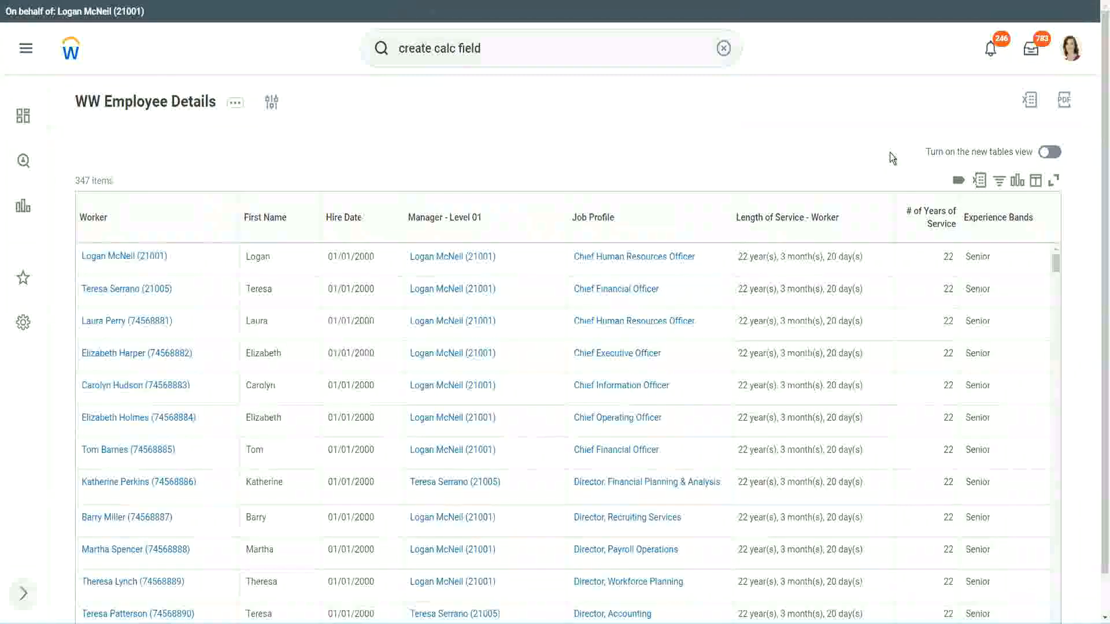
pyautogui.scroll(-3)
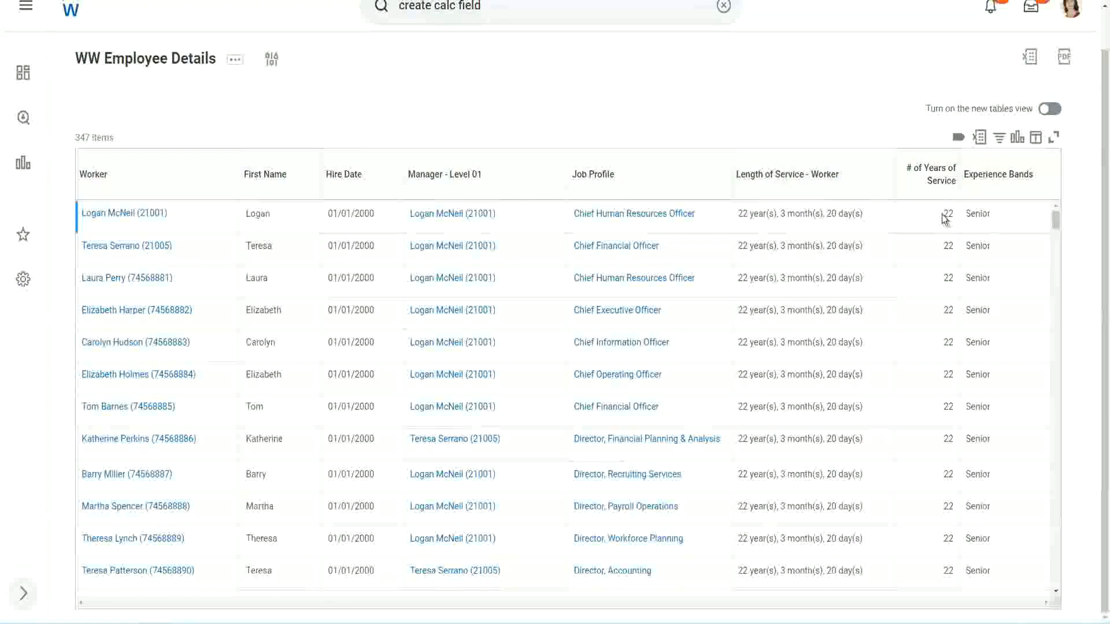
pyautogui.click(948, 214)
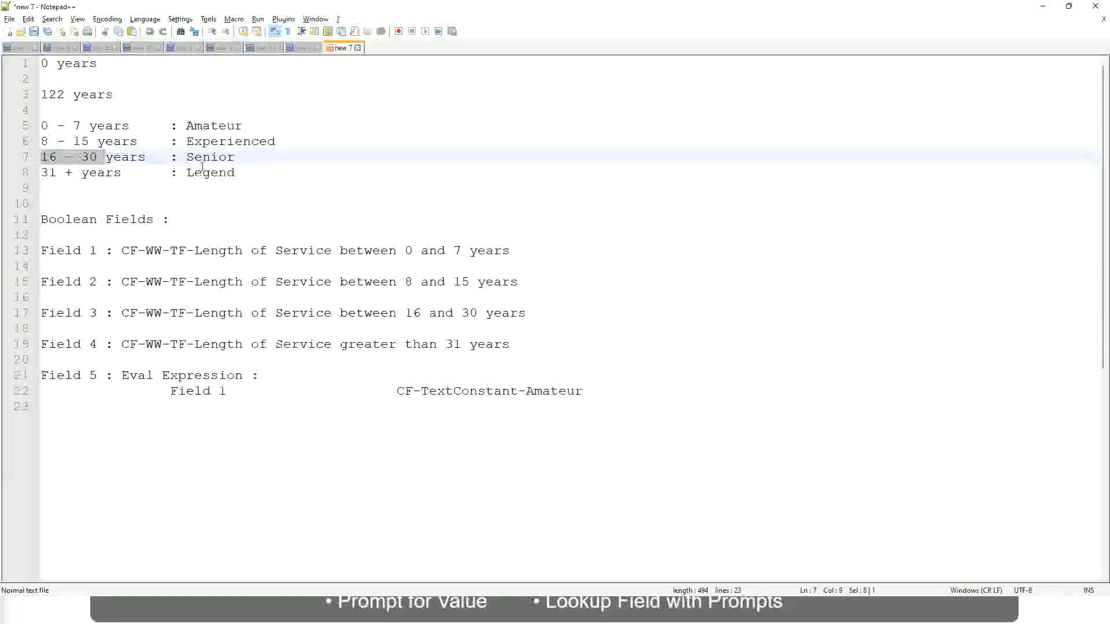
# Step: Check in the Notepad++ notes that 16–30 years maps to the Senior band
pyautogui.doubleClick(210, 156)
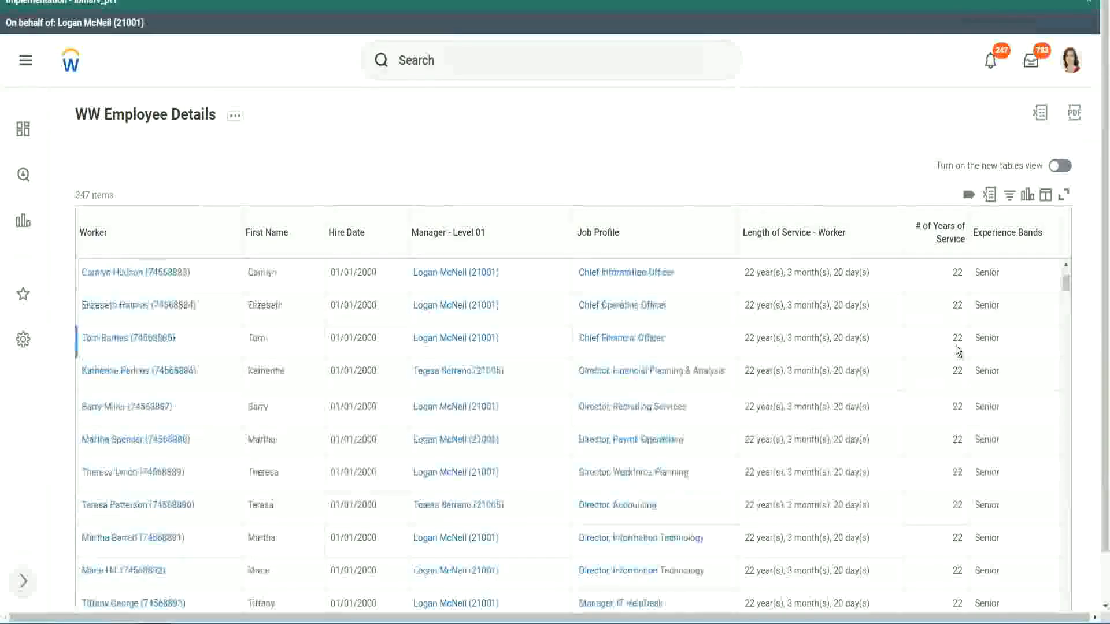
# Step: Filter the Experience Bands column to contain 'Amateur', which returns no workers
pyautogui.scroll(-3)
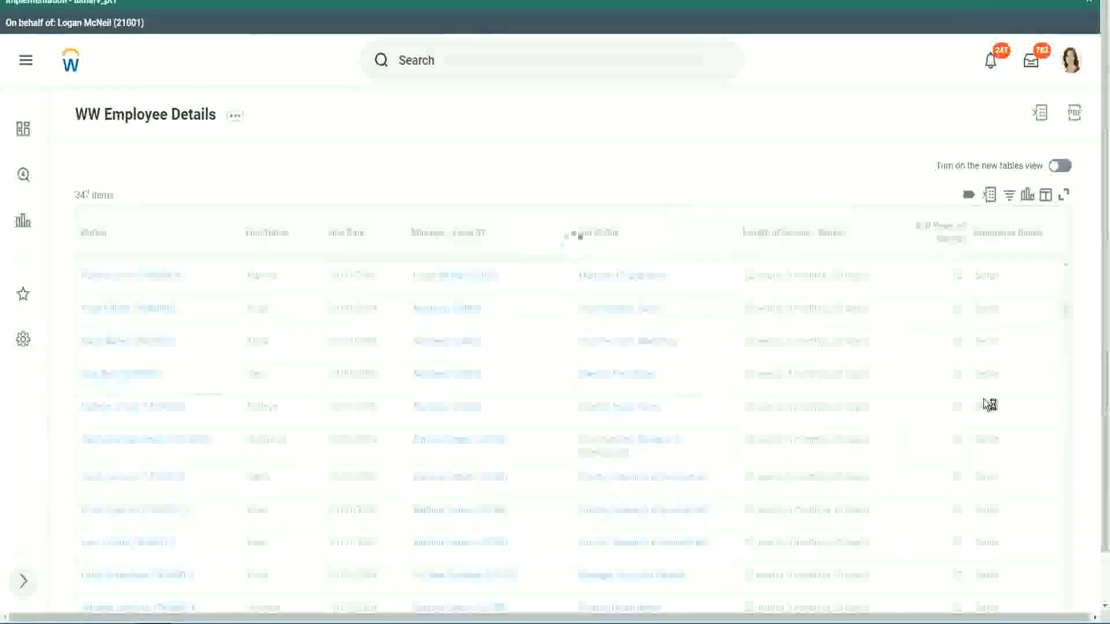
pyautogui.scroll(-3)
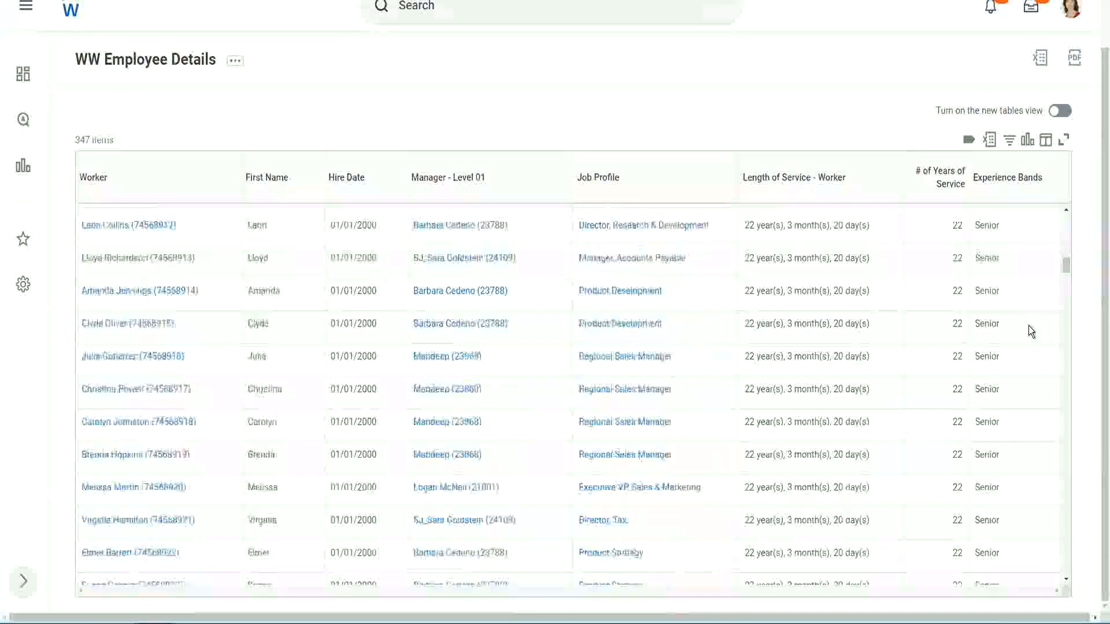
pyautogui.scroll(-3)
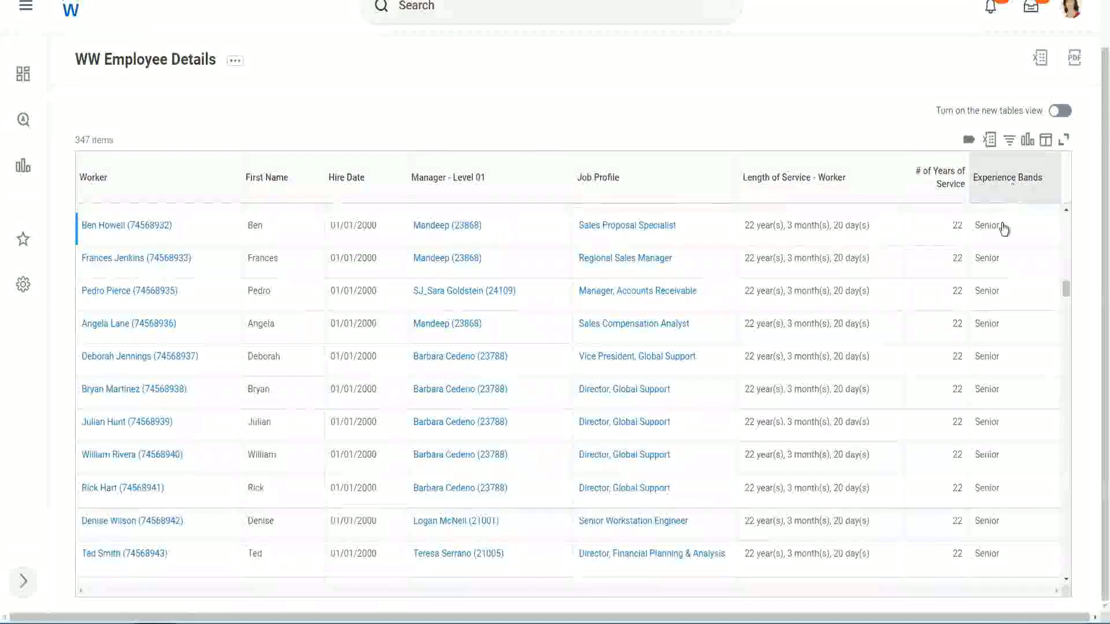
pyautogui.click(1006, 179)
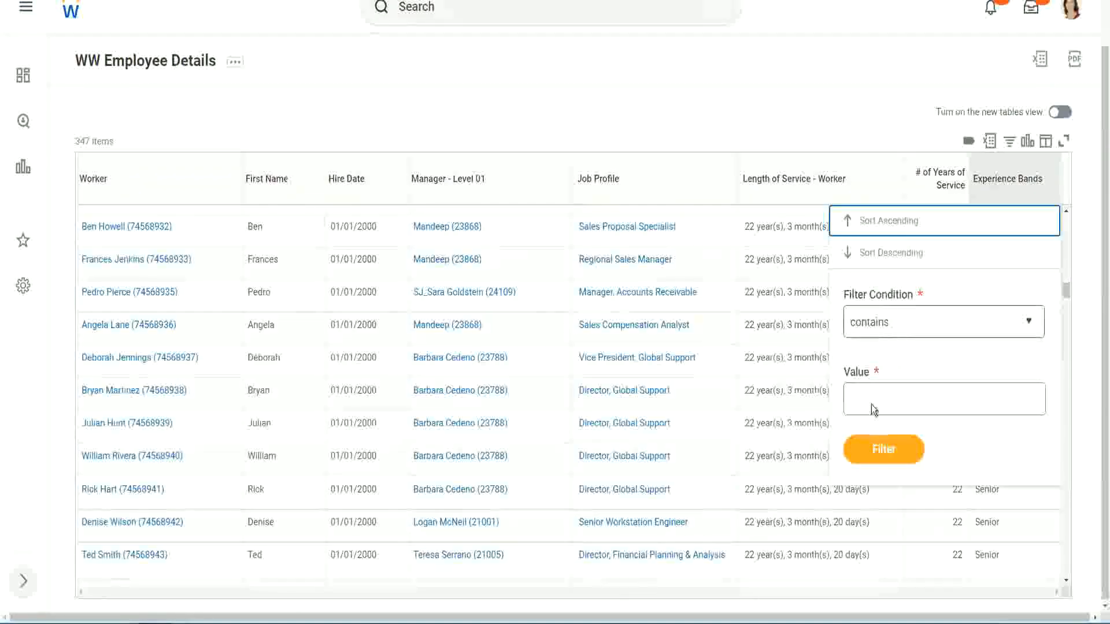
pyautogui.click(943, 398)
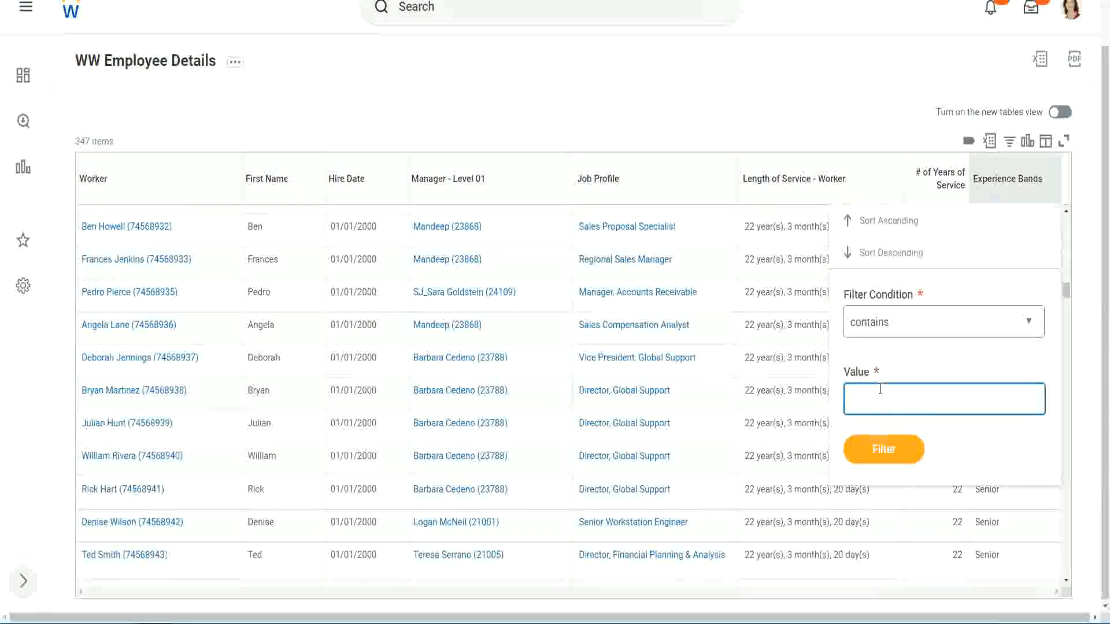
pyautogui.write('Amateur')
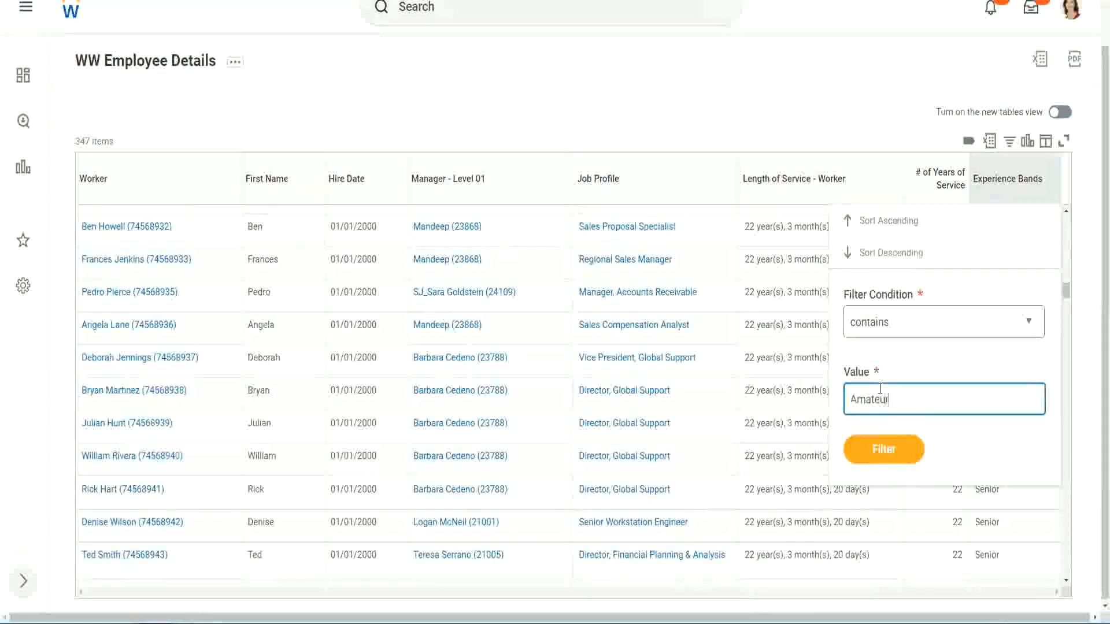
pyautogui.click(882, 450)
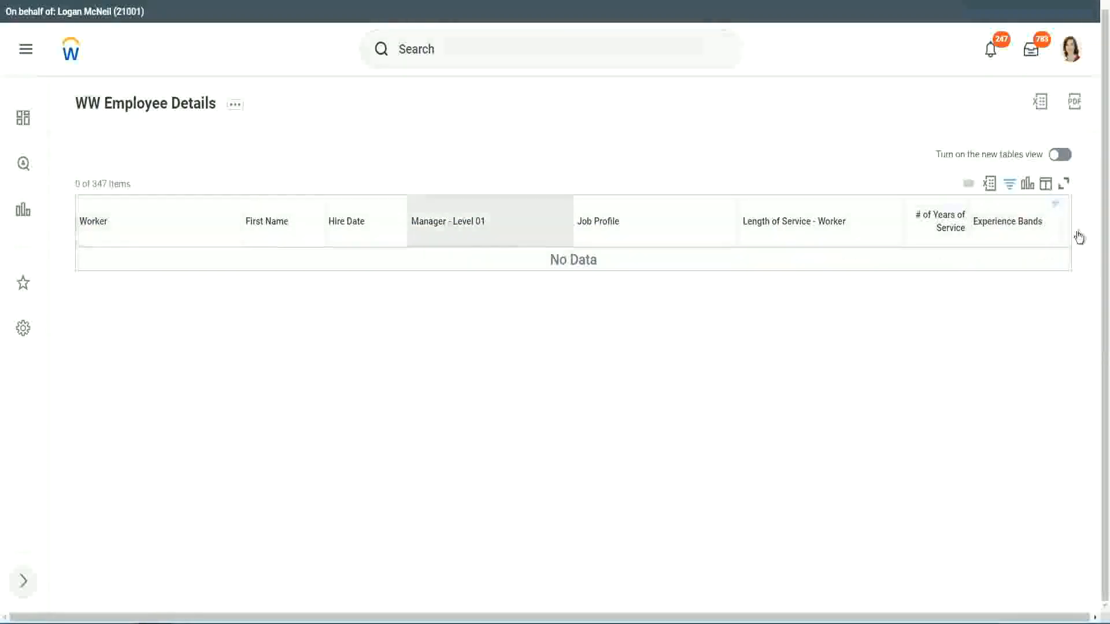
# Step: Change the Experience Bands filter to 'Legend' and browse the 107 matching workers
pyautogui.write('Amateur')
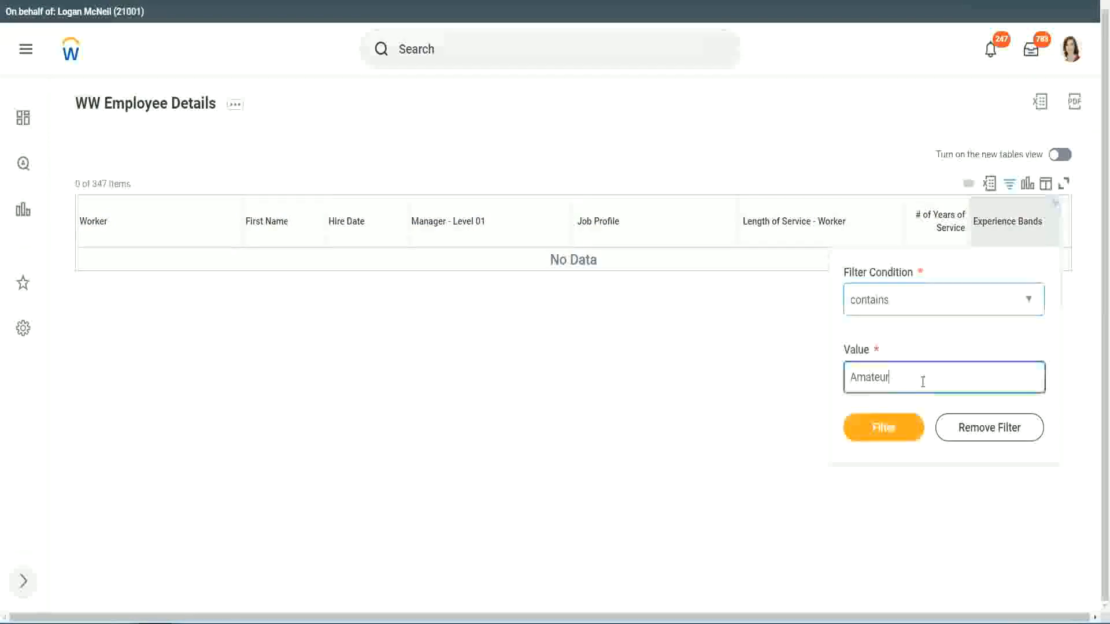
pyautogui.click(882, 427)
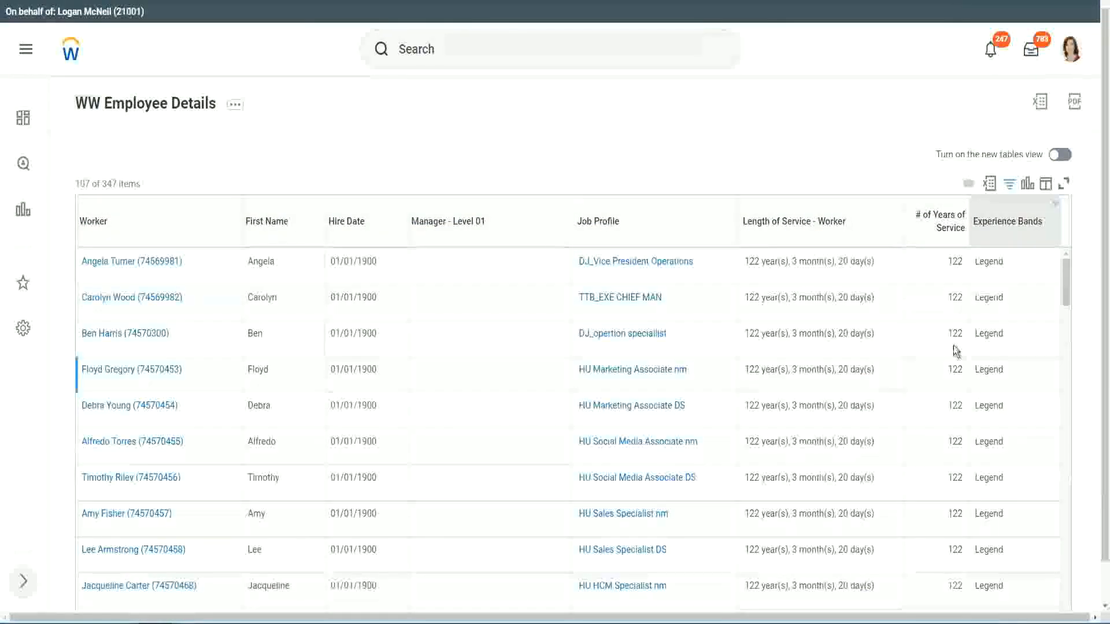
pyautogui.scroll(-3)
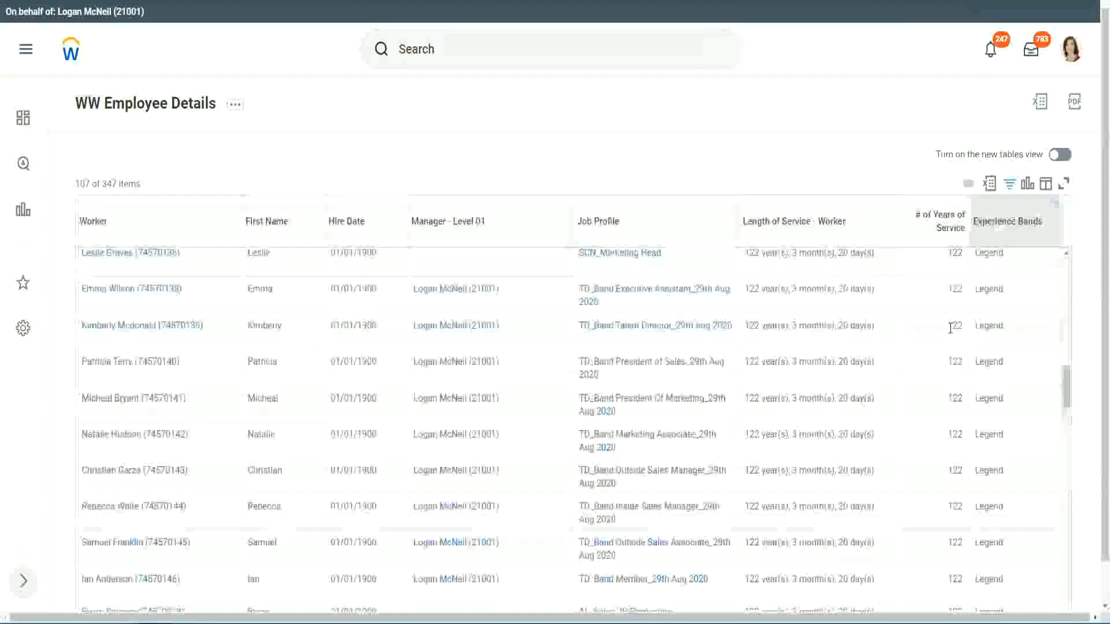
pyautogui.scroll(-3)
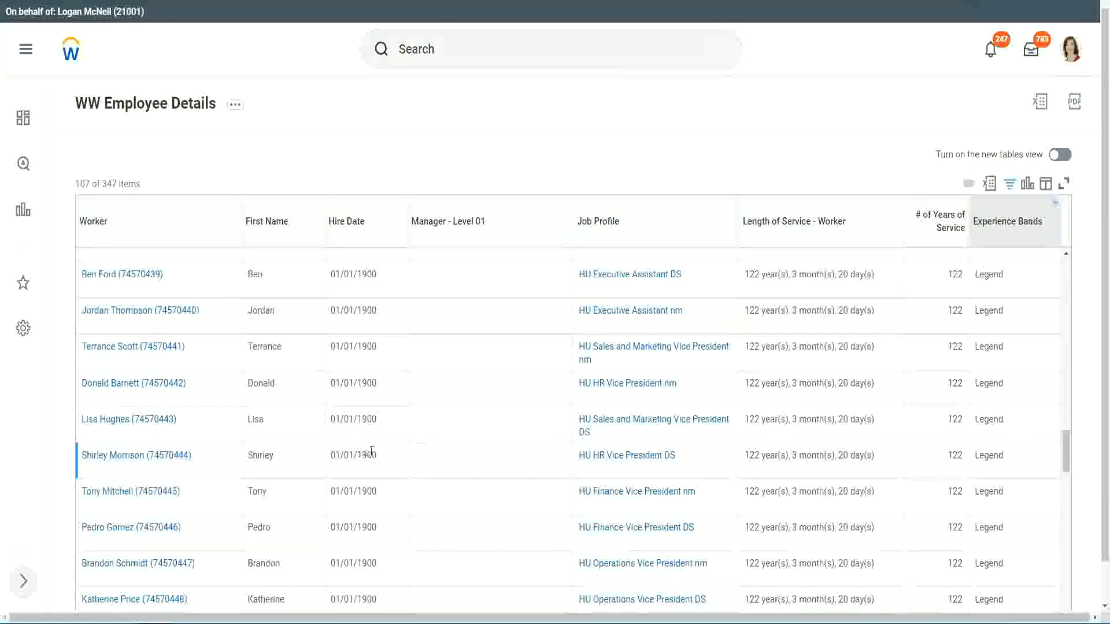
pyautogui.scroll(-3)
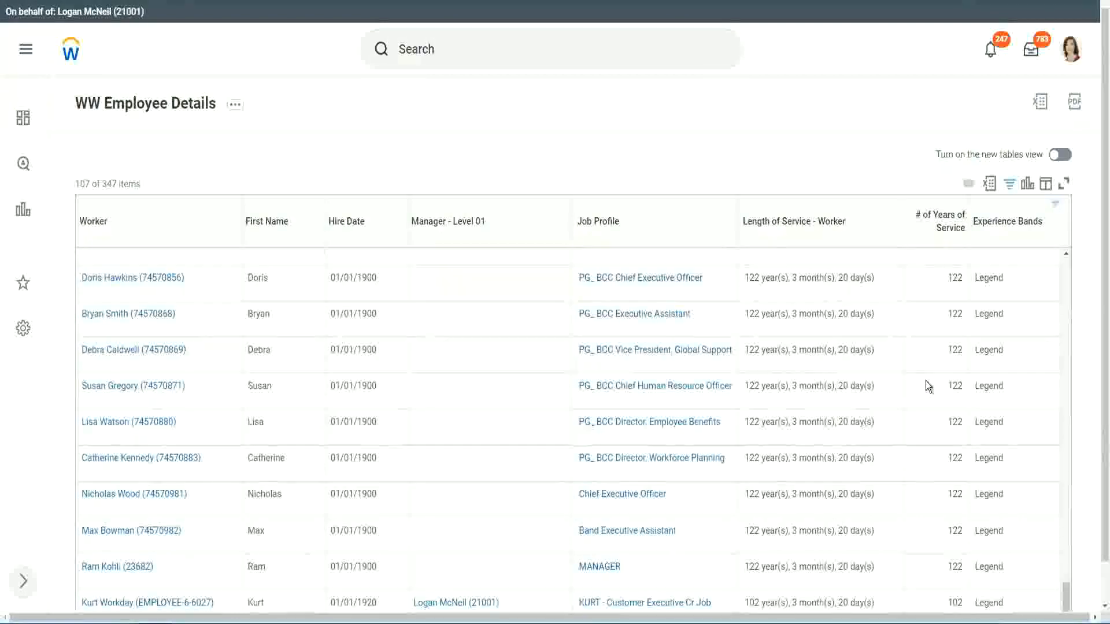
pyautogui.click(128, 422)
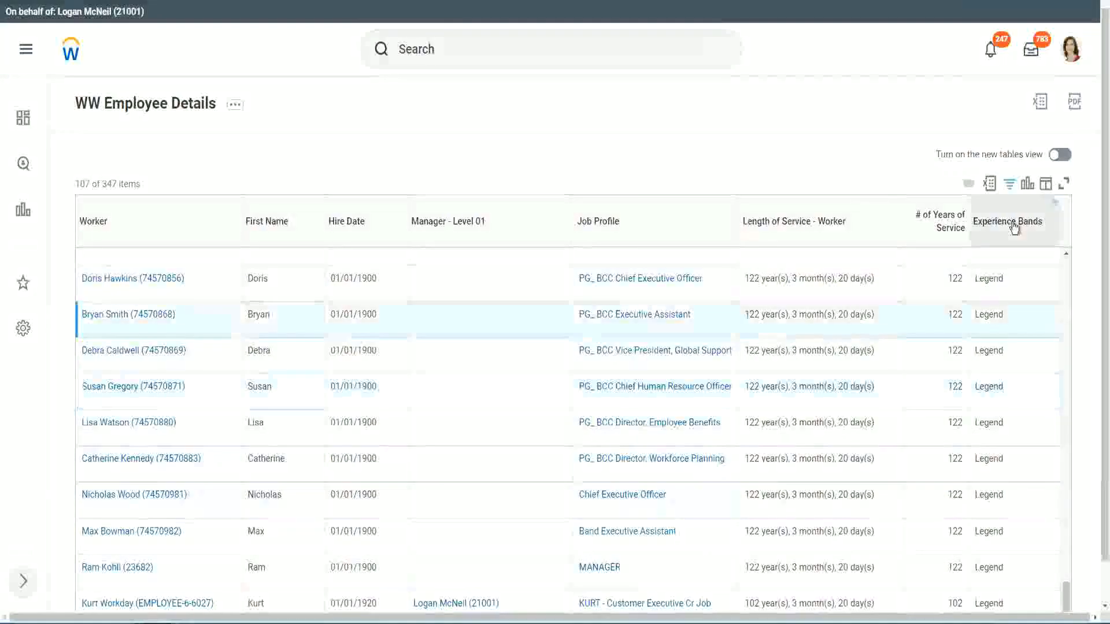
# Step: Filter Experience Bands to 'Experienced' and browse the 82 workers with 10–14 years
pyautogui.click(1008, 221)
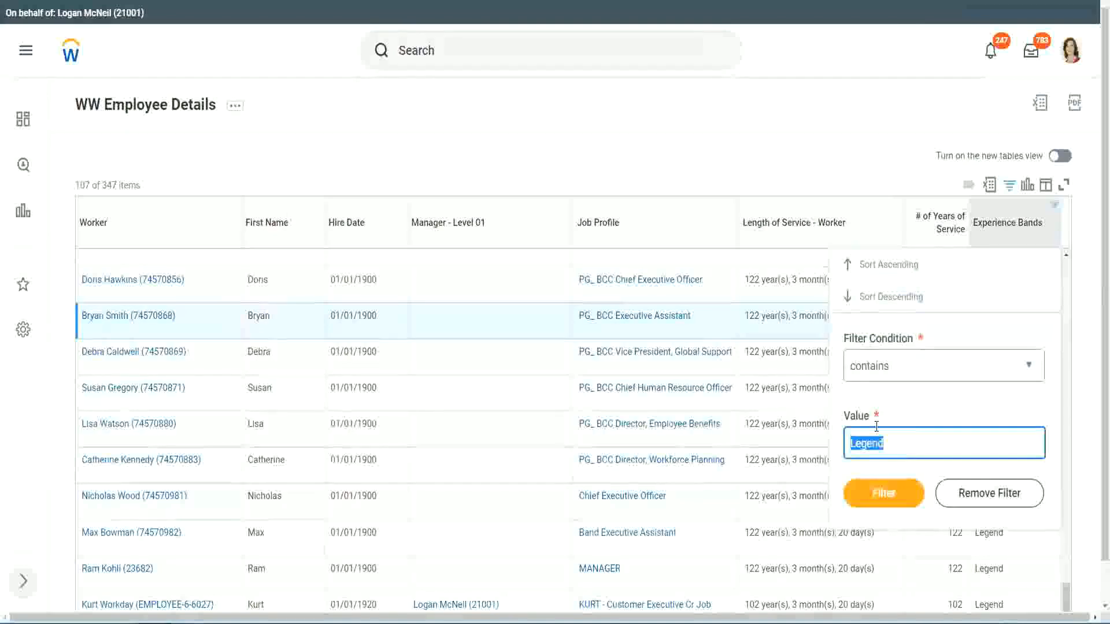
pyautogui.write('Experience')
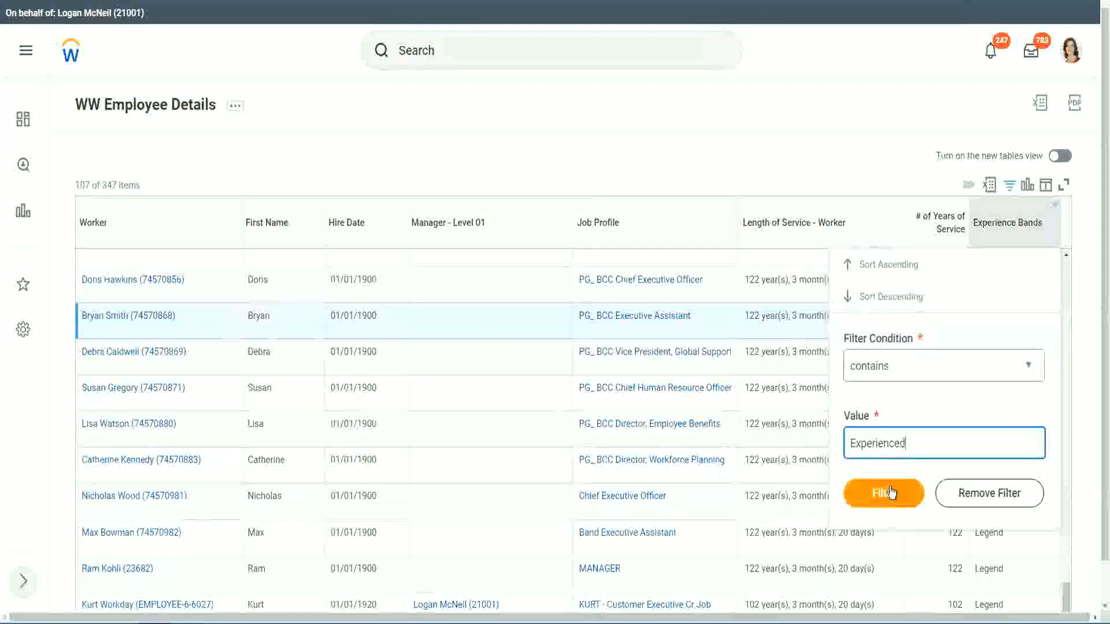
pyautogui.click(883, 493)
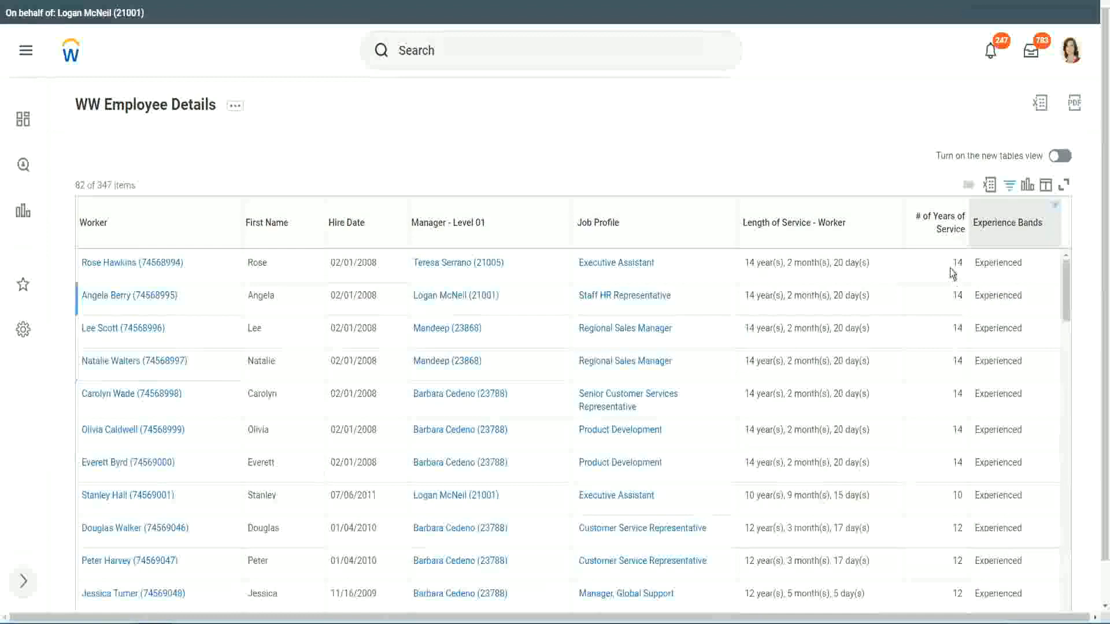
pyautogui.click(956, 263)
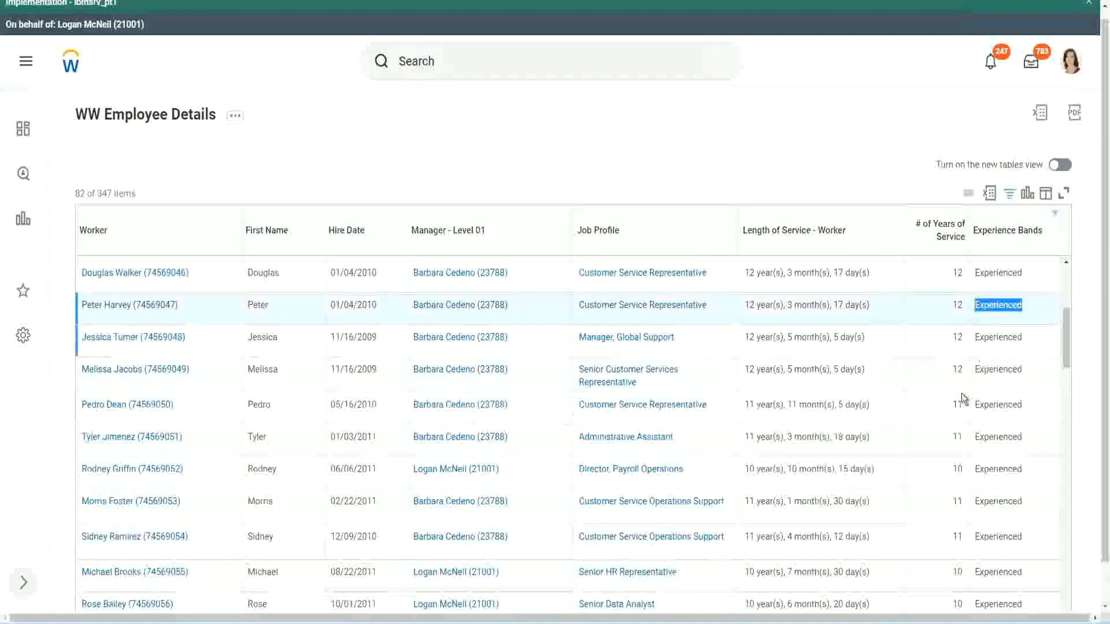
pyautogui.scroll(-3)
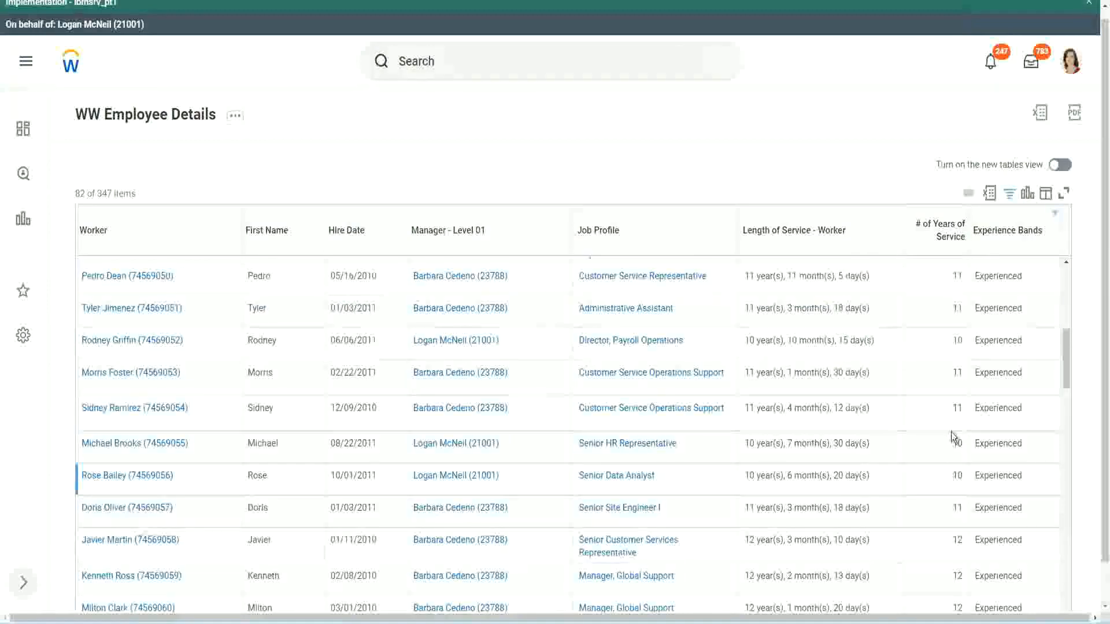